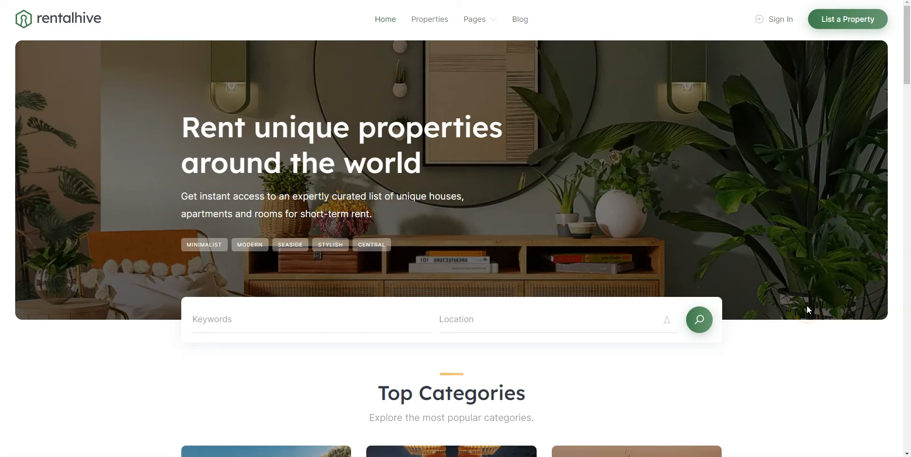
Browse the RentalHive demo homepage, shifting the top properties carousel and scrolling through the sections.
scroll("down", 3)
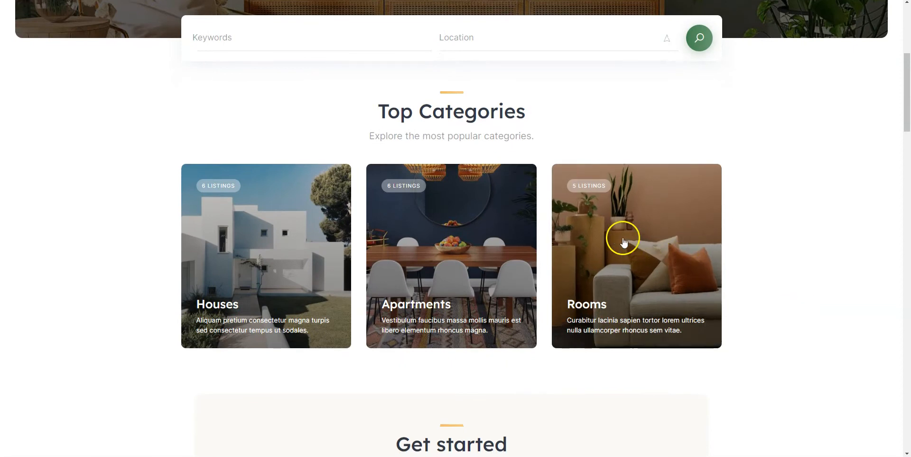
mouse_move(98, 263)
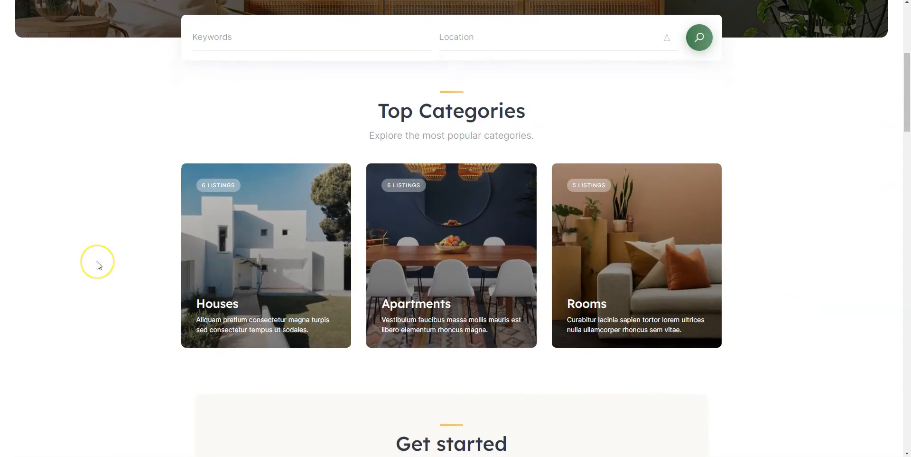
scroll("down", 3)
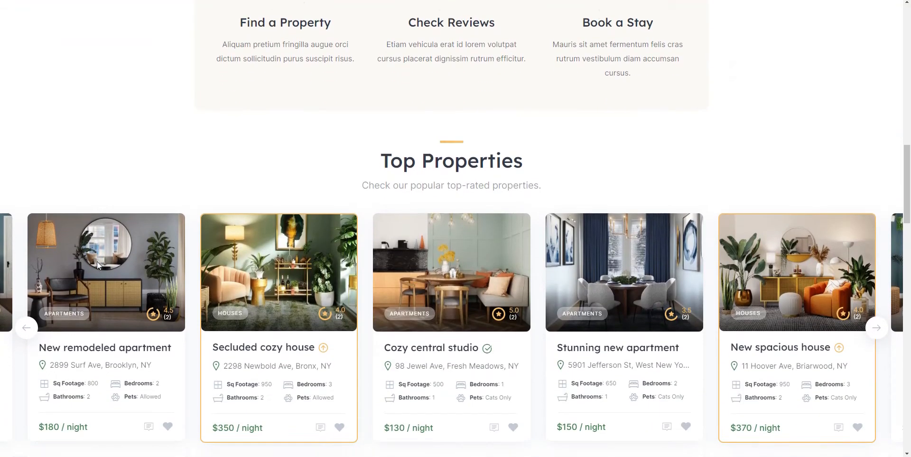
left_click(26, 260)
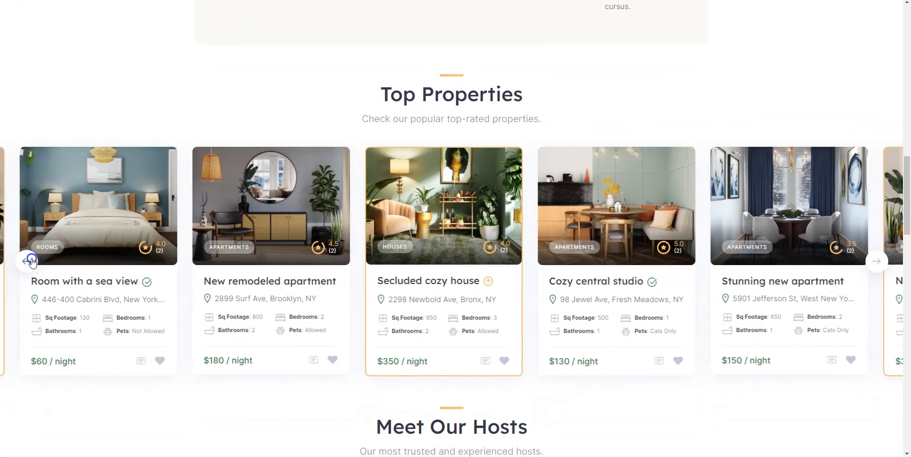
left_click(30, 260)
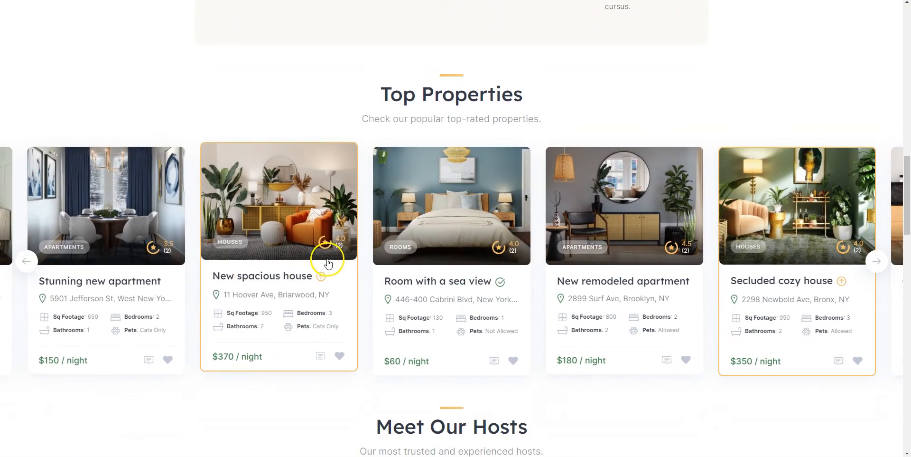
scroll("down", 3)
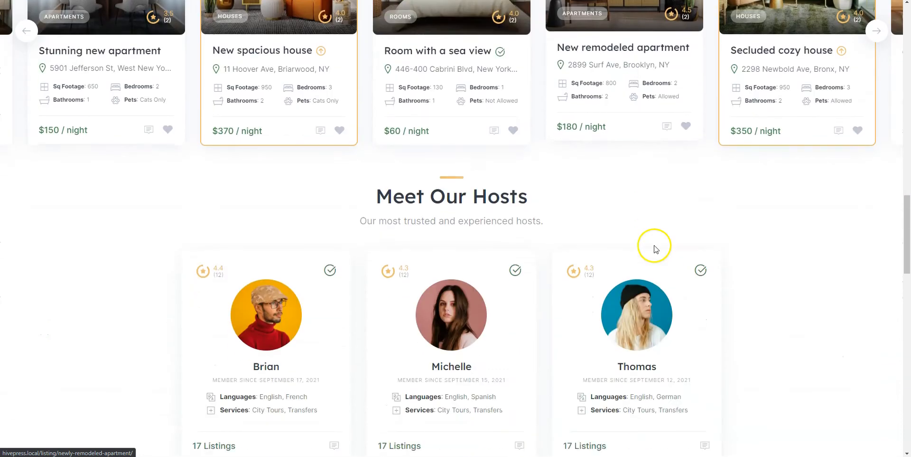
scroll("down", 3)
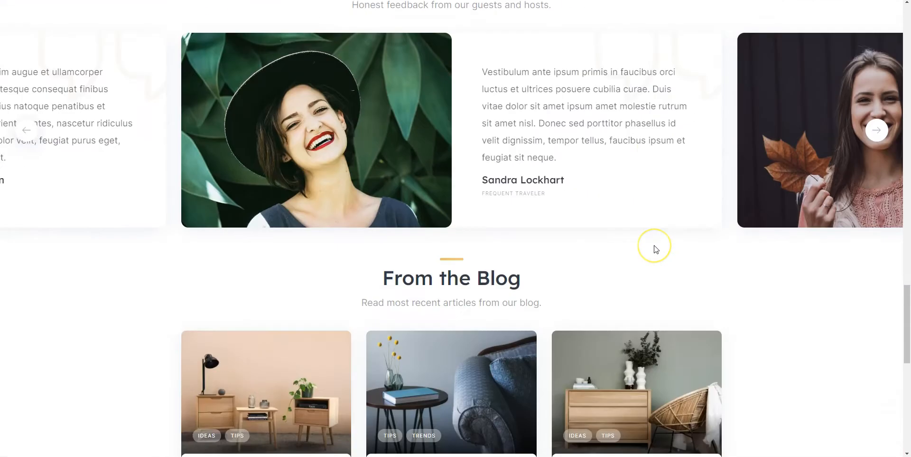
scroll("down", 3)
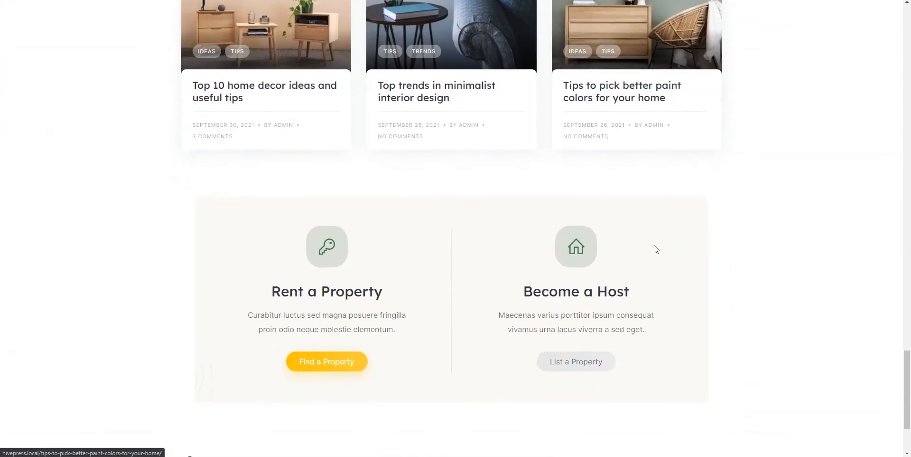
scroll("up", 3)
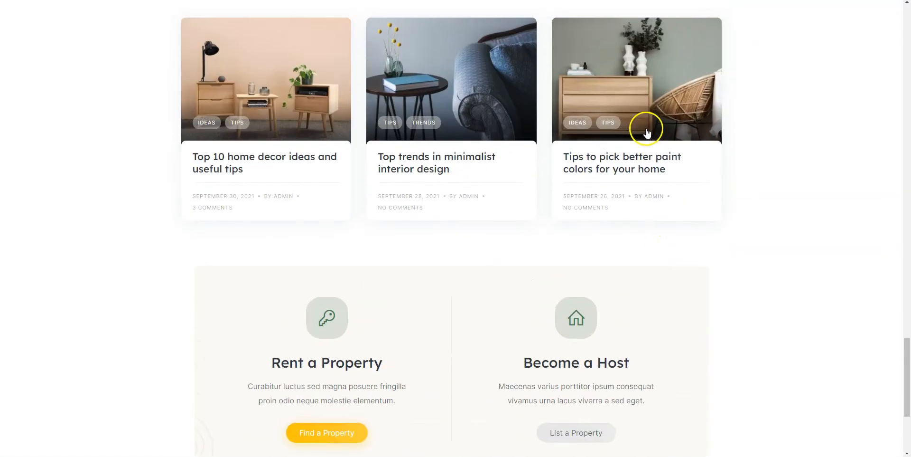
scroll("up", 3)
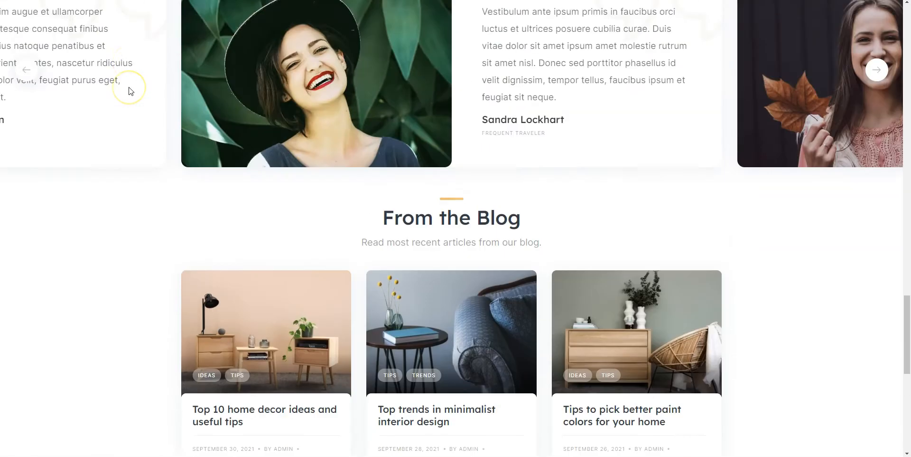
scroll("up", 3)
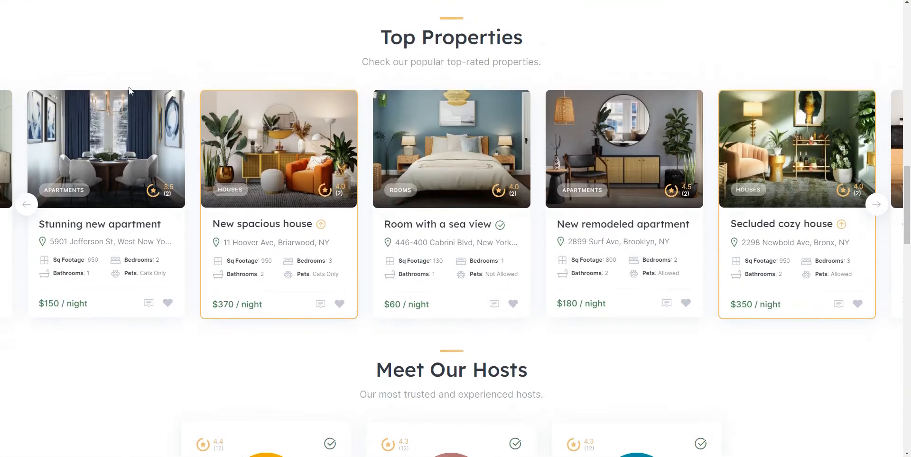
scroll("up", 3)
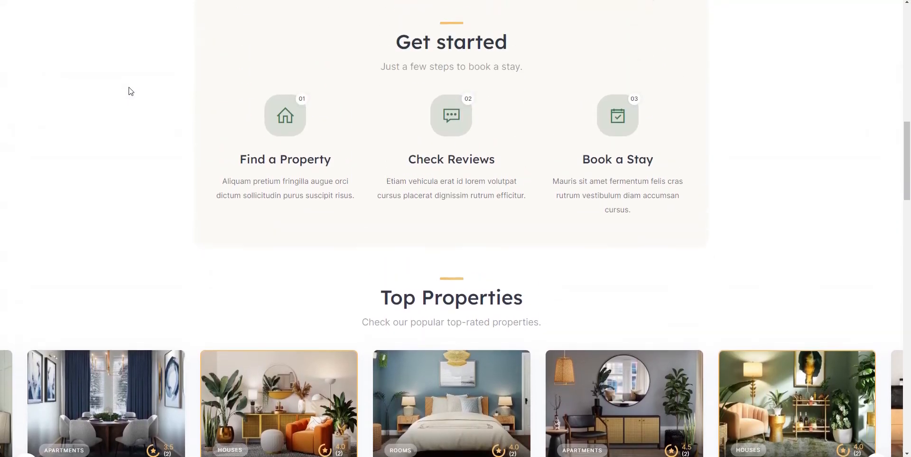
scroll("up", 3)
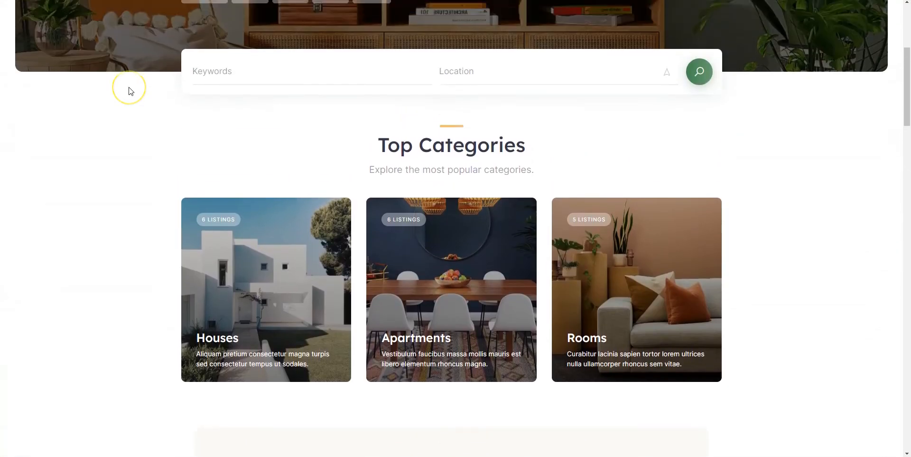
scroll("up", 3)
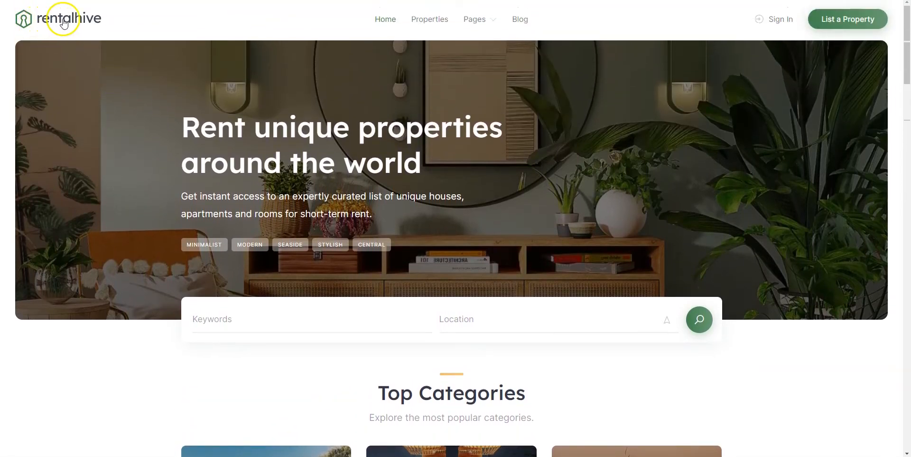
mouse_move(115, 29)
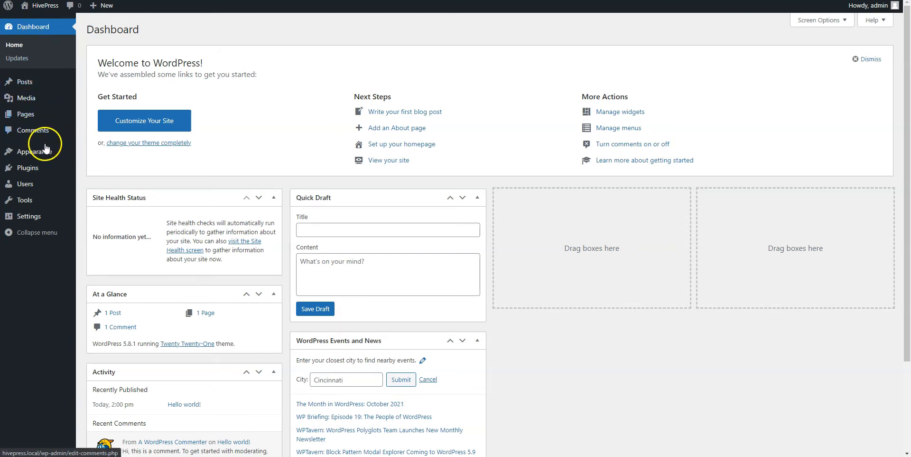
Upload rentalhive.zip under Appearance > Themes and install the RentalHive theme.
left_click(31, 151)
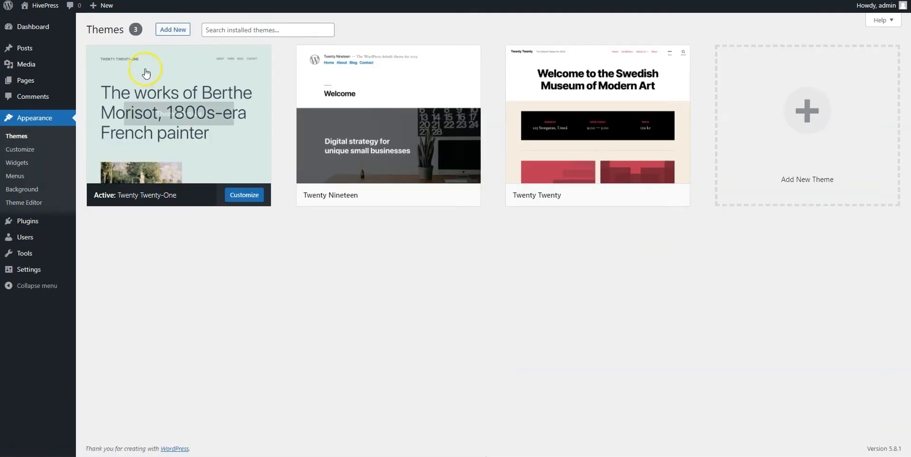
left_click(172, 29)
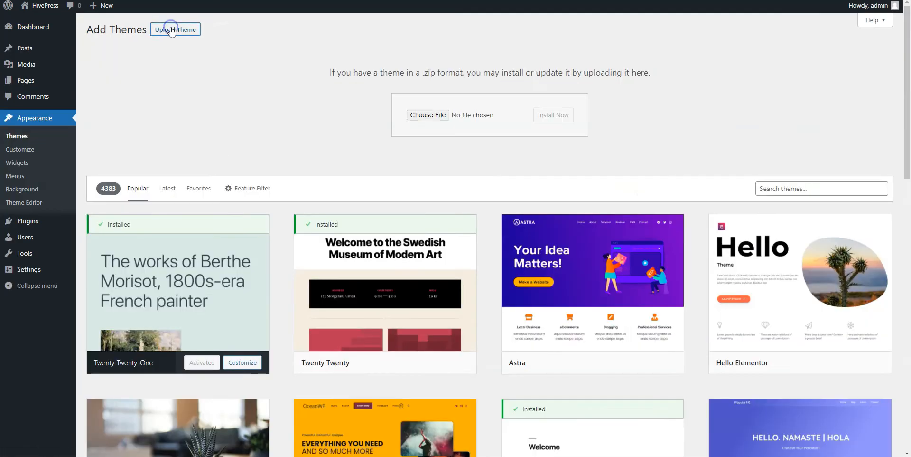
left_click(427, 115)
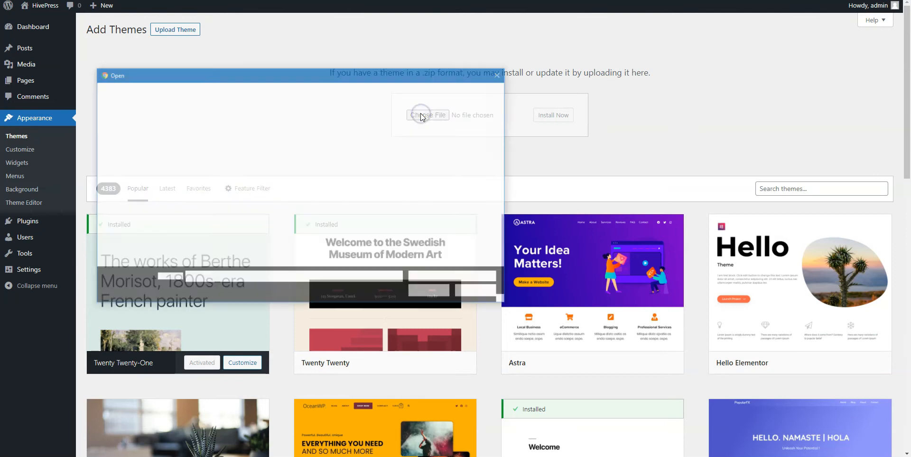
left_click(428, 115)
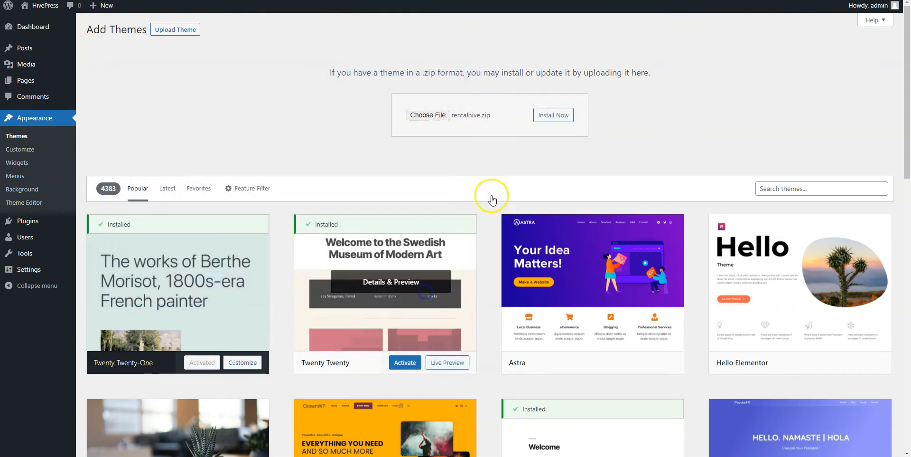
left_click(552, 115)
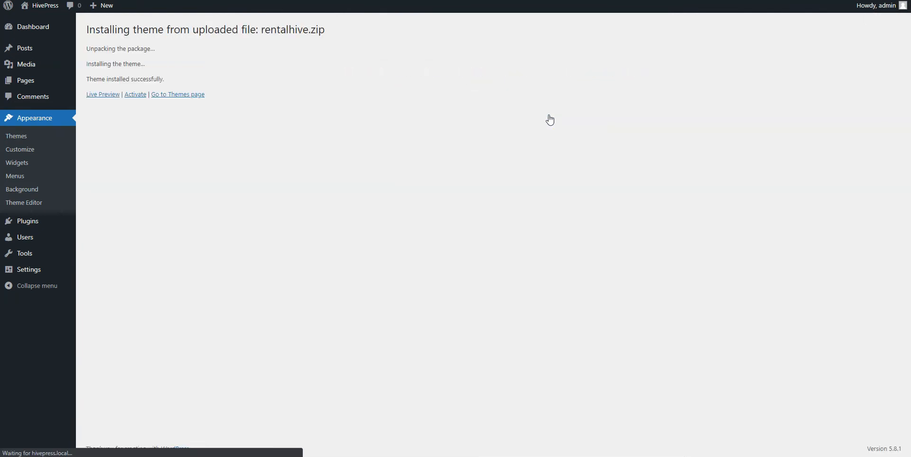
mouse_move(308, 126)
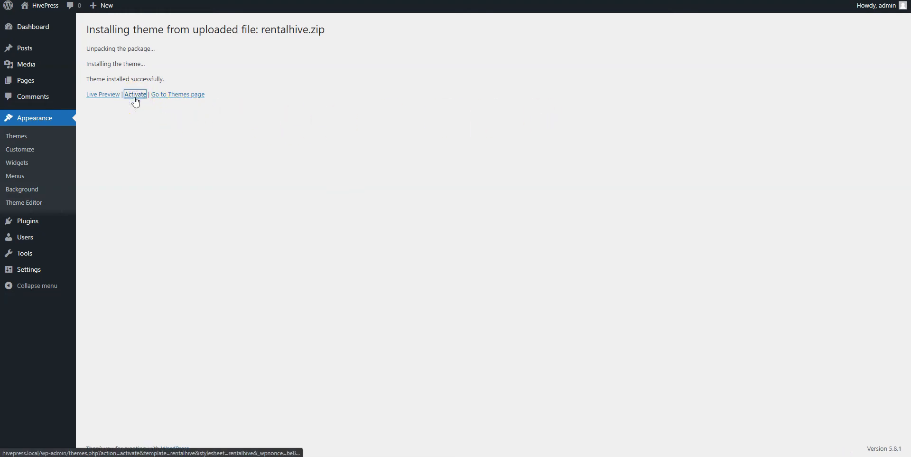
Activate RentalHive and bulk-install all seven recommended HivePress plugins, then return to the plugins list.
left_click(134, 95)
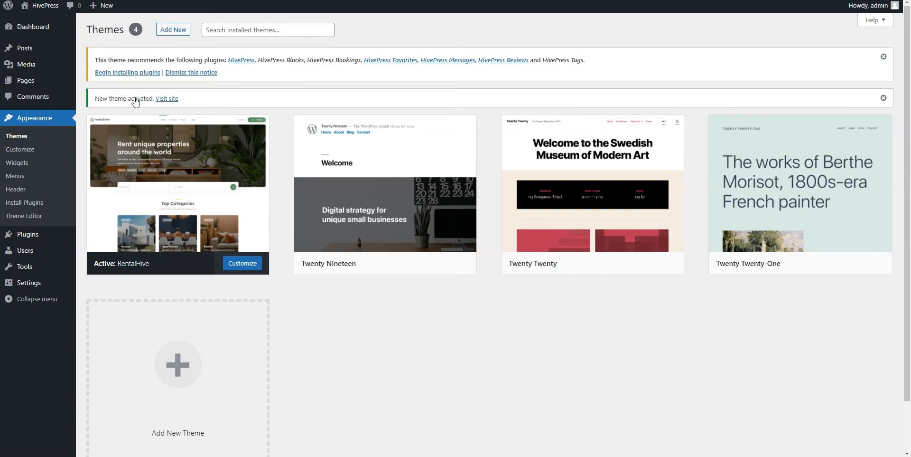
mouse_move(205, 57)
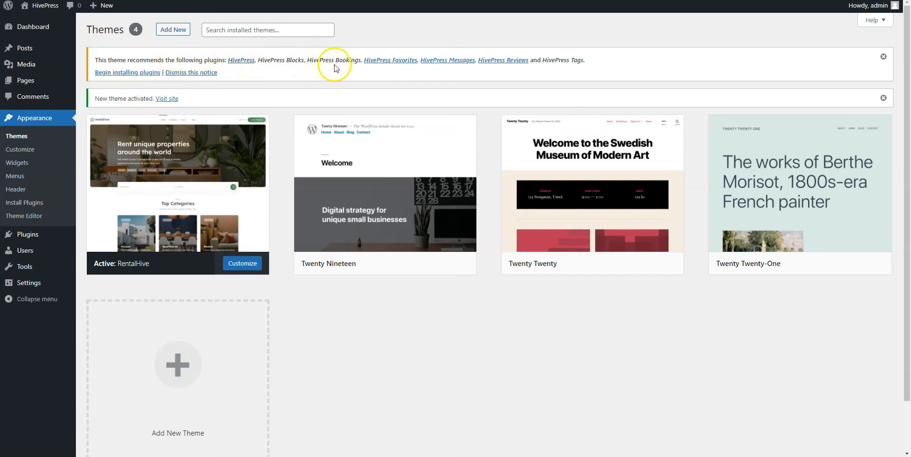
mouse_move(240, 60)
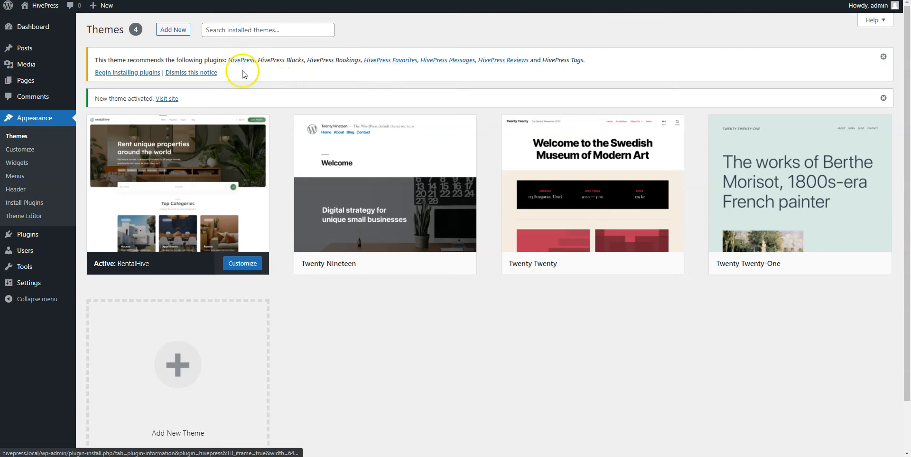
mouse_move(244, 75)
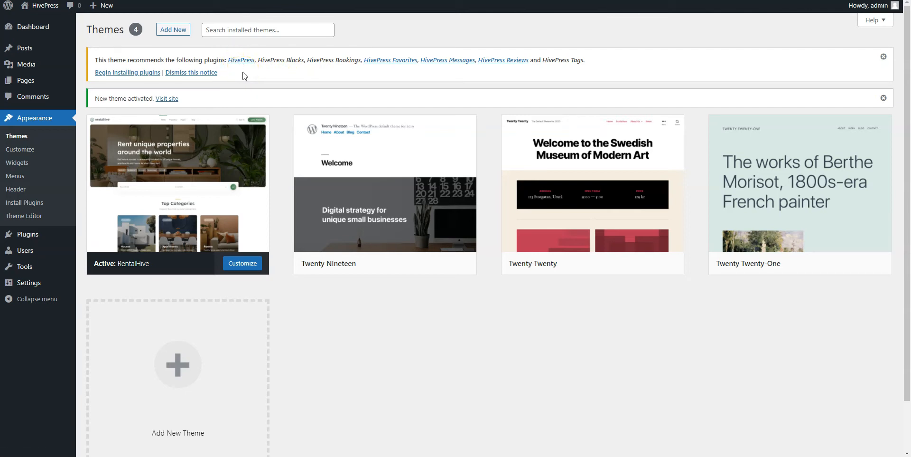
left_click(127, 72)
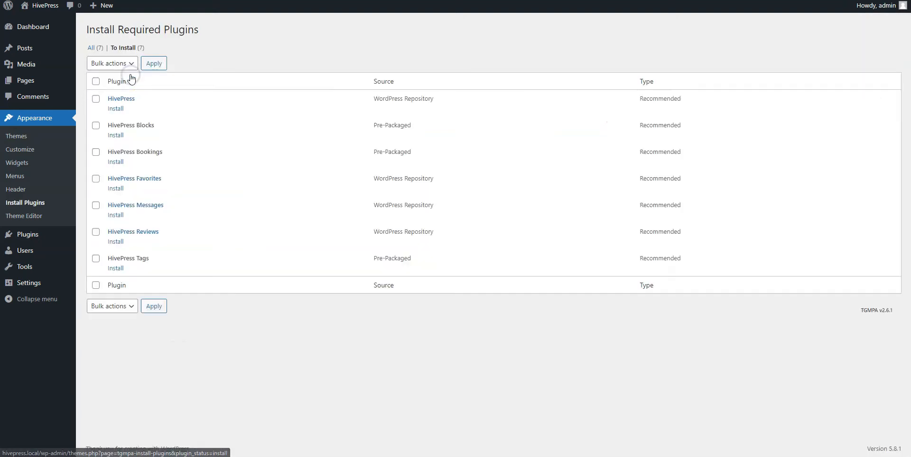
left_click(95, 81)
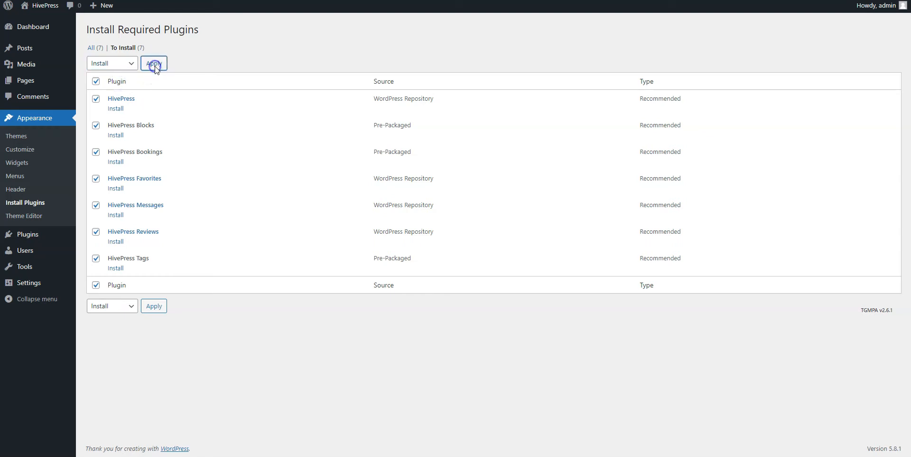
left_click(154, 62)
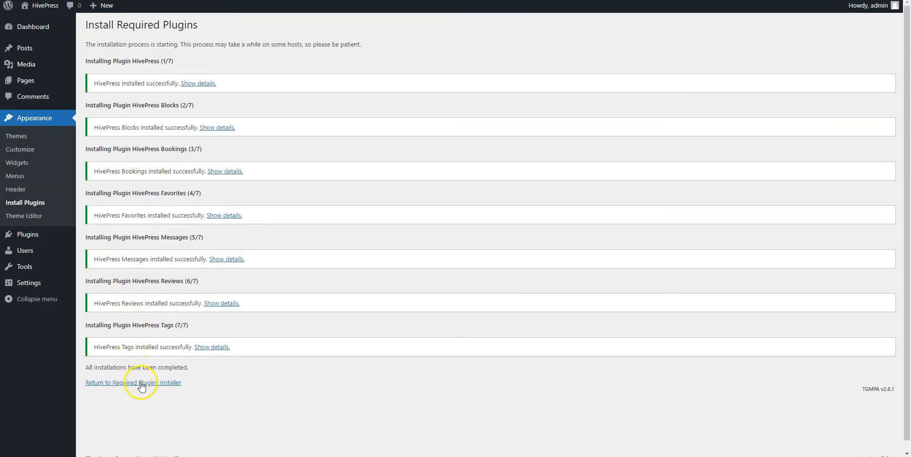
left_click(133, 382)
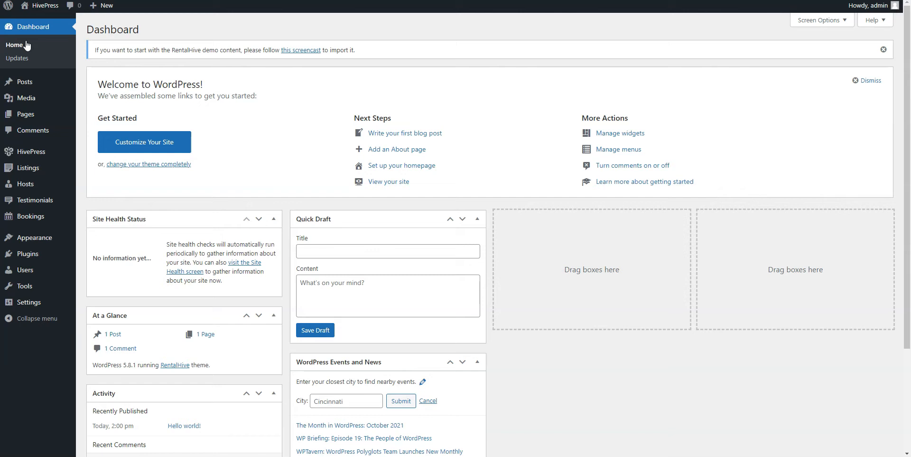
mouse_move(35, 142)
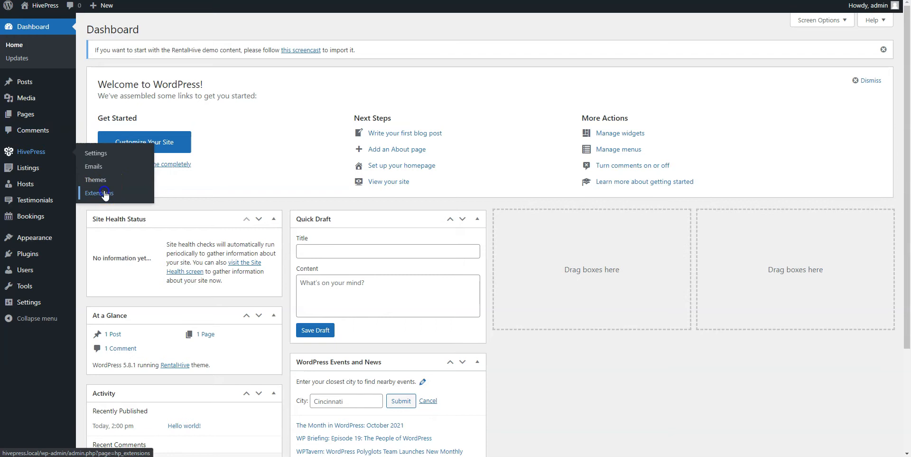
Install the Geolocation extension from the HivePress Extensions catalogue.
left_click(98, 192)
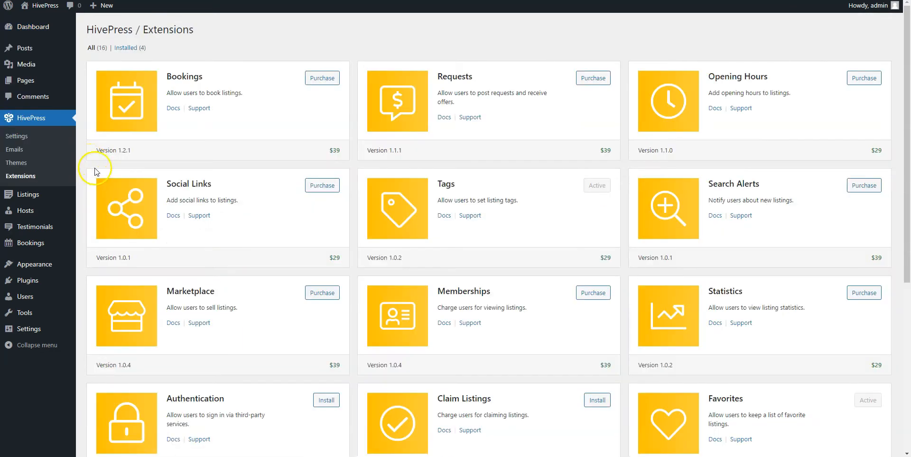
scroll("down", 3)
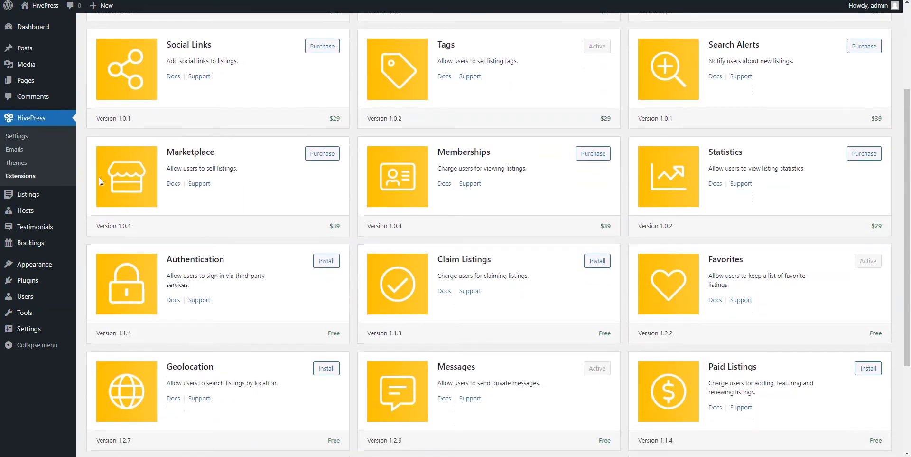
scroll("down", 3)
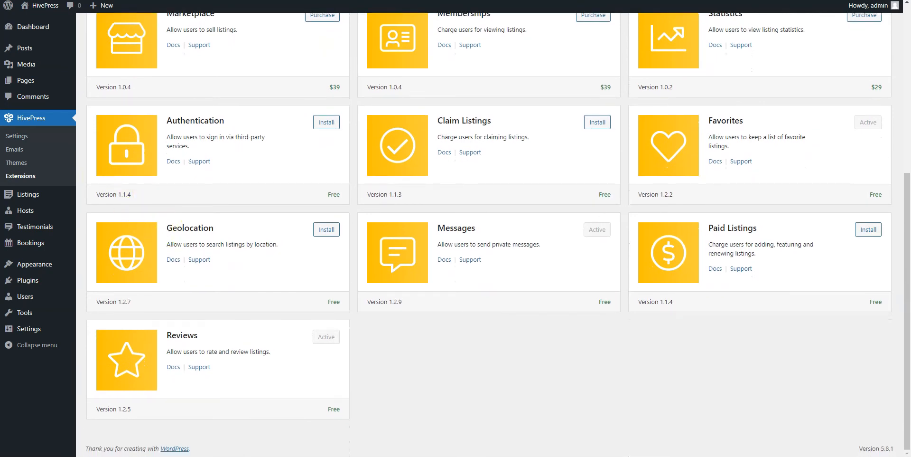
mouse_move(218, 232)
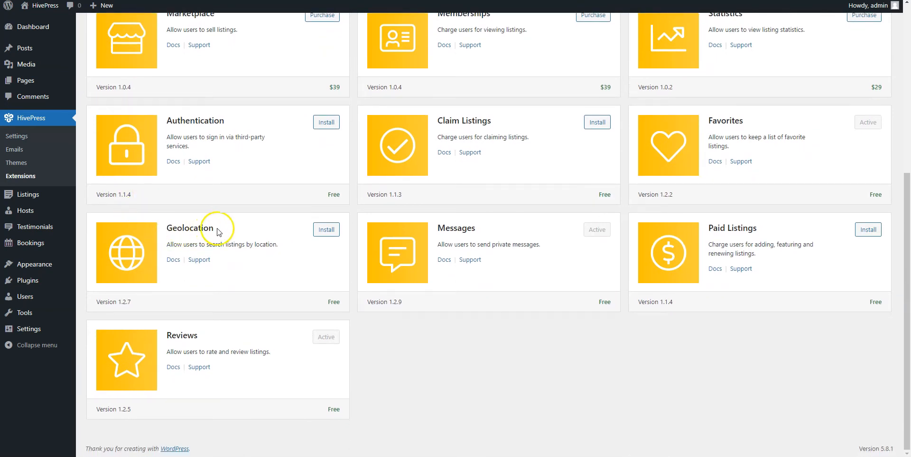
mouse_move(218, 232)
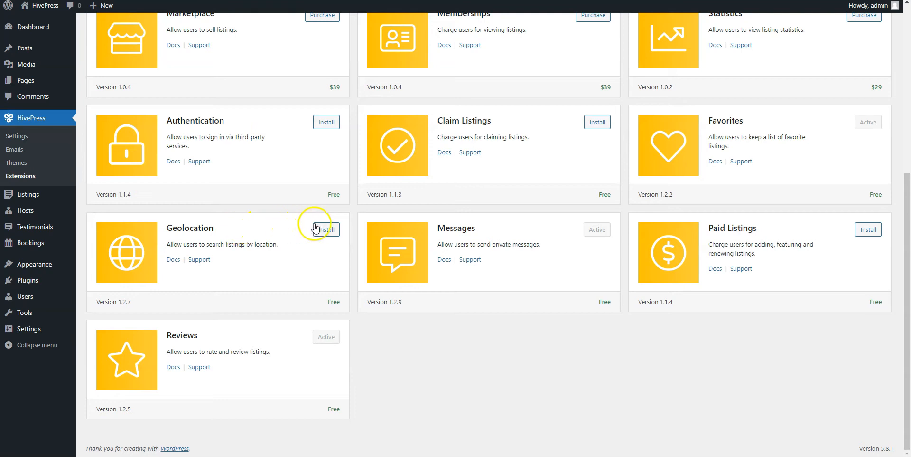
left_click(322, 228)
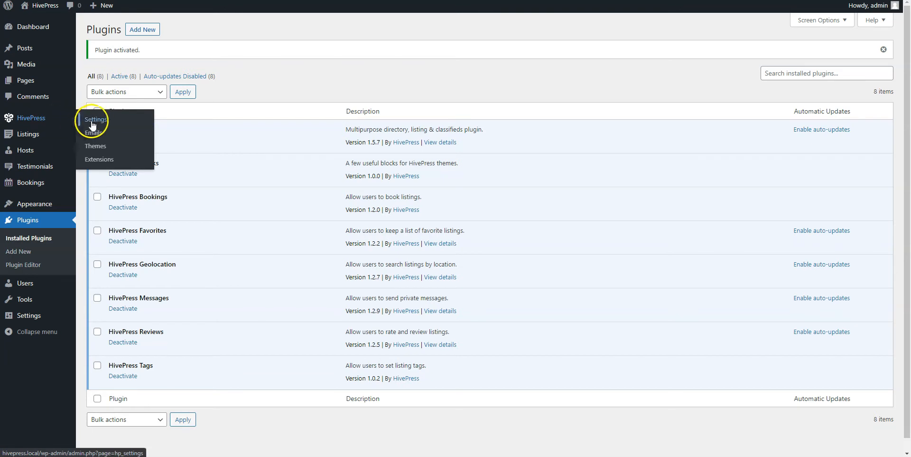
left_click(95, 120)
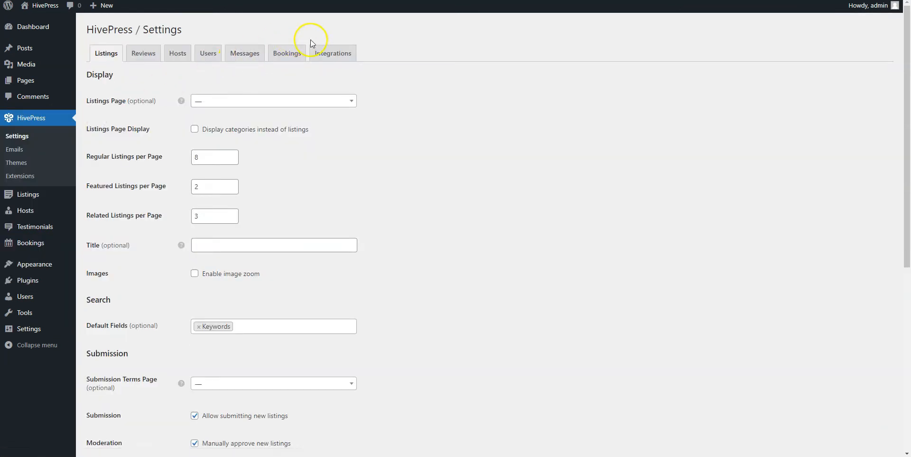
left_click(332, 53)
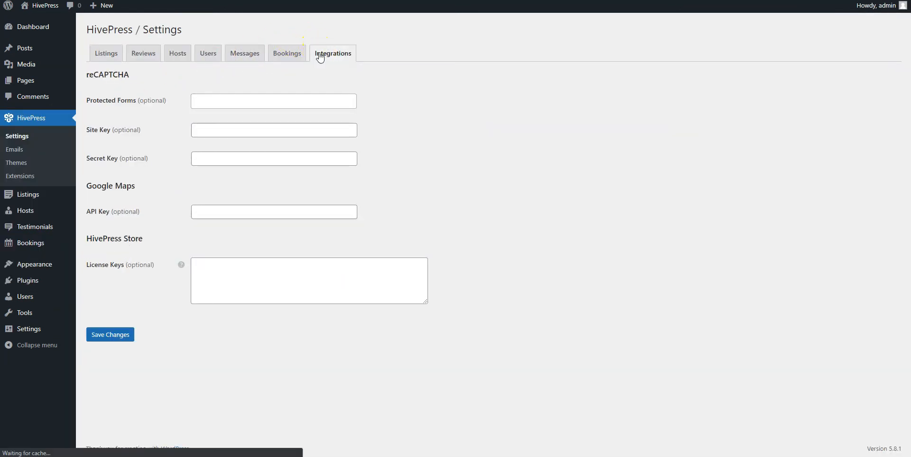
mouse_move(258, 183)
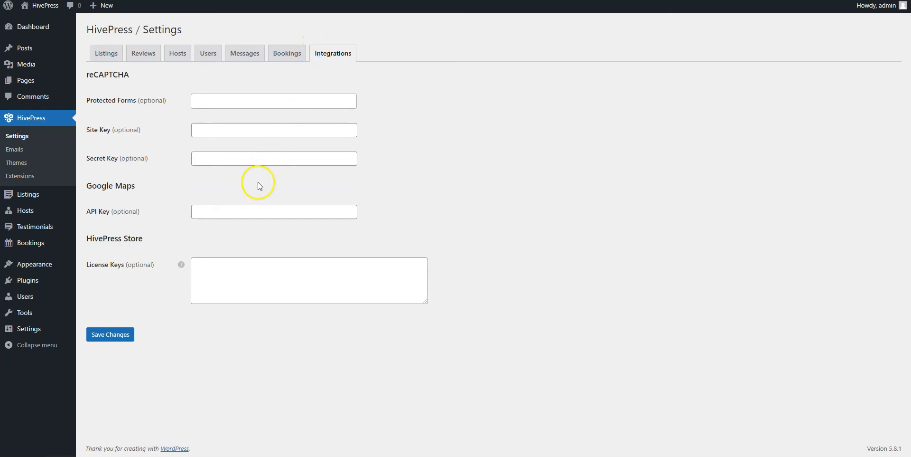
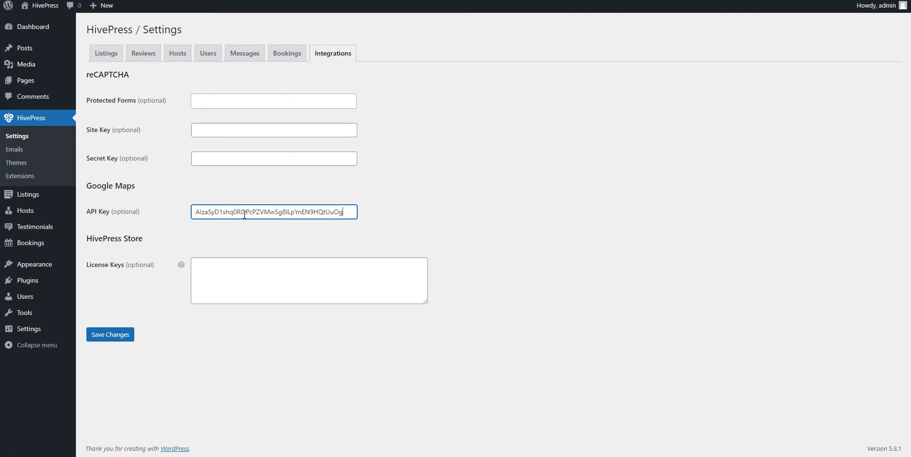
left_click(110, 334)
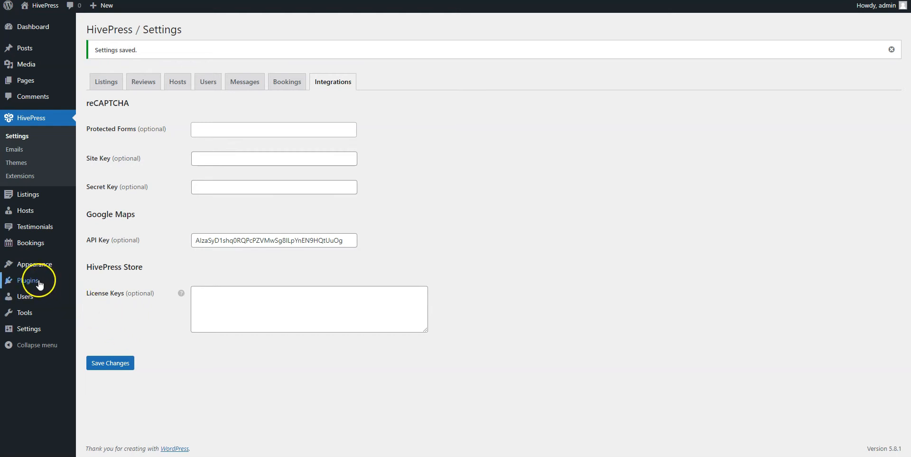
Search 'one click demo' in Add Plugins, install and activate One Click Demo Import.
left_click(27, 281)
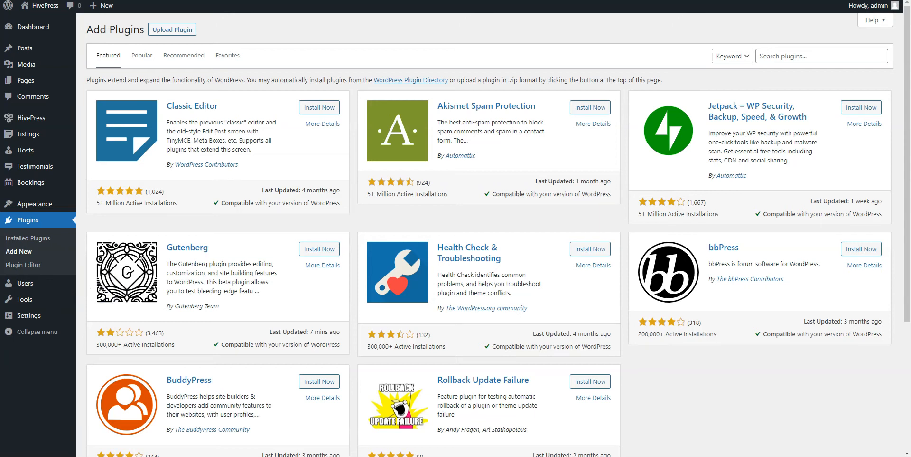
mouse_move(811, 58)
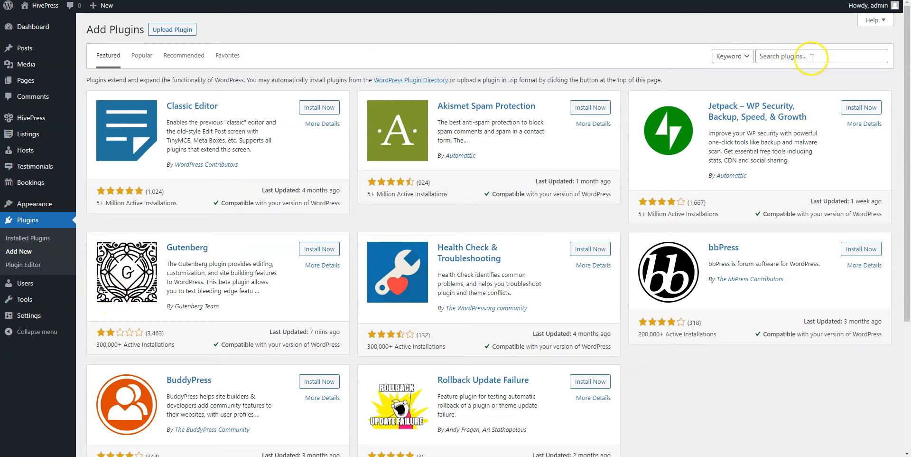
type("one cli")
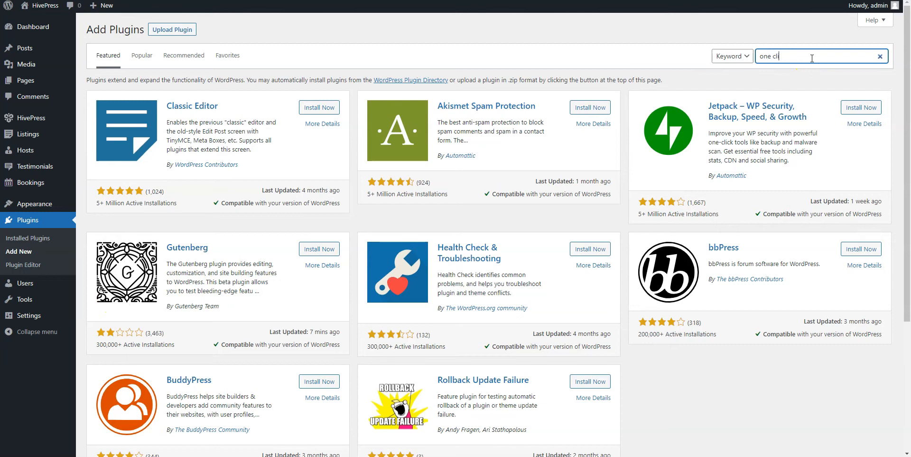
type("ick demo")
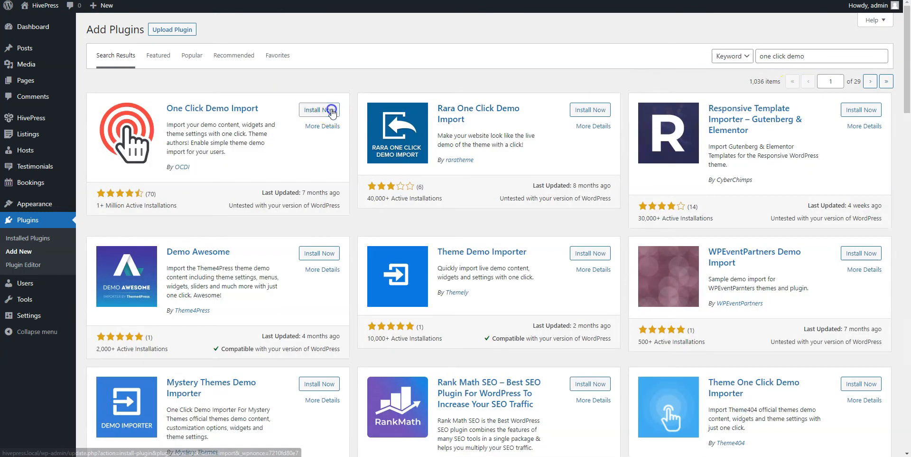
left_click(319, 111)
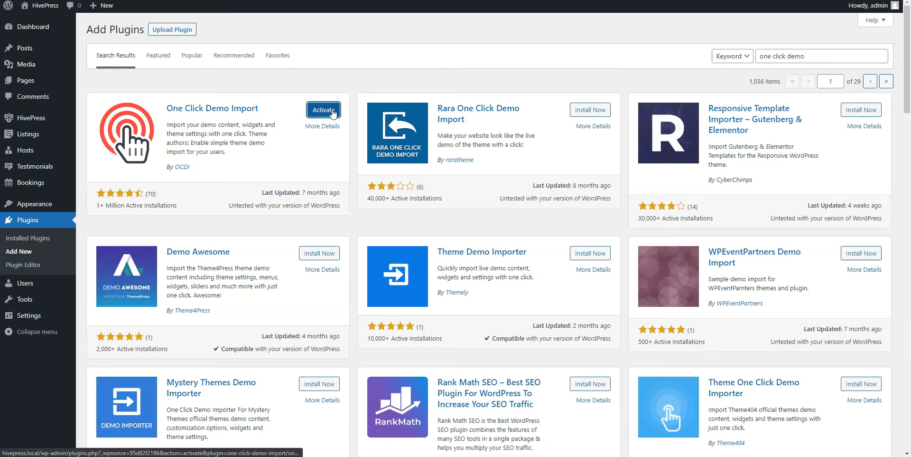
left_click(323, 110)
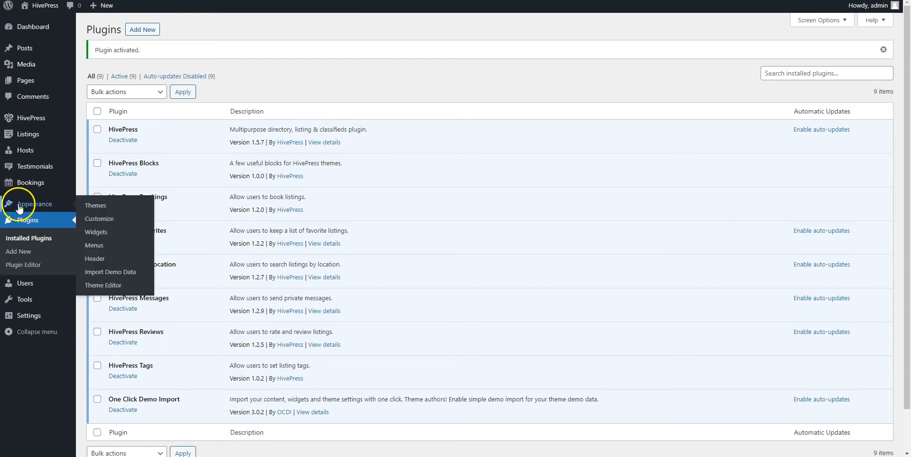
Start the RentalHive demo data import and confirm Continue & Import.
left_click(110, 271)
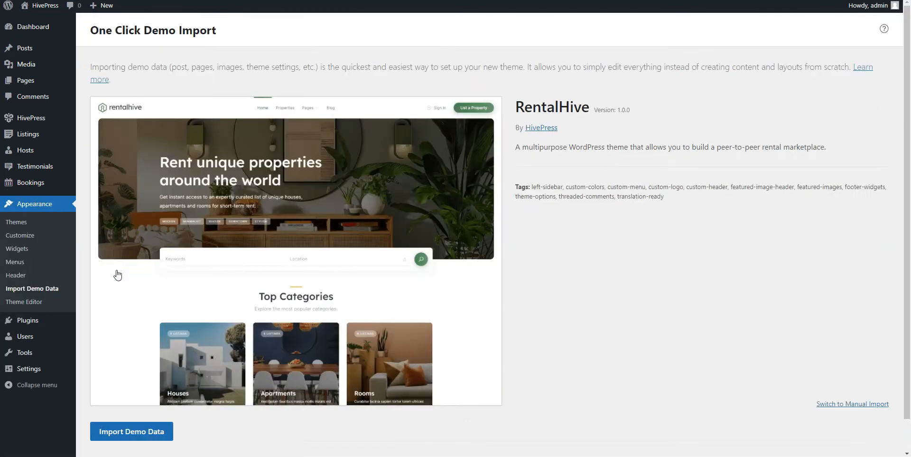
scroll("down", 3)
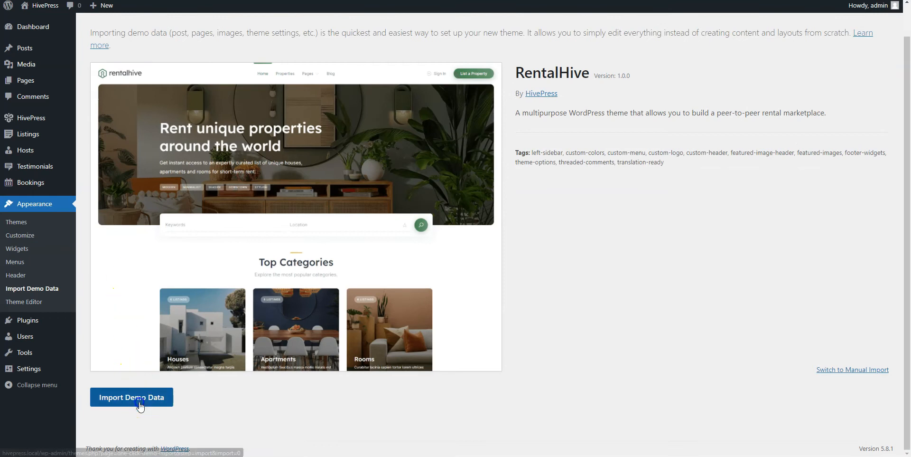
left_click(131, 397)
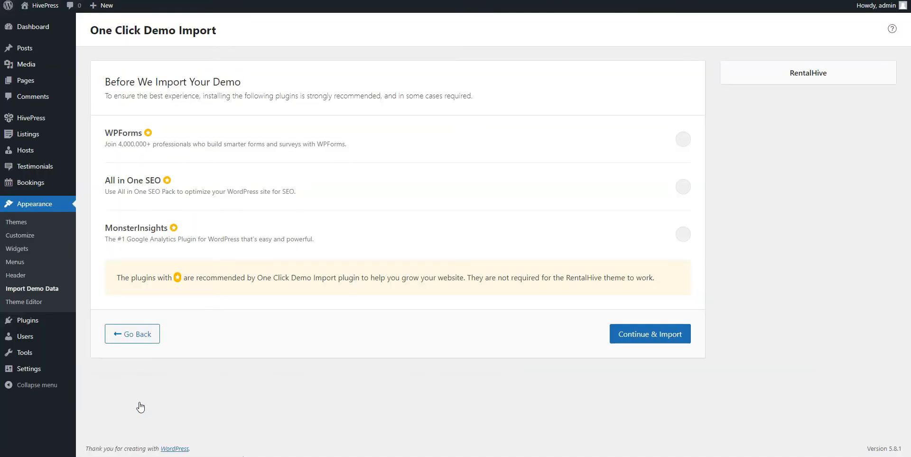
left_click(649, 333)
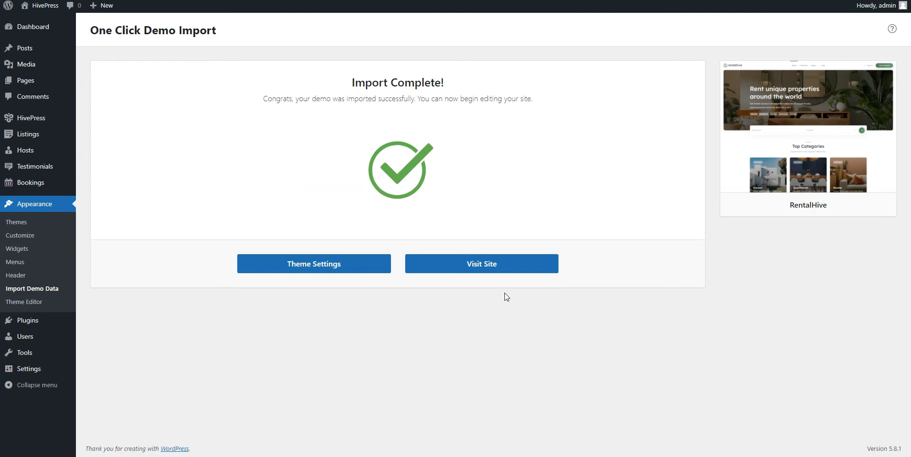
mouse_move(199, 202)
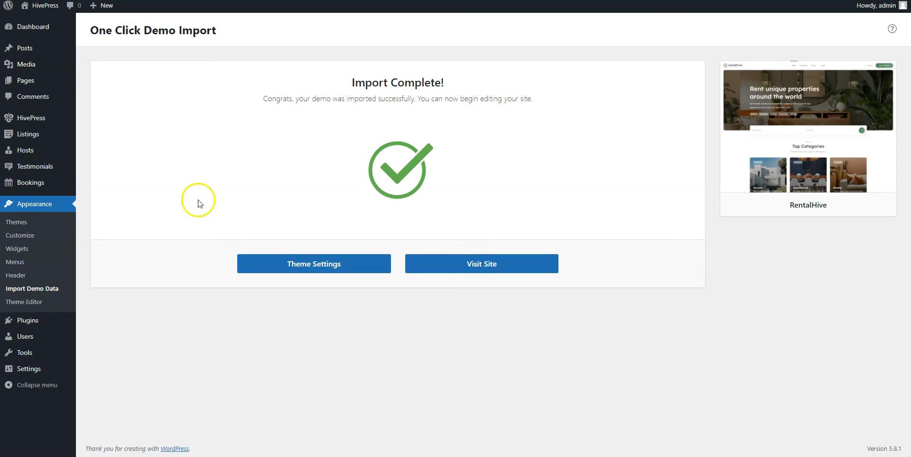
mouse_move(45, 6)
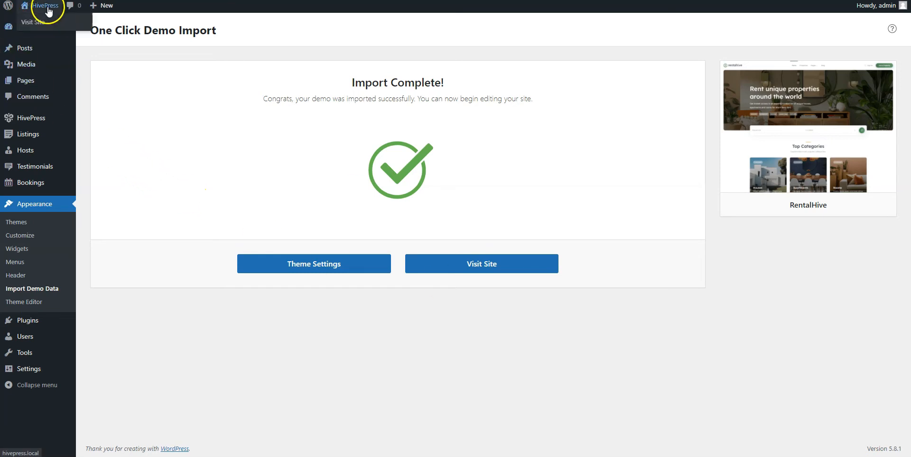
Review the public homepage with imported demo properties and hosts, then return to the admin dashboard.
left_click(34, 22)
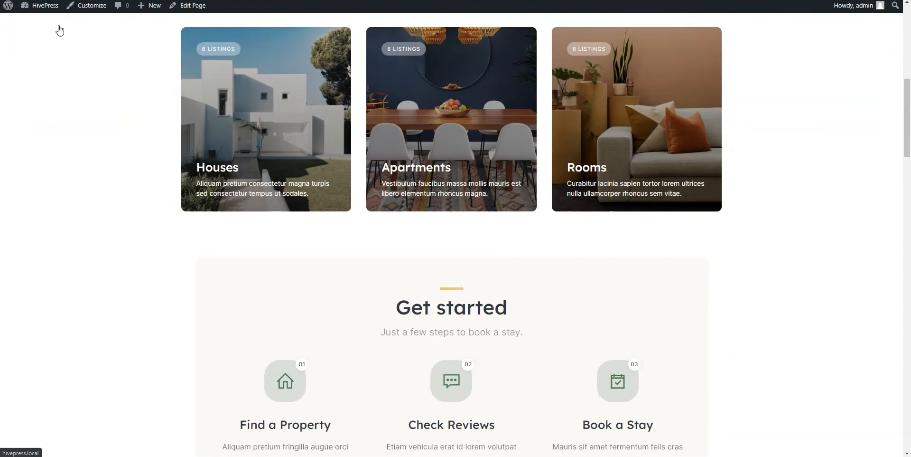
scroll("down", 3)
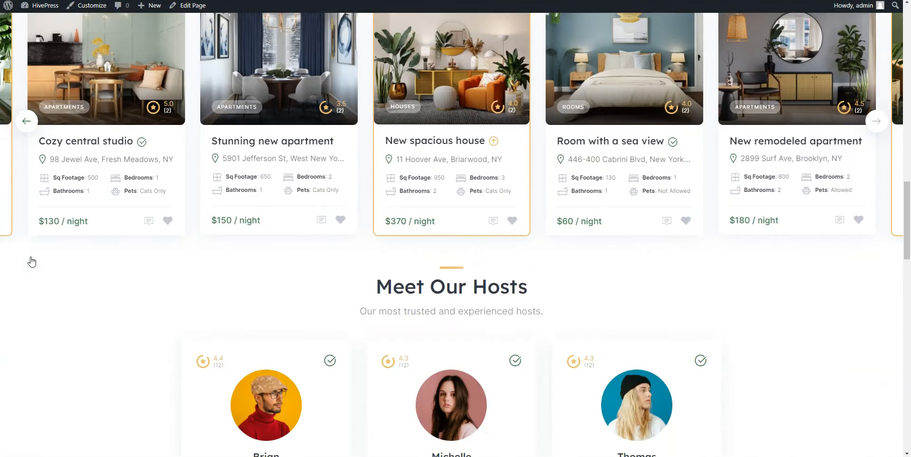
scroll("down", 3)
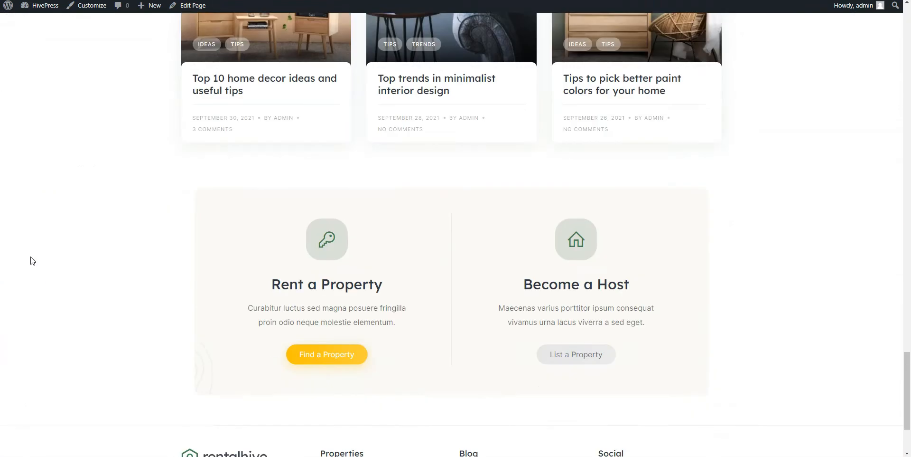
scroll("up", 3)
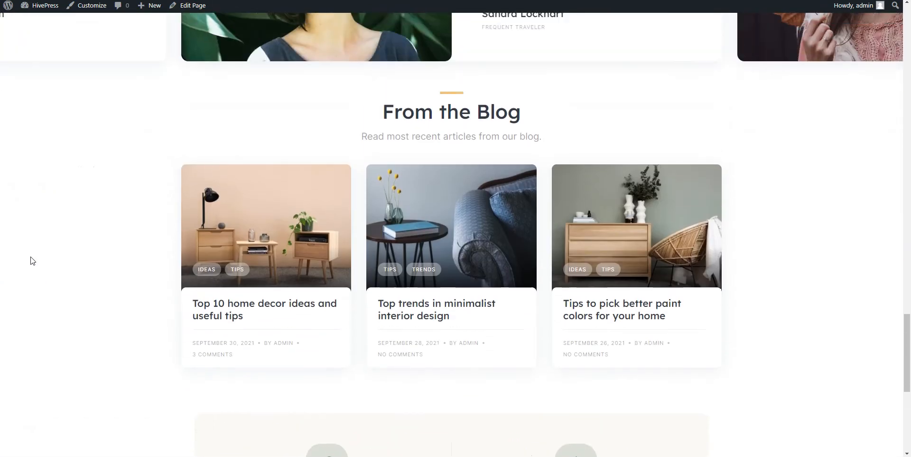
scroll("up", 3)
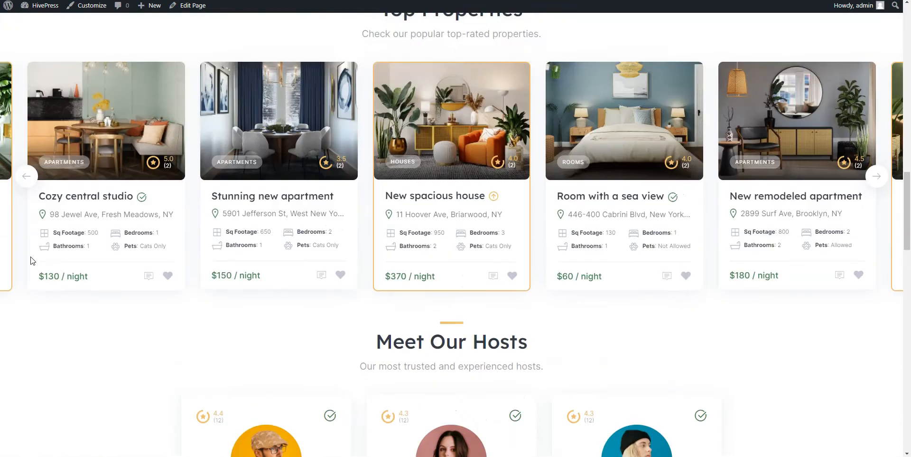
scroll("up", 3)
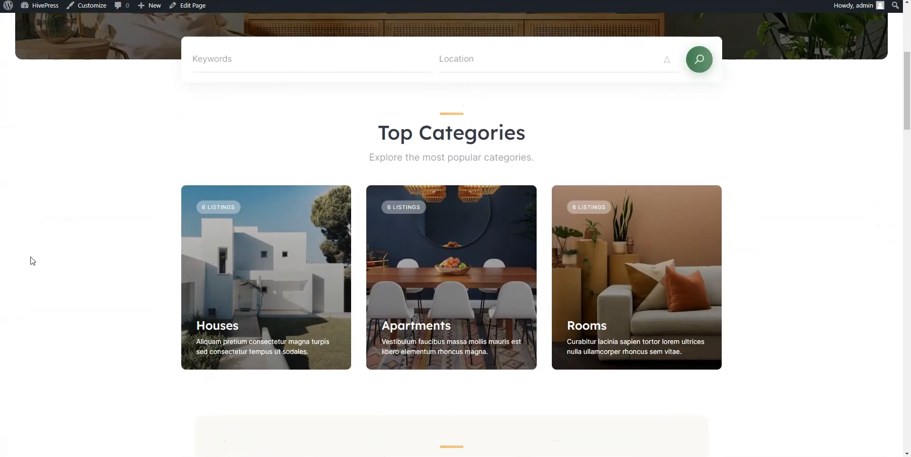
scroll("up", 3)
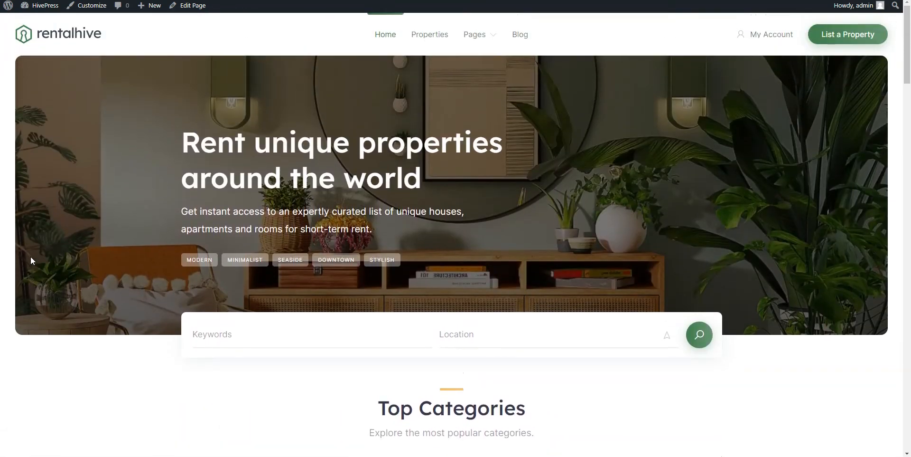
mouse_move(138, 121)
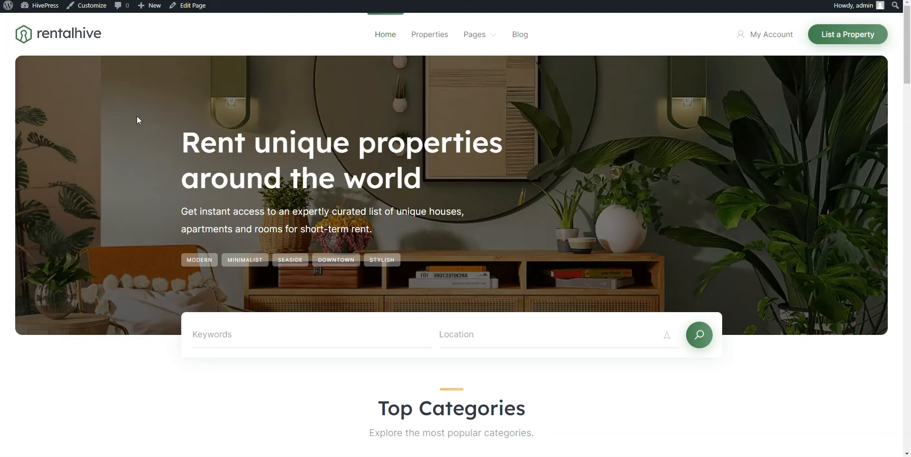
left_click(45, 6)
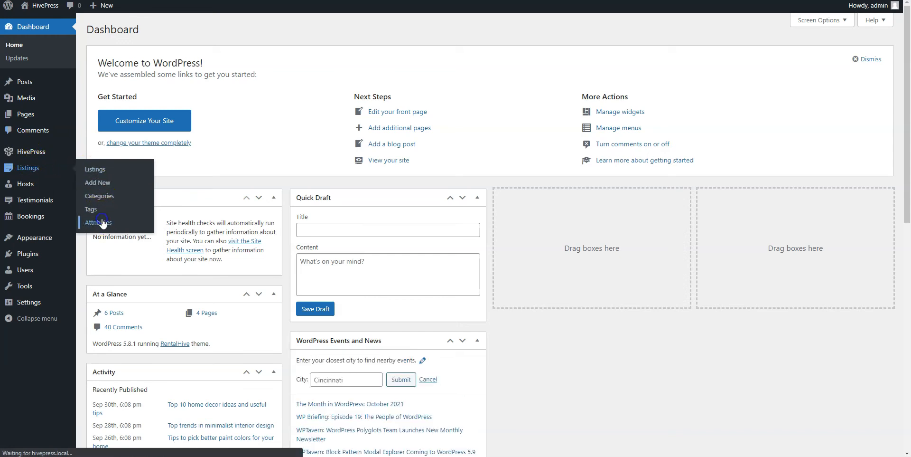
Start a new listing attribute from Listings > Attributes.
left_click(97, 222)
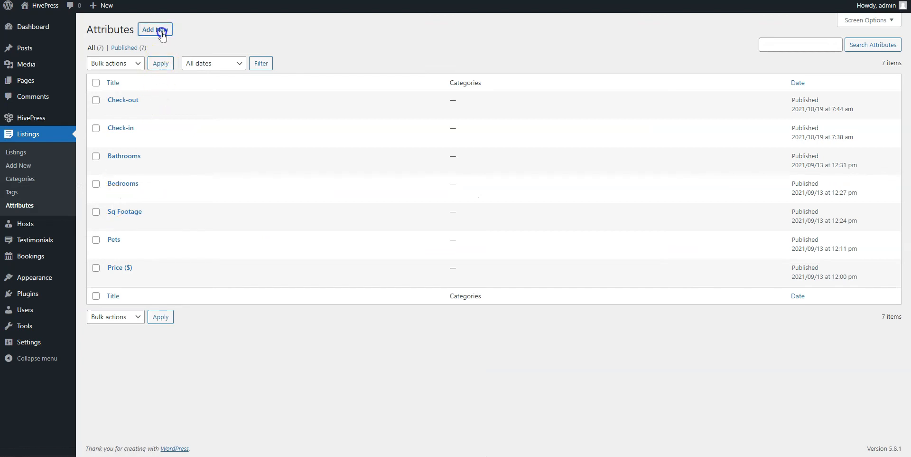
left_click(154, 29)
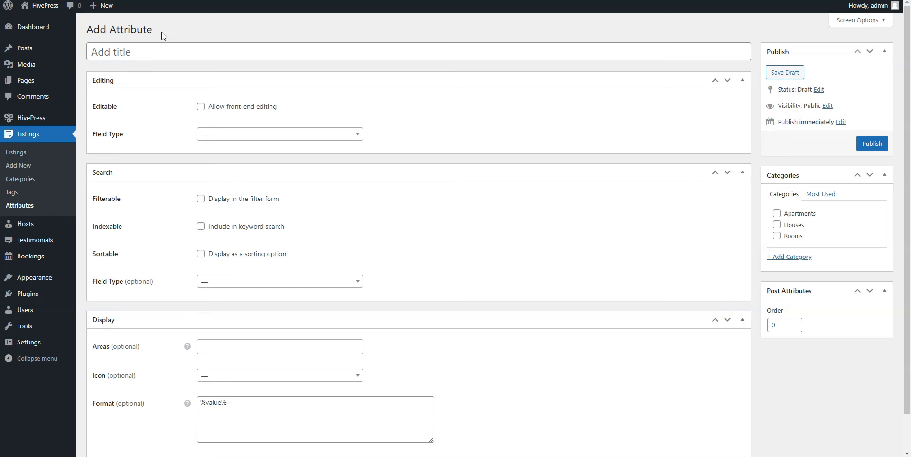
Name the attribute Parking, allow front-end editing and make the editing field a Checkbox.
left_click(419, 51)
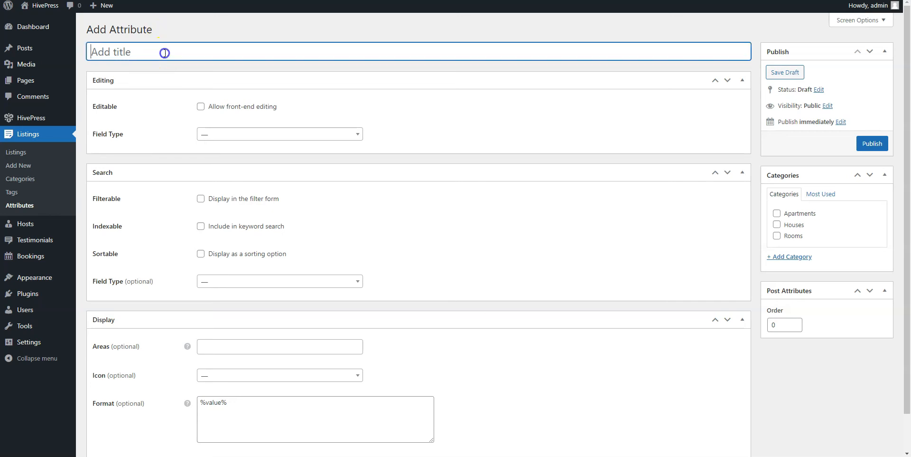
type("Parking")
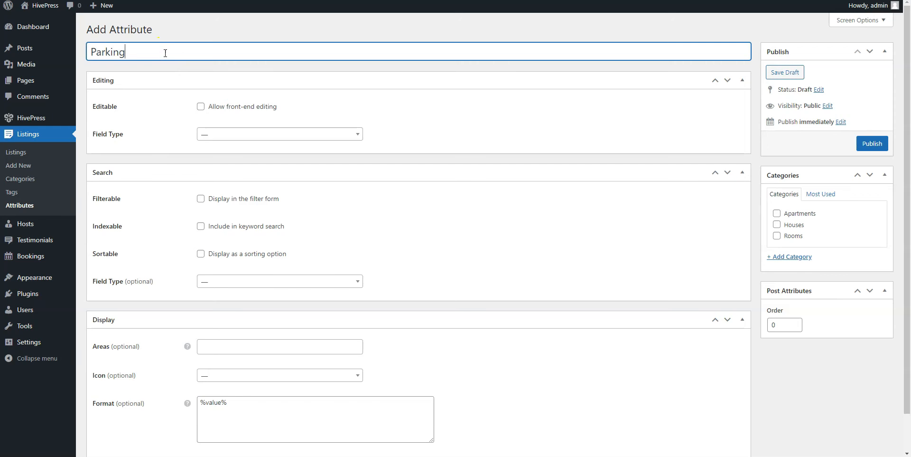
left_click(200, 107)
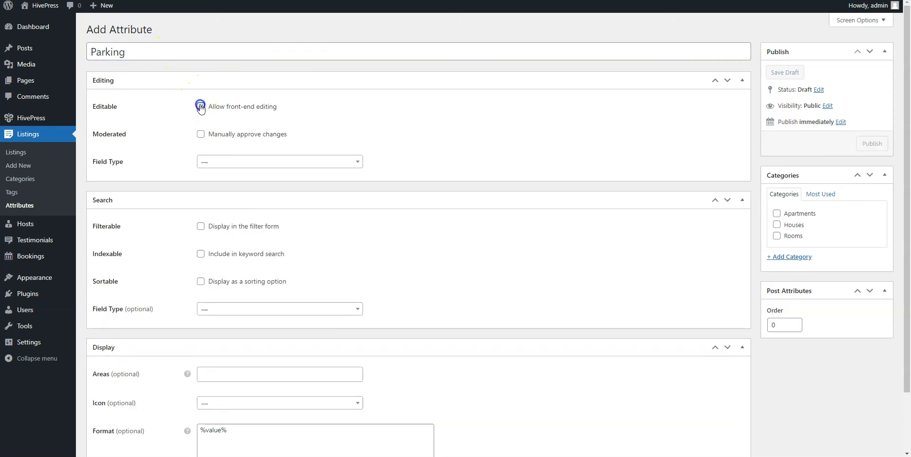
left_click(279, 161)
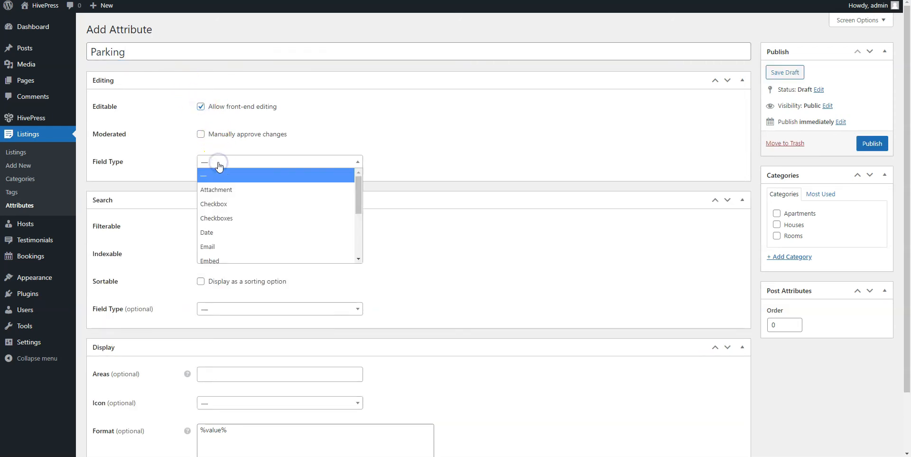
left_click(213, 203)
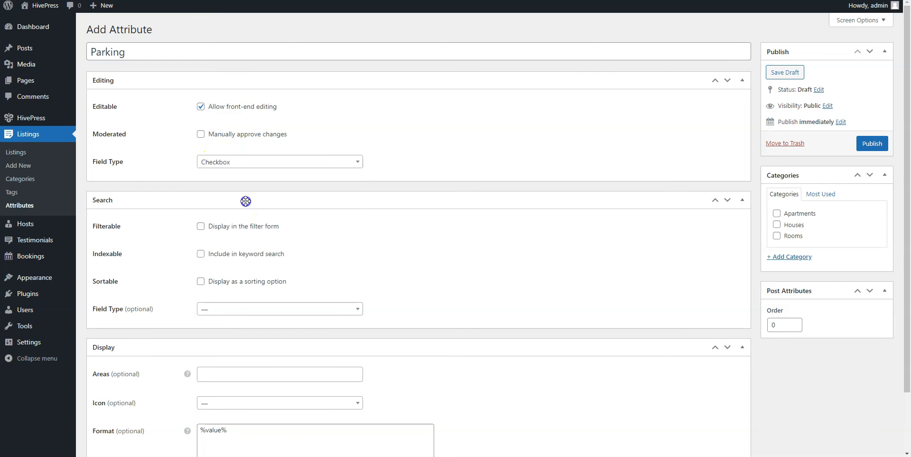
mouse_move(201, 225)
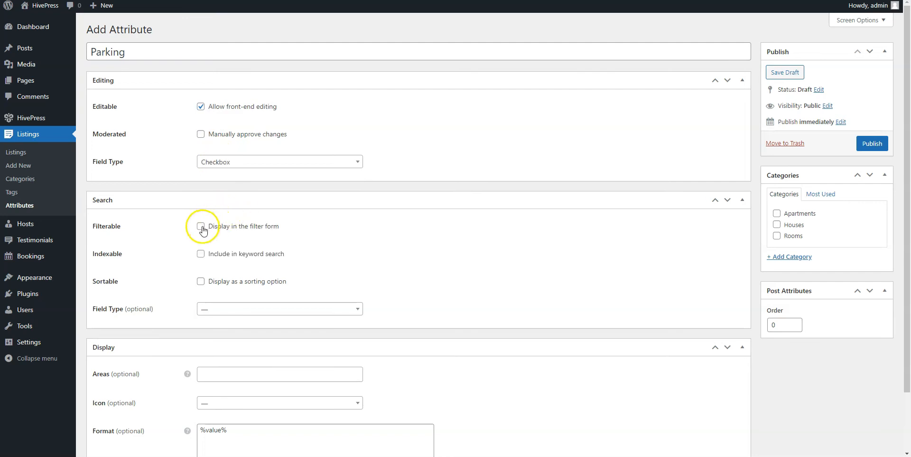
Make Parking filterable with a Checkbox filter, shown in Page (secondary) with a parking icon, and publish it.
left_click(200, 226)
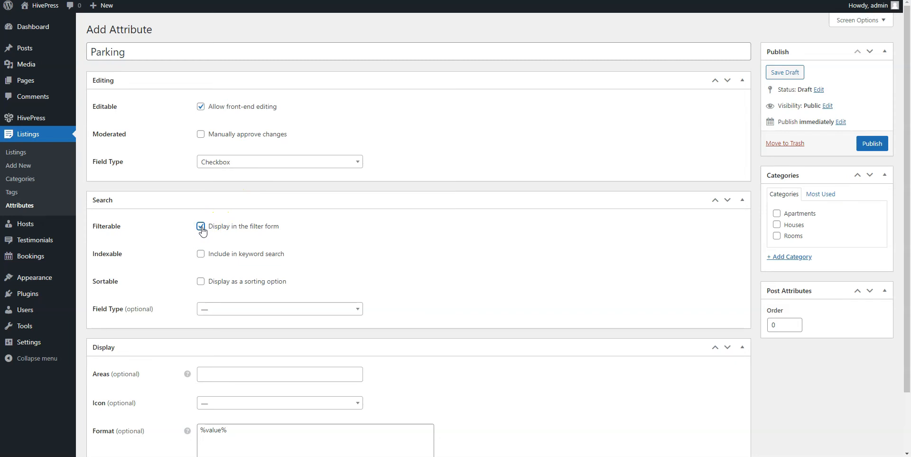
left_click(200, 226)
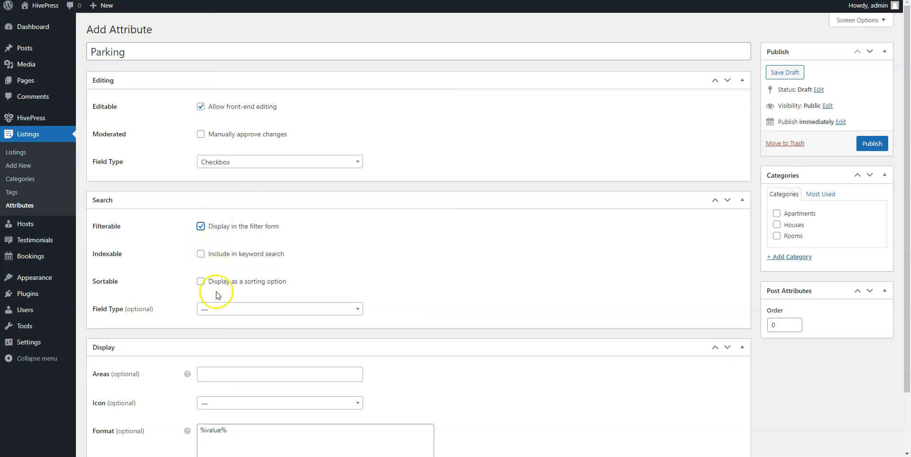
left_click(279, 308)
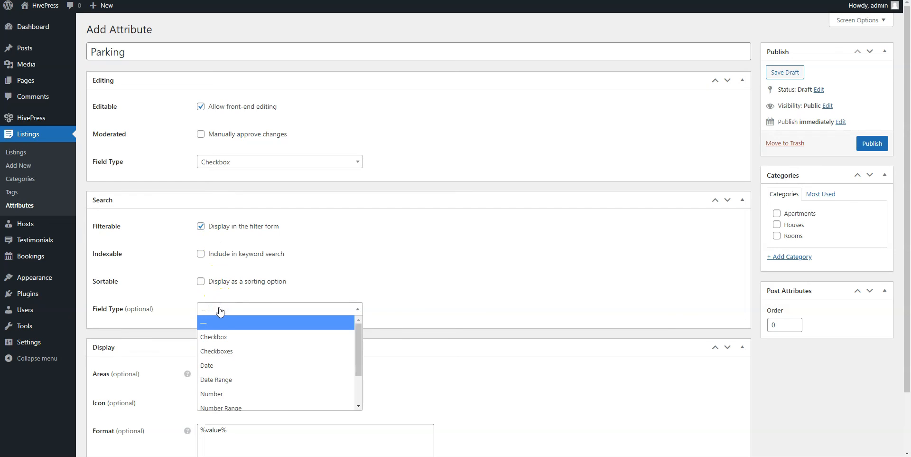
left_click(213, 336)
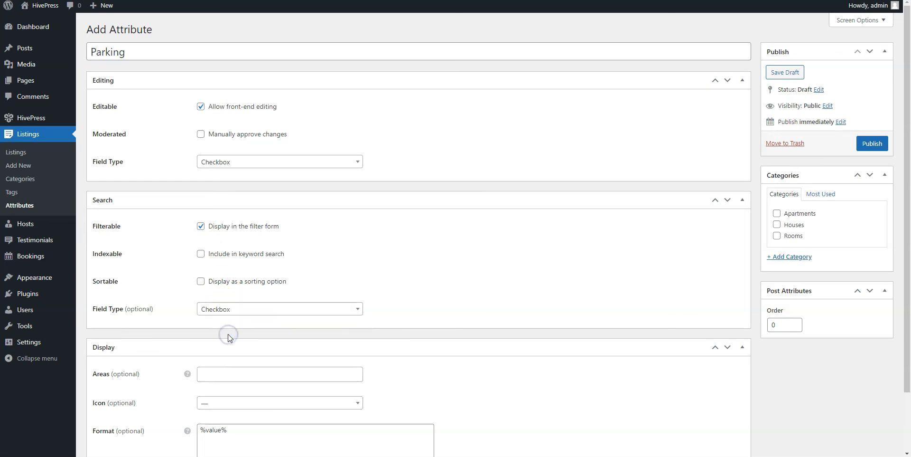
left_click(279, 373)
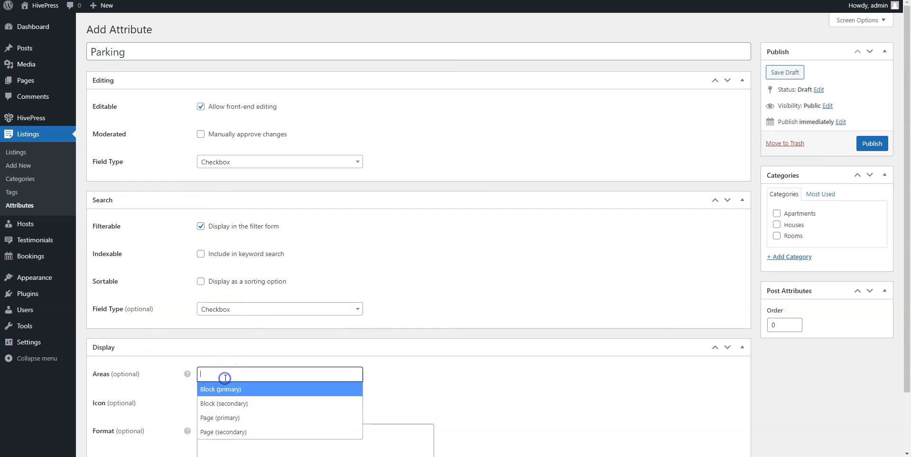
mouse_move(241, 435)
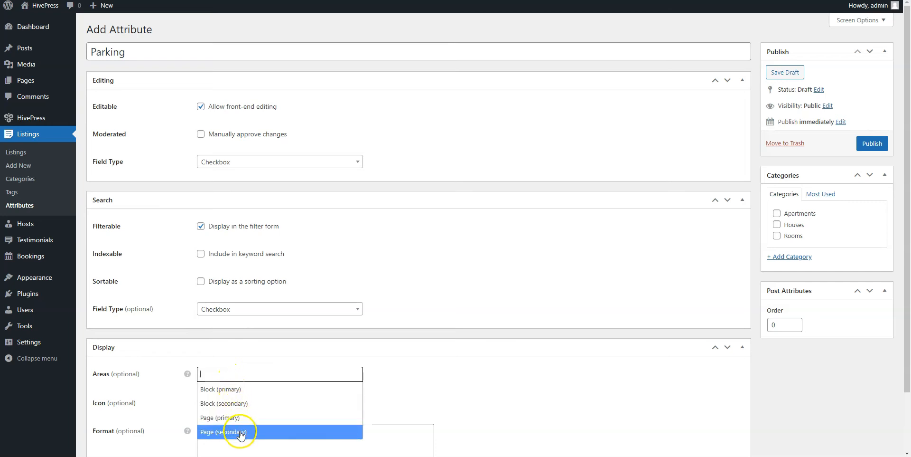
left_click(241, 432)
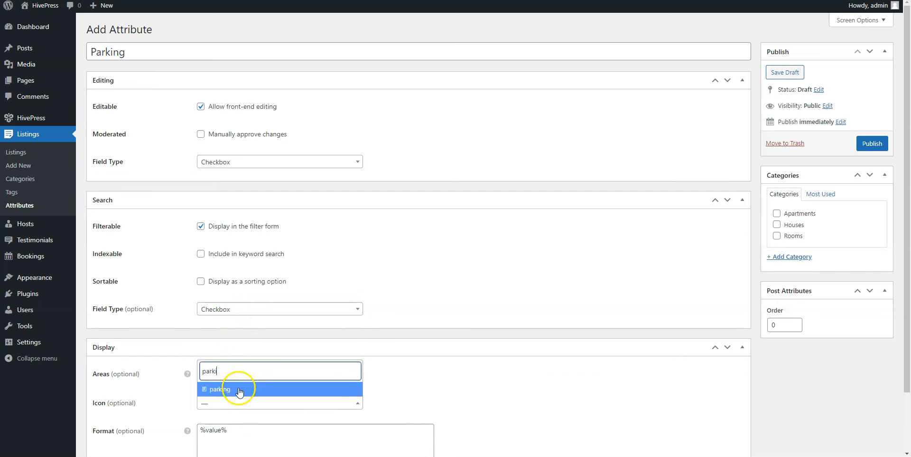
left_click(221, 388)
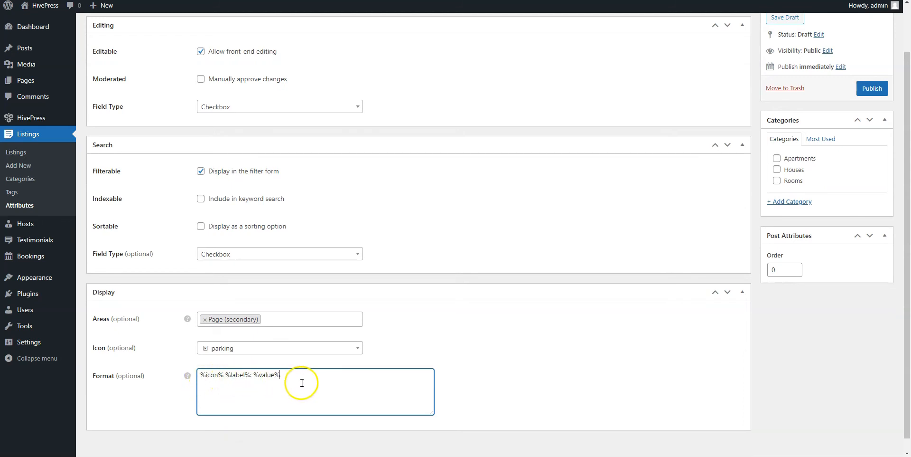
scroll("up", 3)
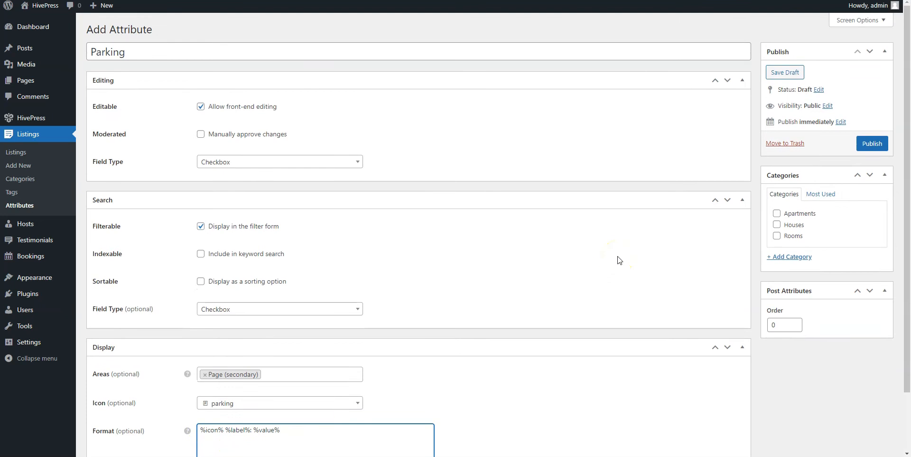
left_click(871, 143)
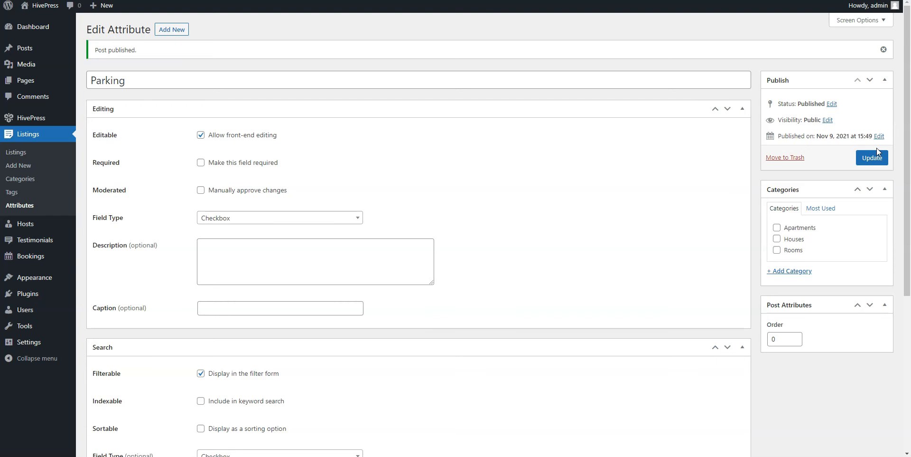
mouse_move(213, 73)
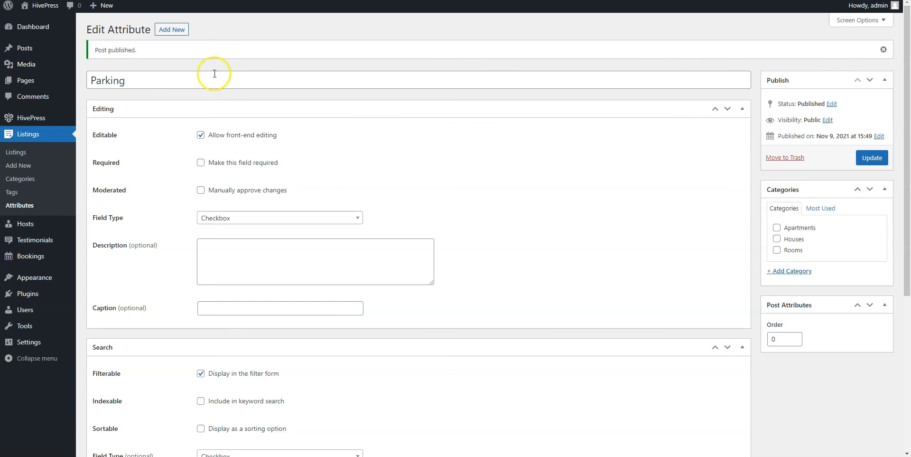
Start List a Property on the site under Apartments and begin selecting listing images.
left_click(40, 6)
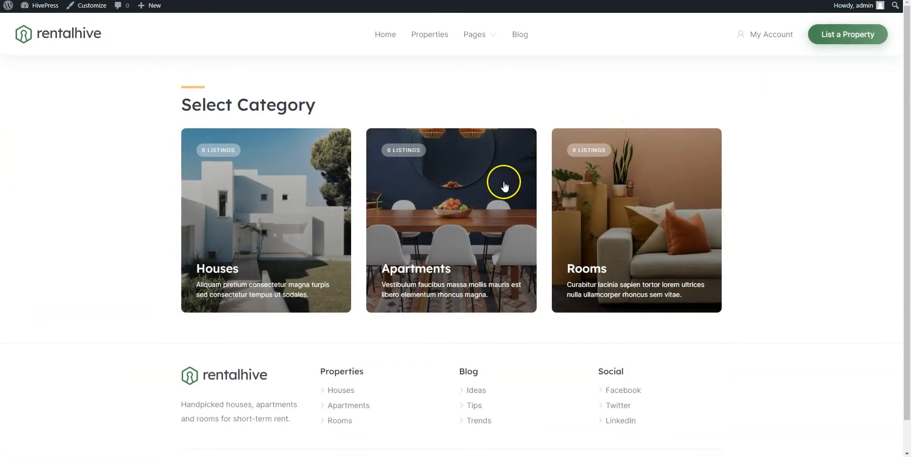
left_click(451, 219)
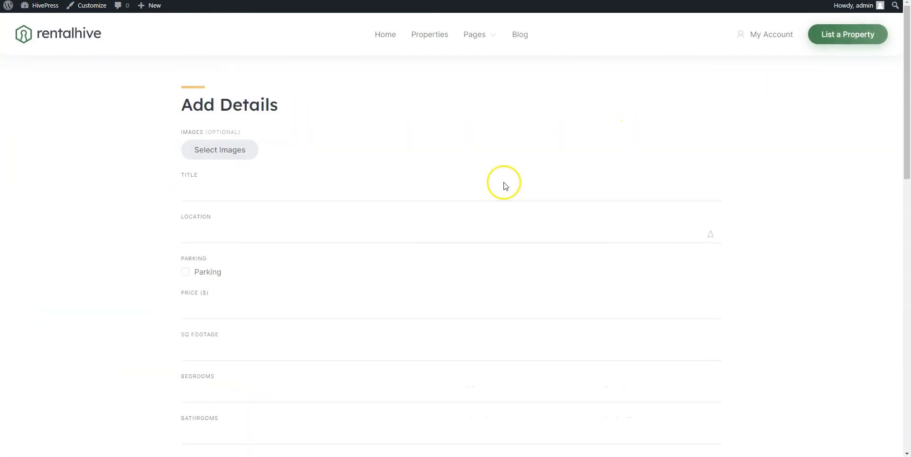
mouse_move(237, 113)
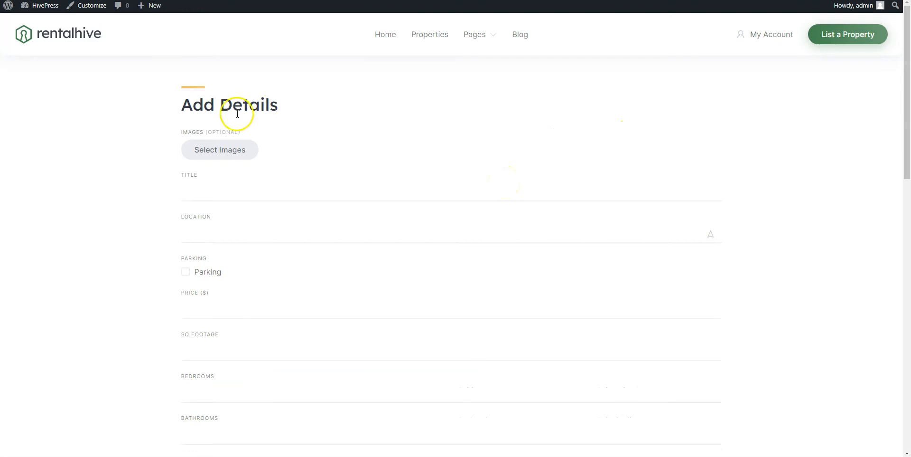
left_click(220, 149)
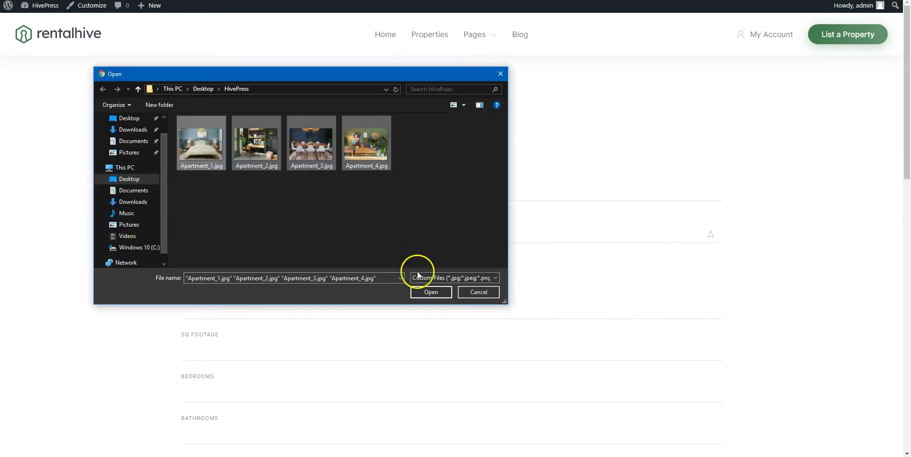
Add four photos, title 'Friendly apartment', location Morningside Ave, New York, parking and price 130.
left_click(431, 291)
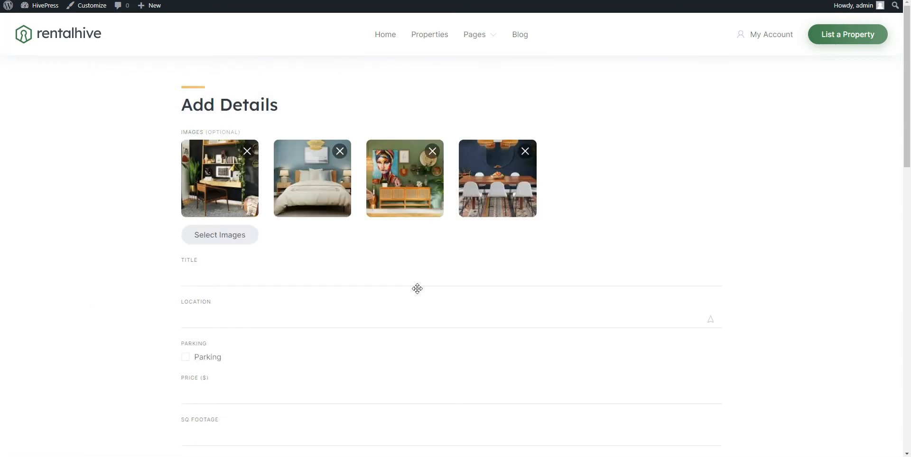
type("Frie")
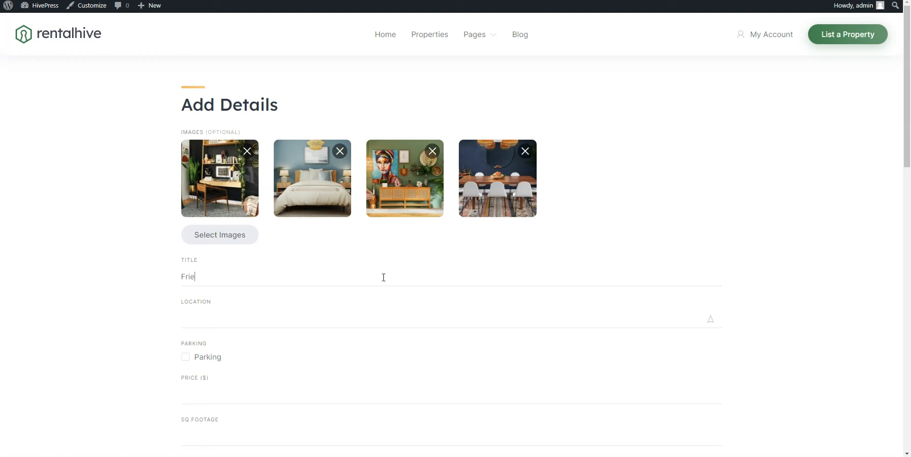
type("ndly apartme")
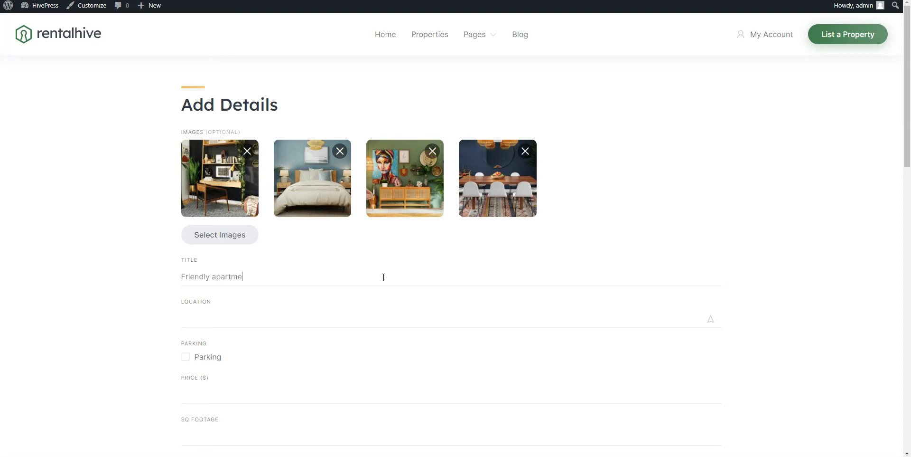
type("Morningside Ave, New York, NY")
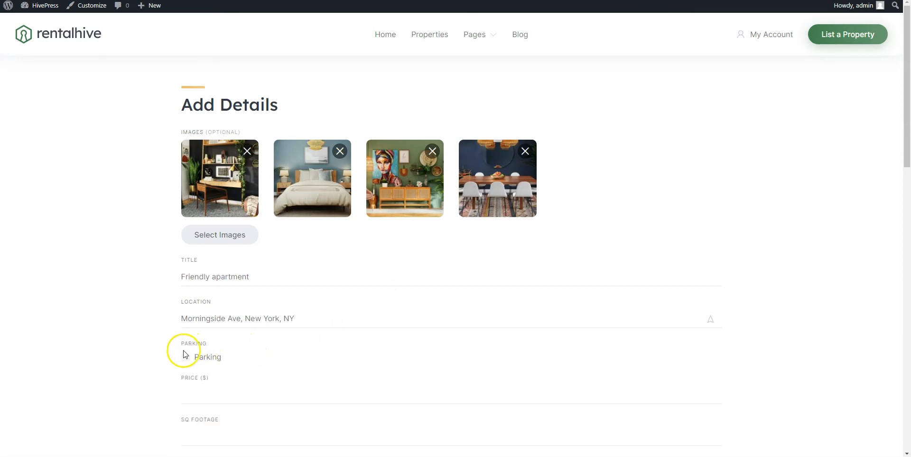
left_click(186, 357)
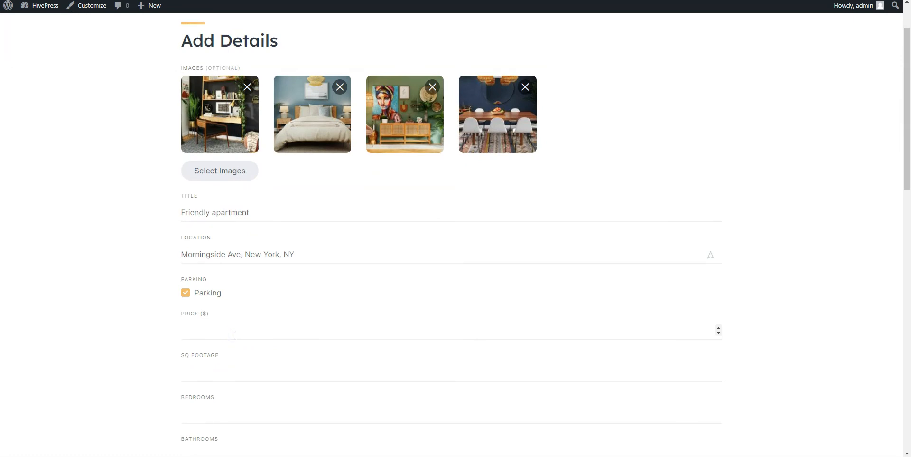
type("130")
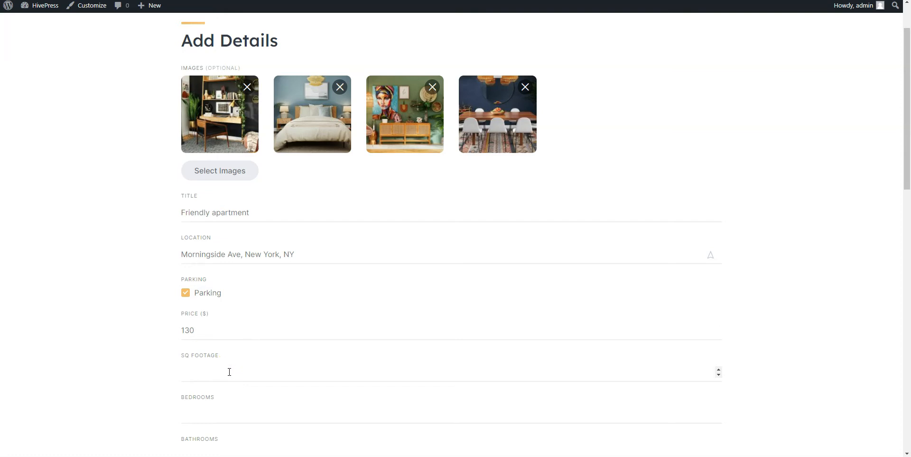
Fill room details, pets allowed, check-in/out times and the description 'Example'.
scroll("down", 3)
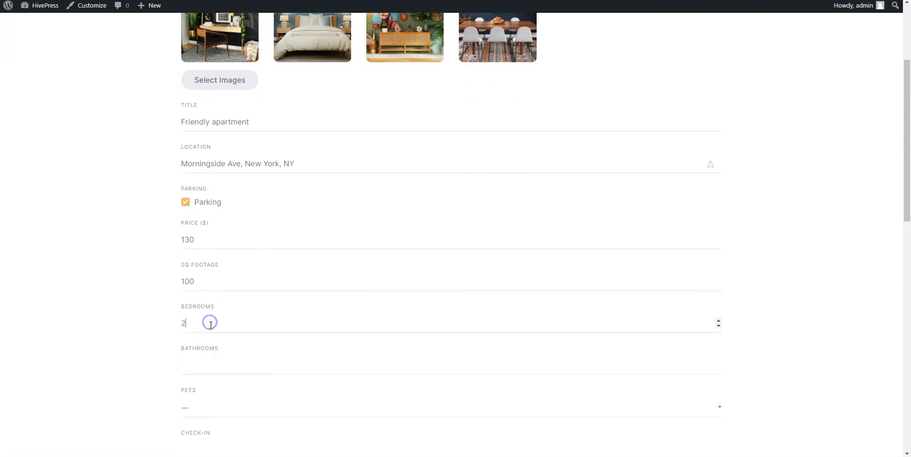
scroll("down", 3)
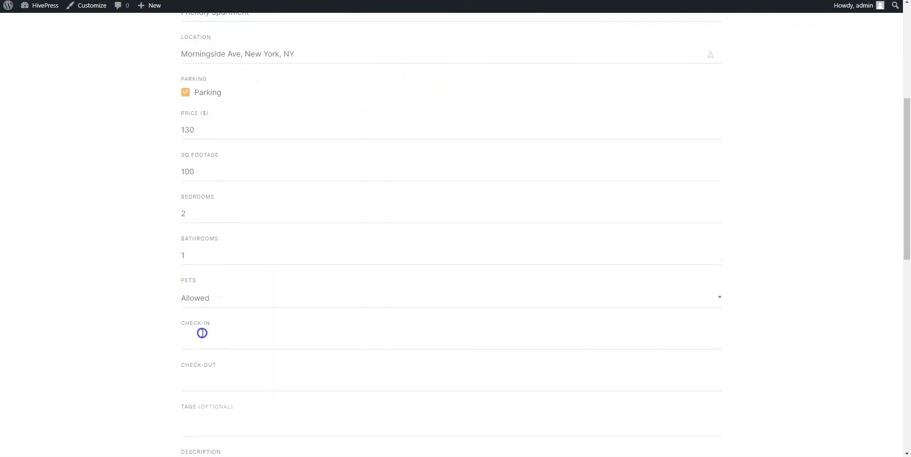
left_click(202, 332)
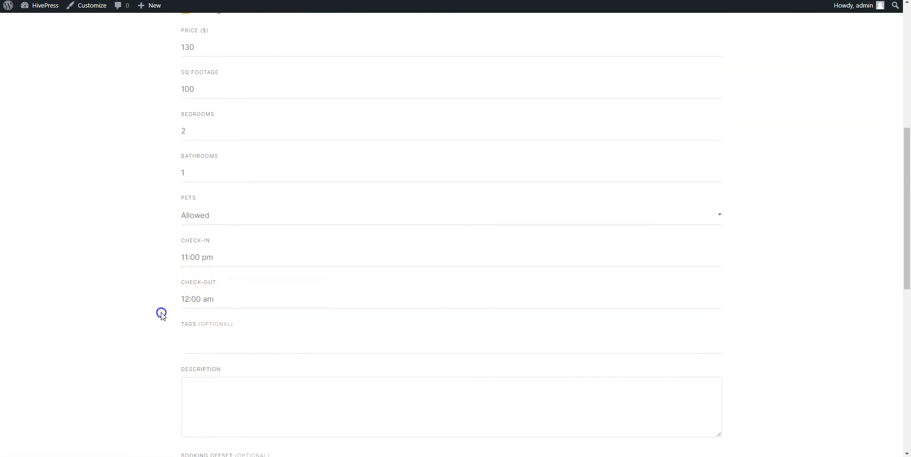
type("Example")
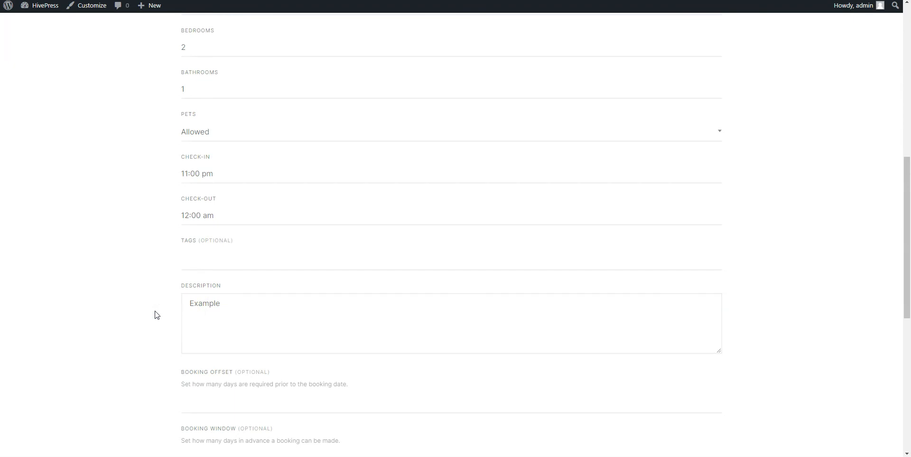
scroll("down", 3)
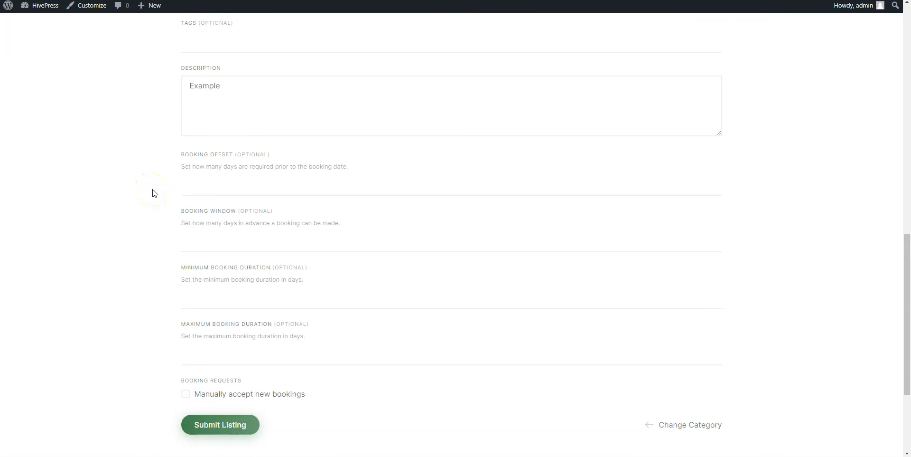
mouse_move(189, 318)
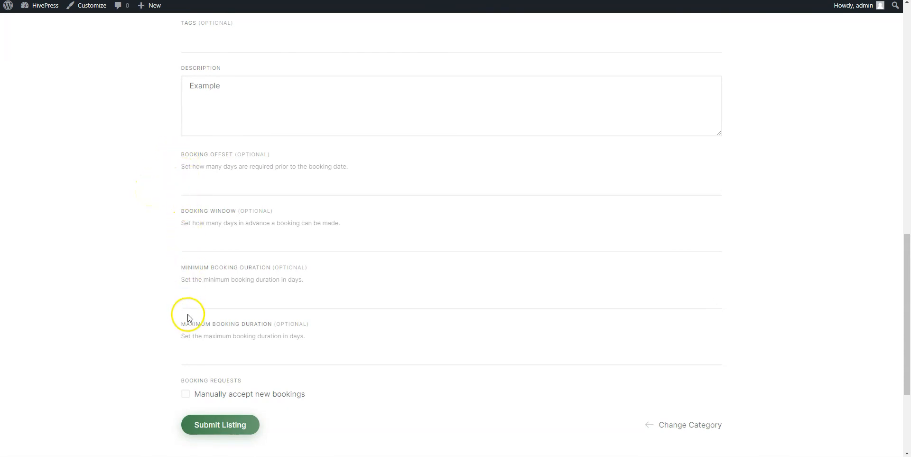
mouse_move(135, 194)
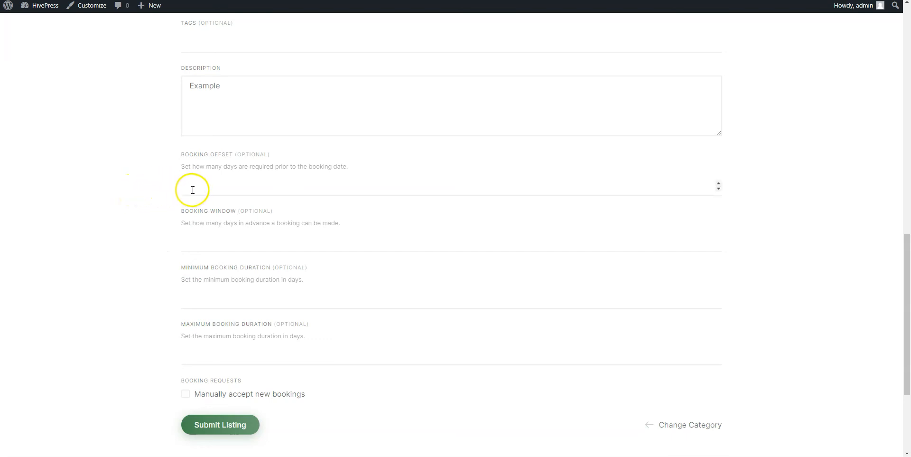
Set booking offset 1 day, stay range 2–7 days, and require manual acceptance of bookings.
type("1")
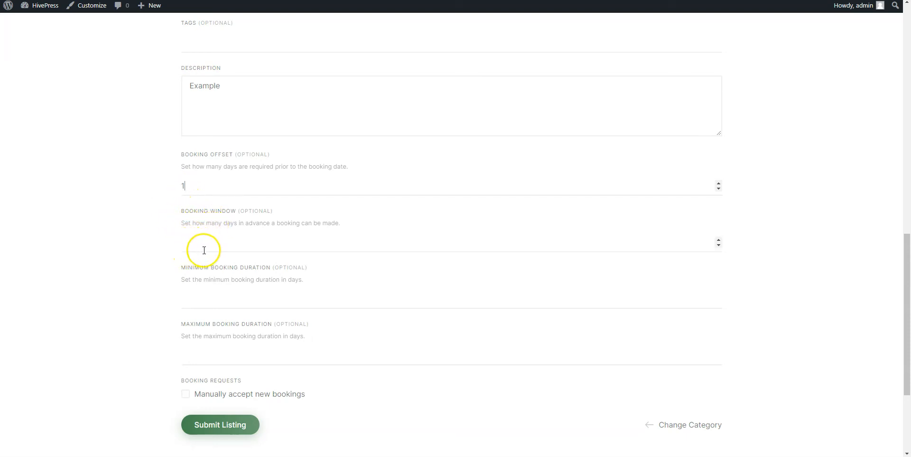
mouse_move(170, 303)
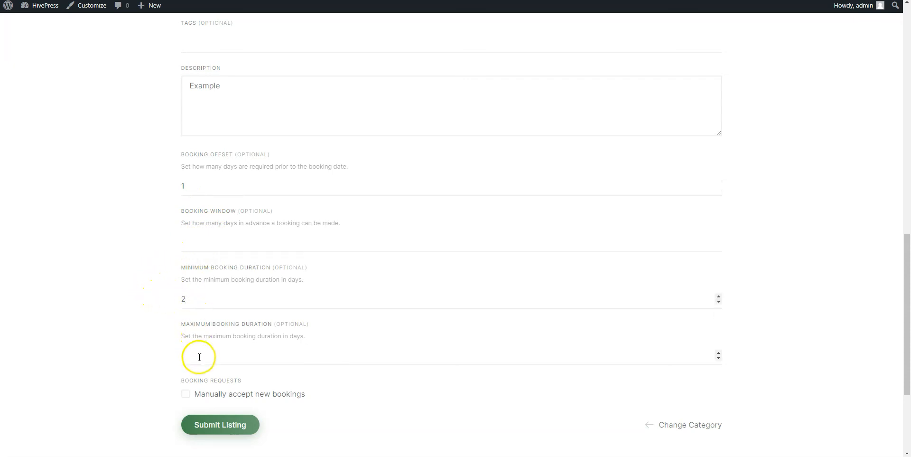
type("7")
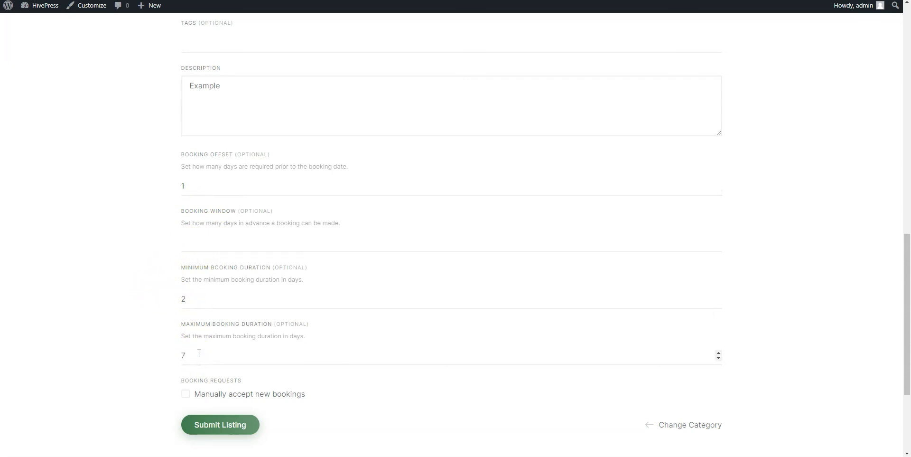
mouse_move(164, 360)
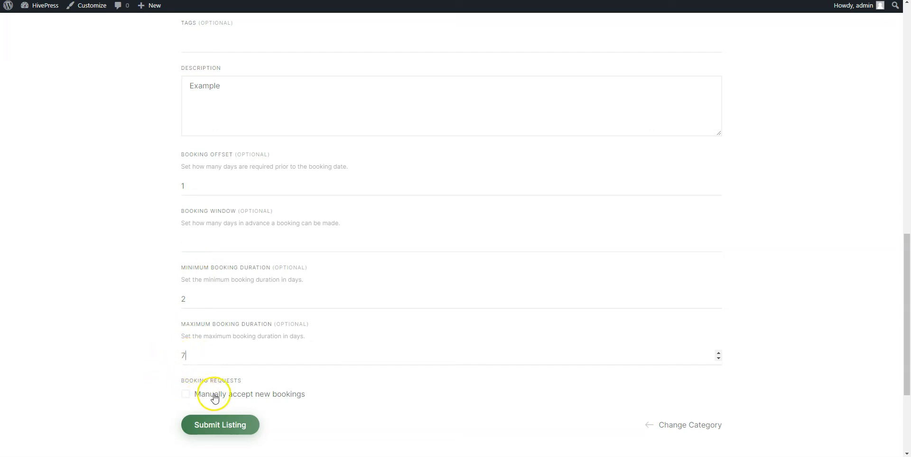
left_click(186, 393)
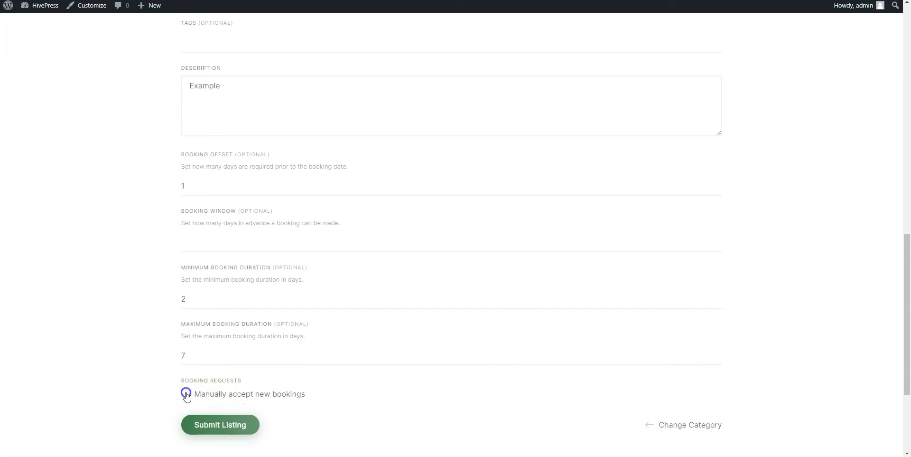
left_click(185, 394)
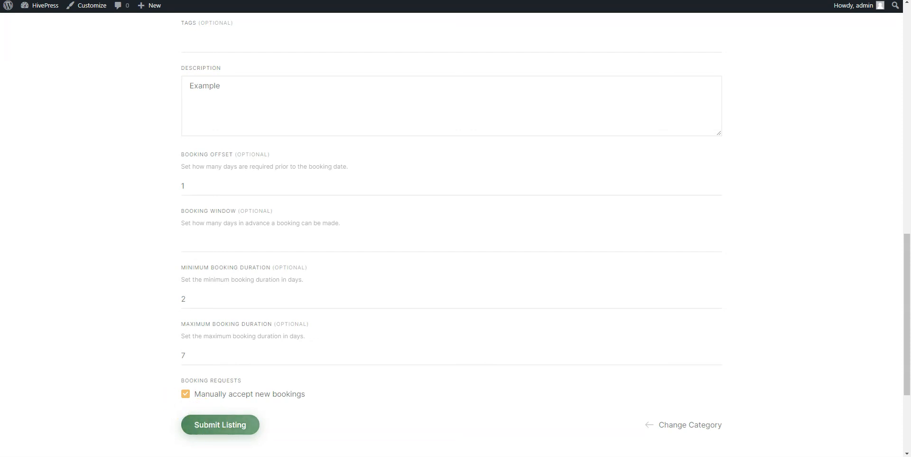
Submit the Friendly apartment listing and browse its photos, then go to the account's listings.
left_click(220, 424)
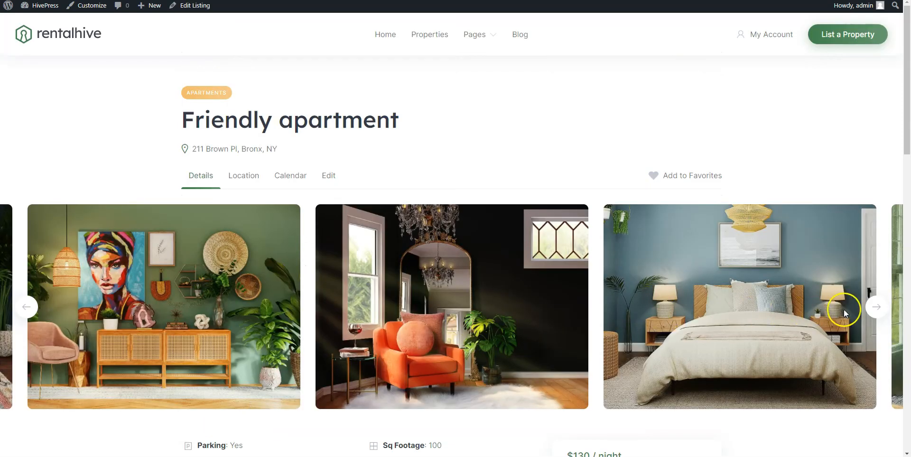
left_click(876, 307)
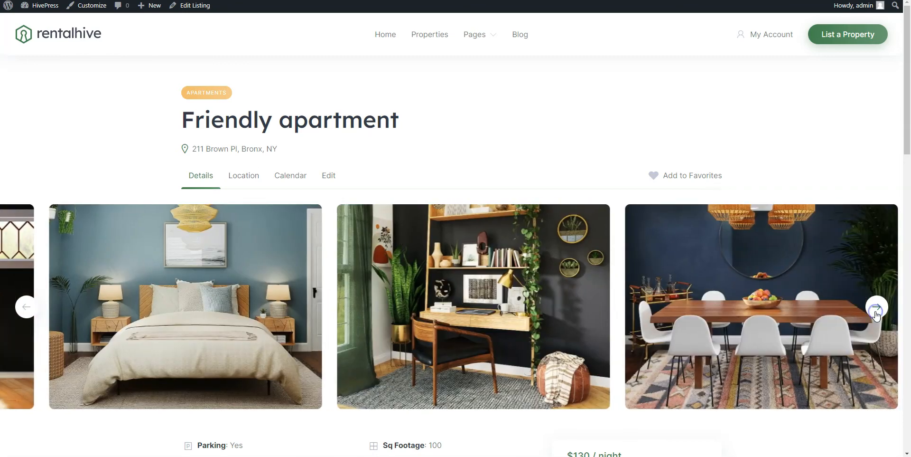
scroll("down", 3)
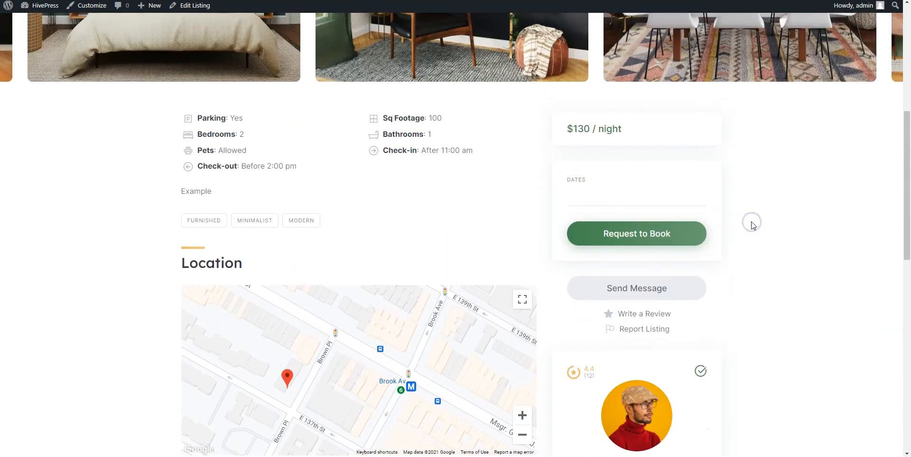
scroll("up", 3)
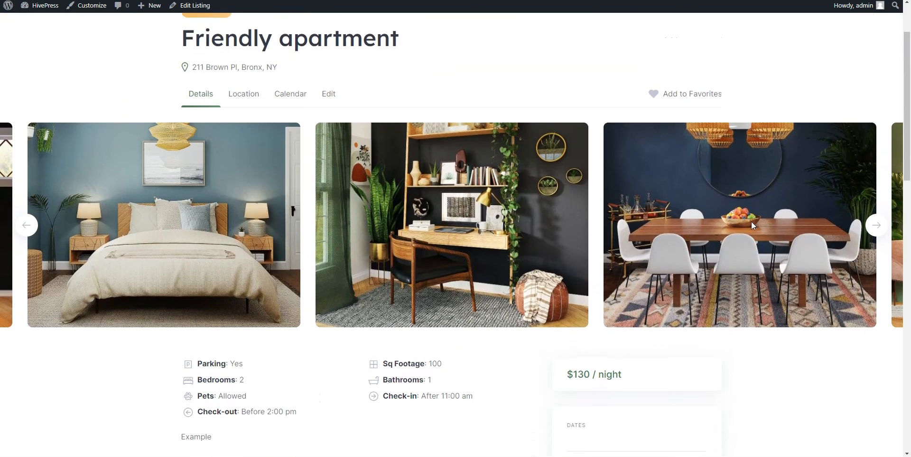
scroll("up", 3)
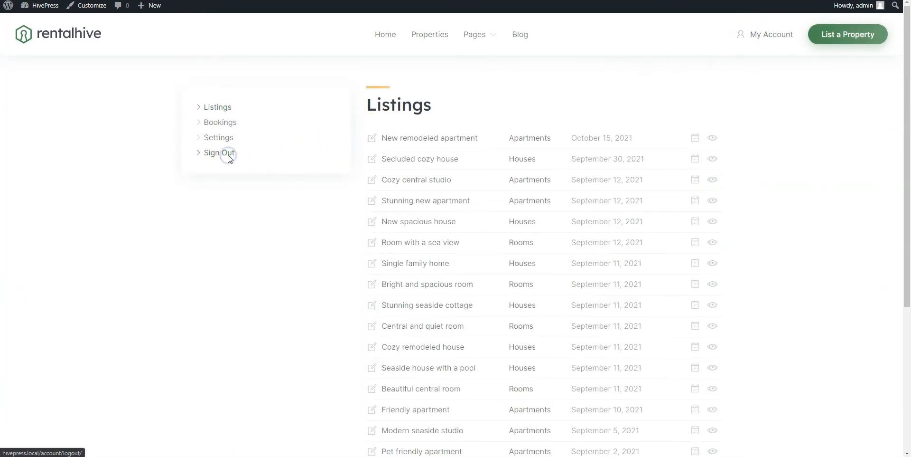
left_click(220, 152)
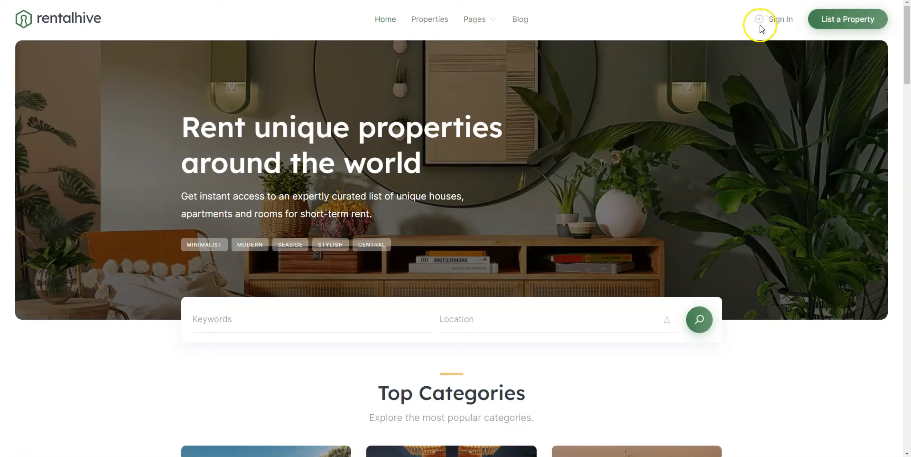
left_click(780, 19)
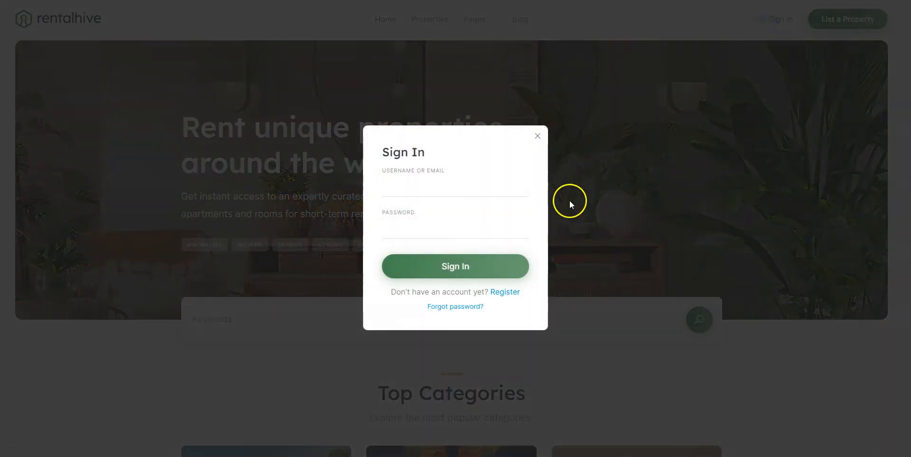
left_click(504, 291)
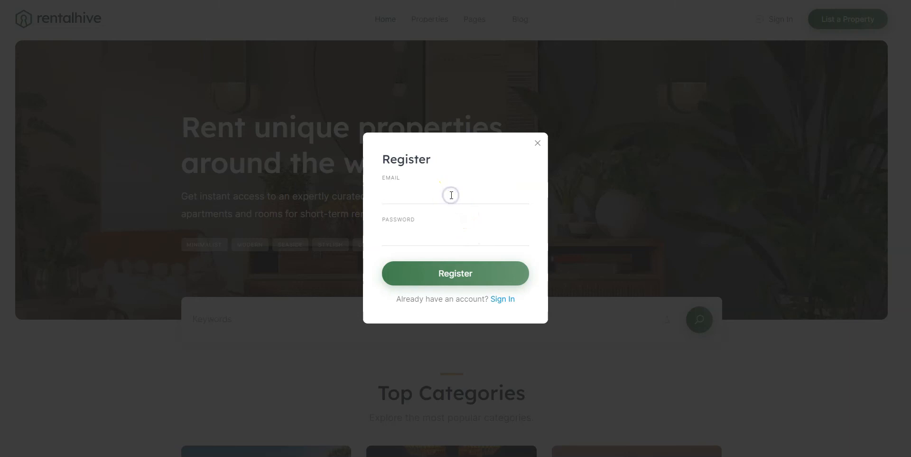
type("john@em")
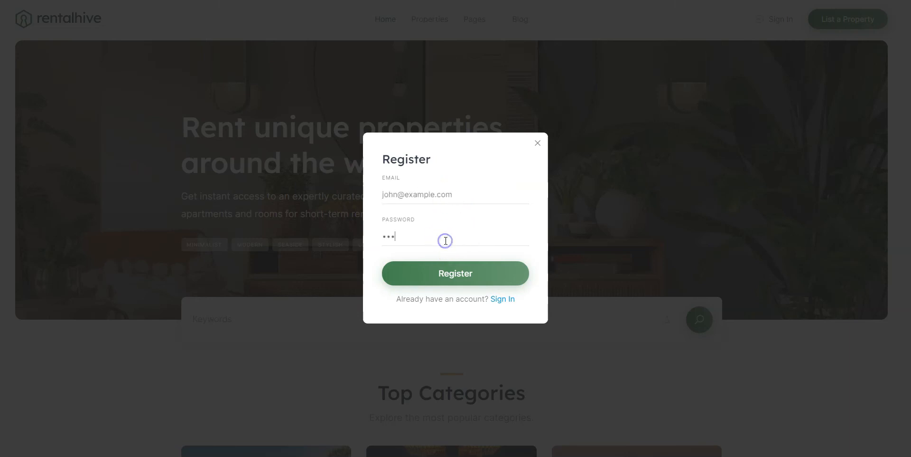
left_click(455, 273)
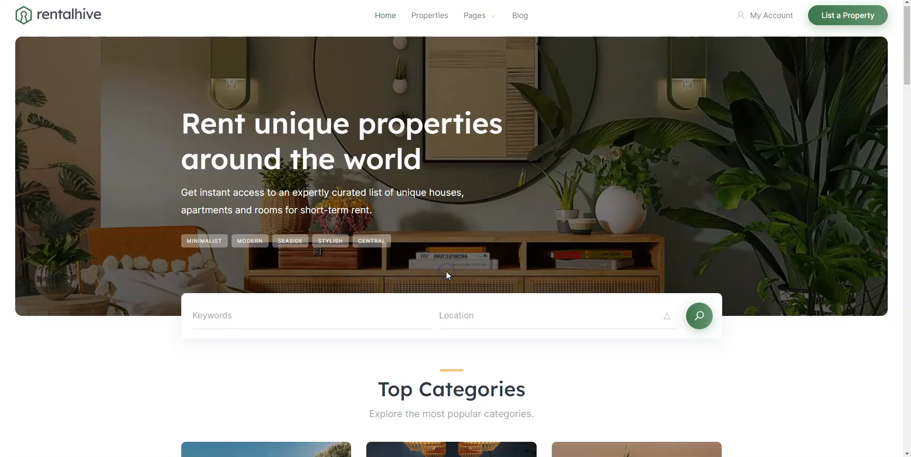
Browse into the Apartments category listings from the home page.
scroll("down", 3)
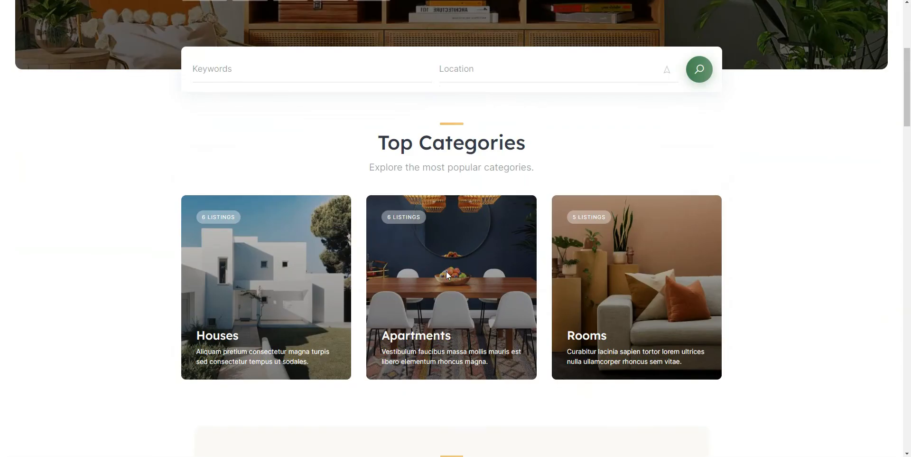
scroll("down", 3)
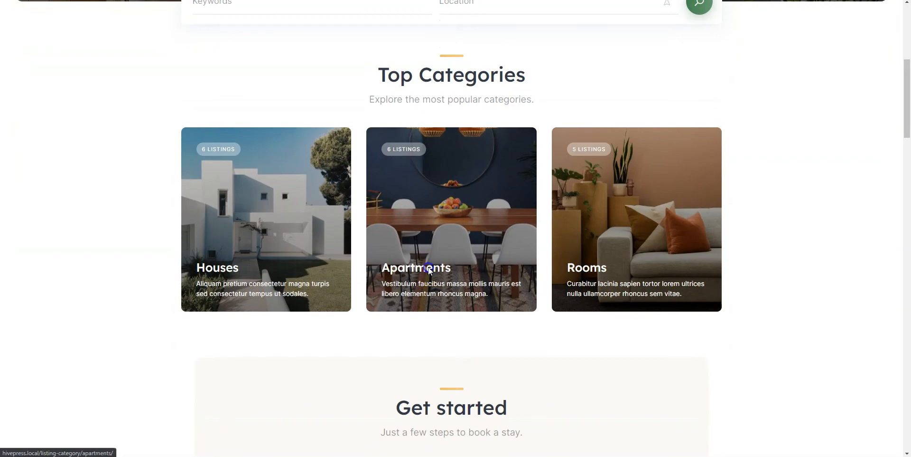
left_click(415, 268)
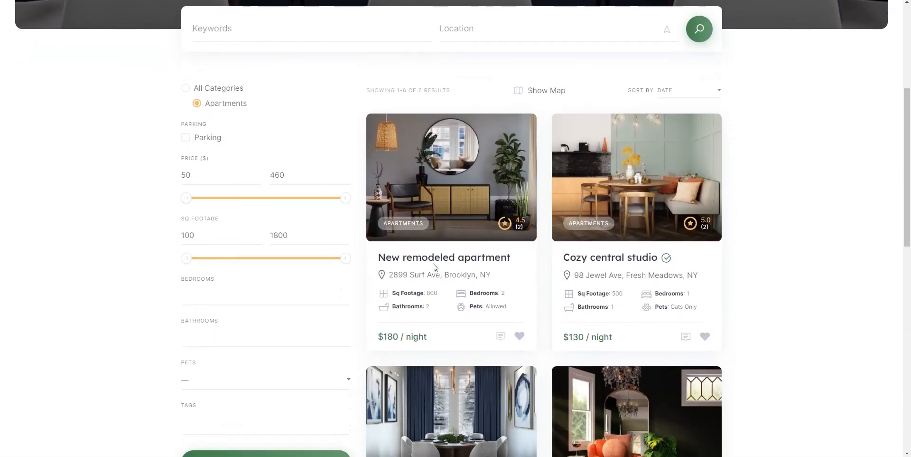
scroll("down", 3)
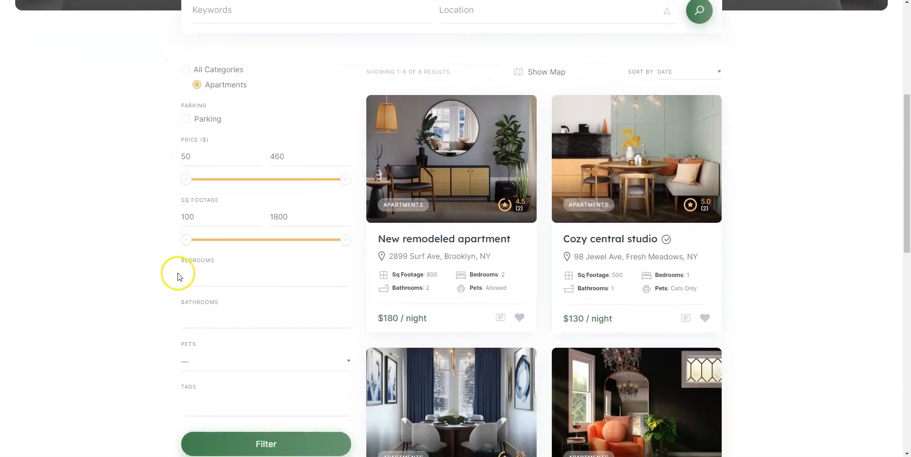
mouse_move(186, 125)
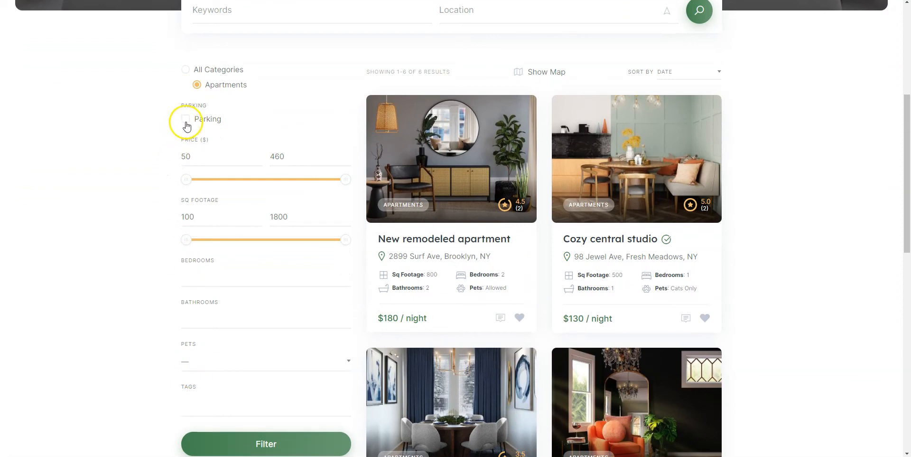
Filter apartments to those with parking and show the results on a map.
left_click(185, 118)
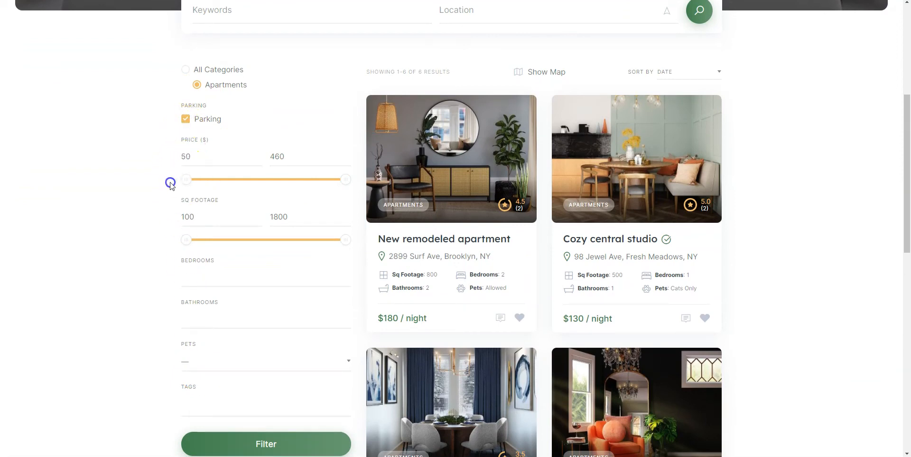
left_click(266, 362)
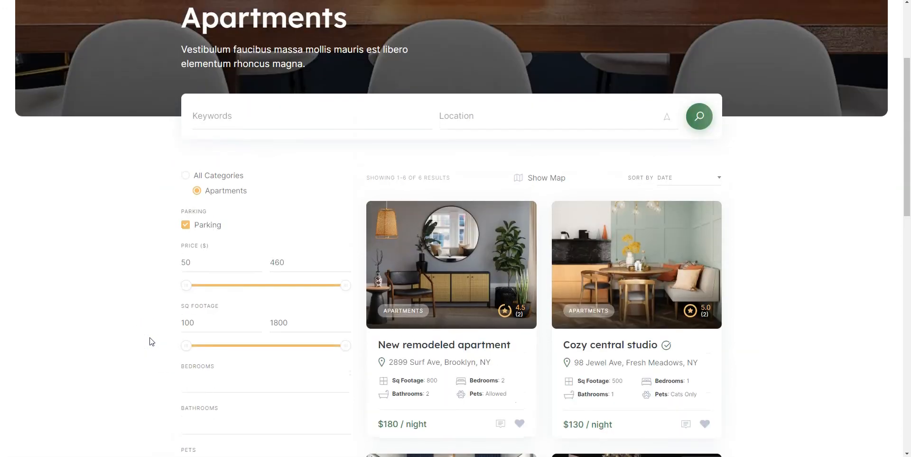
left_click(538, 178)
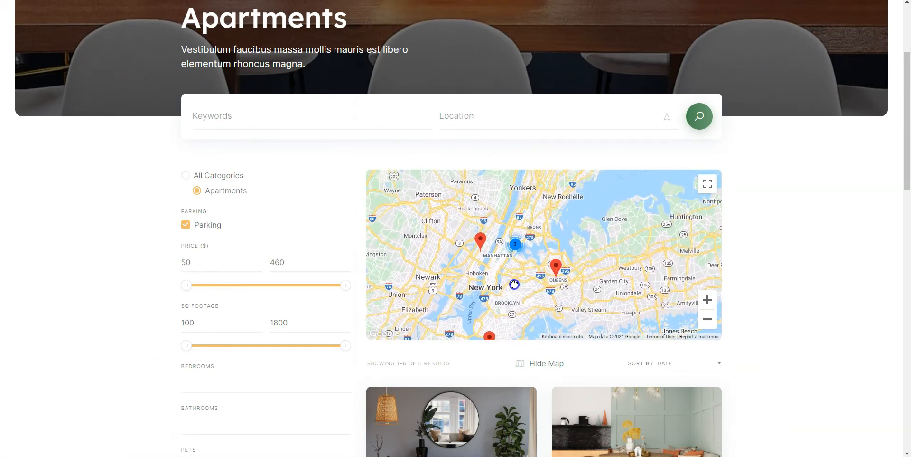
scroll("down", 3)
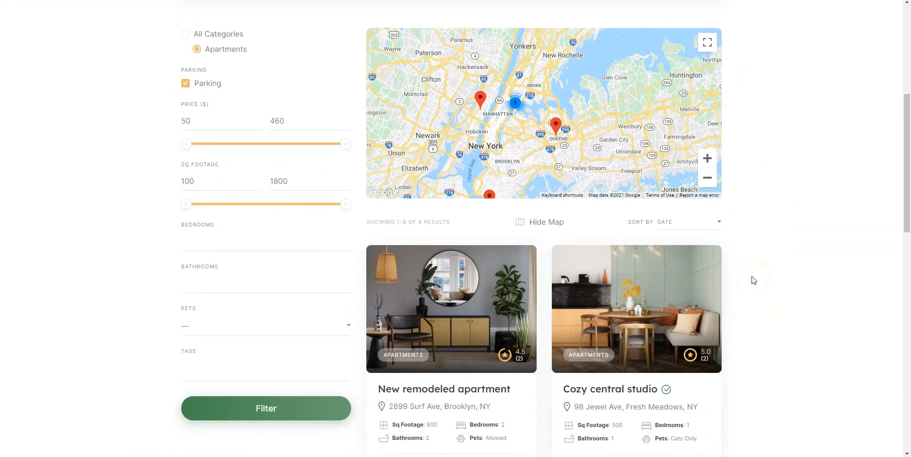
scroll("down", 3)
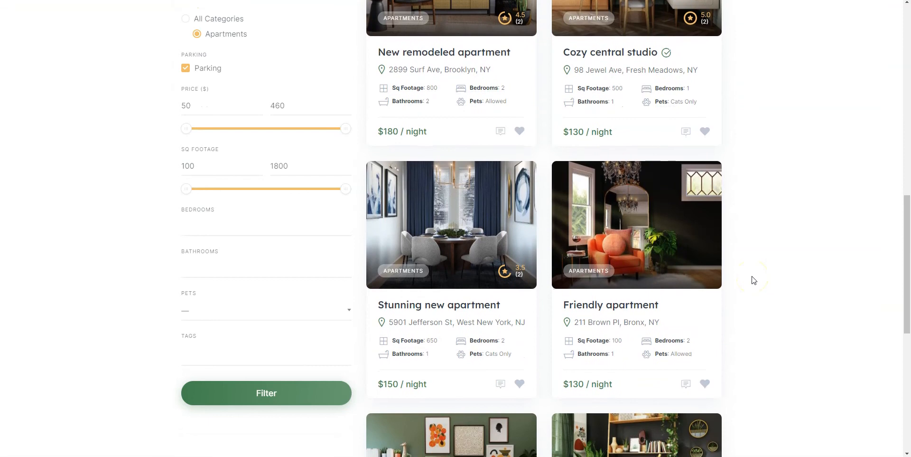
View the Friendly apartment listing and start a booking request.
left_click(636, 225)
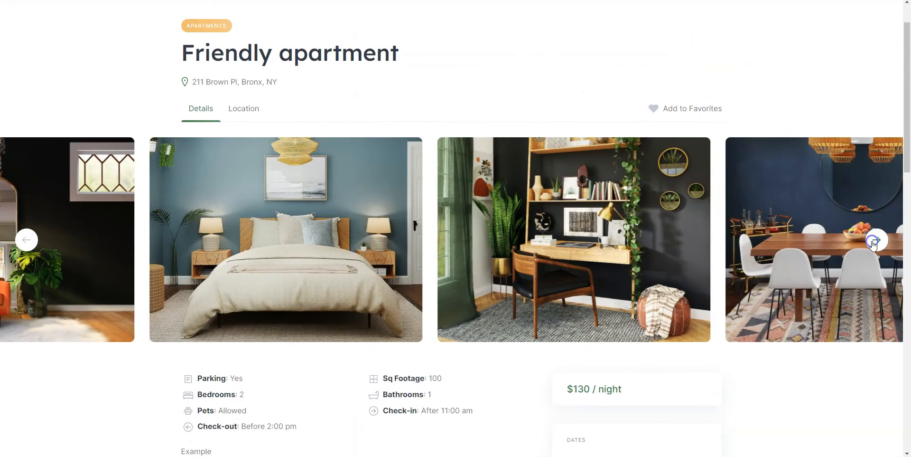
scroll("down", 3)
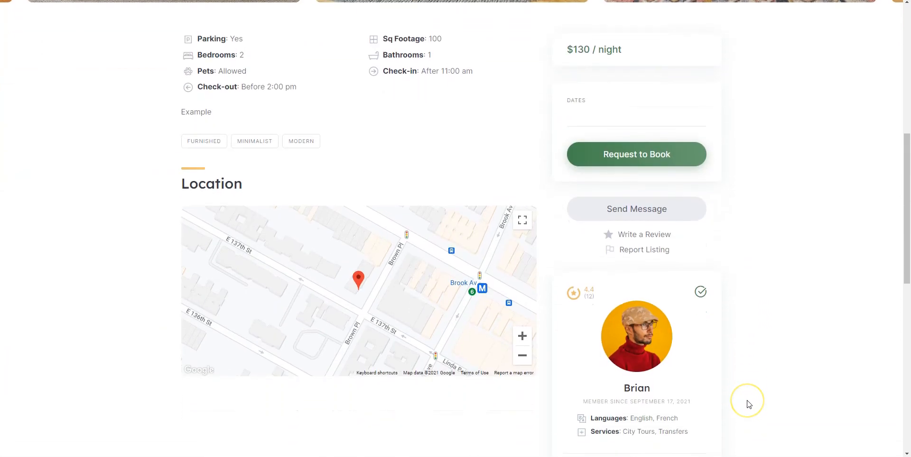
scroll("up", 3)
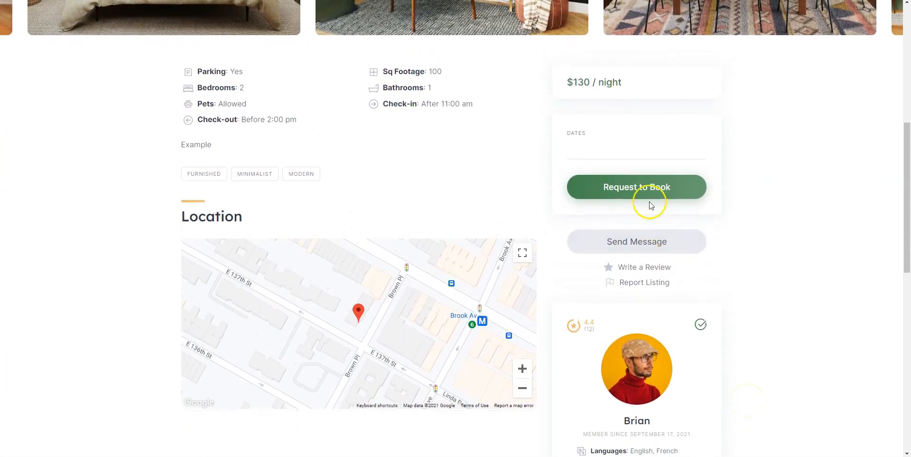
left_click(636, 143)
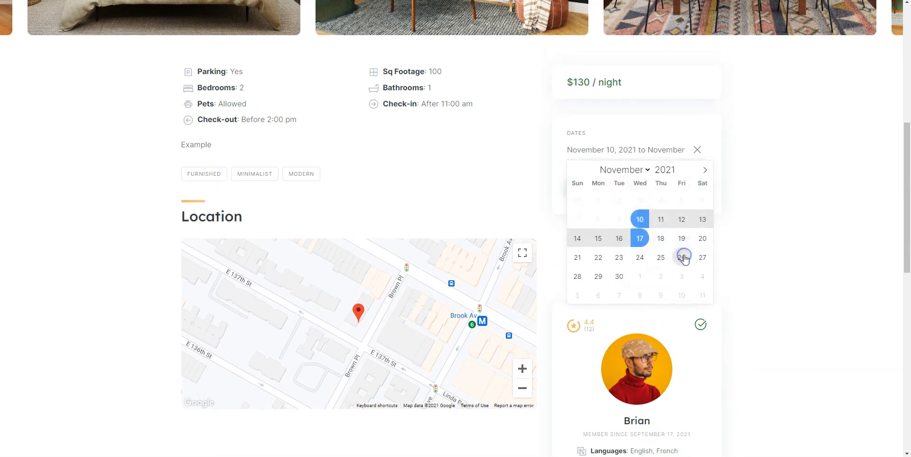
Pick stay dates, first November 18–25, then restarting from November 10, 2021.
left_click(660, 237)
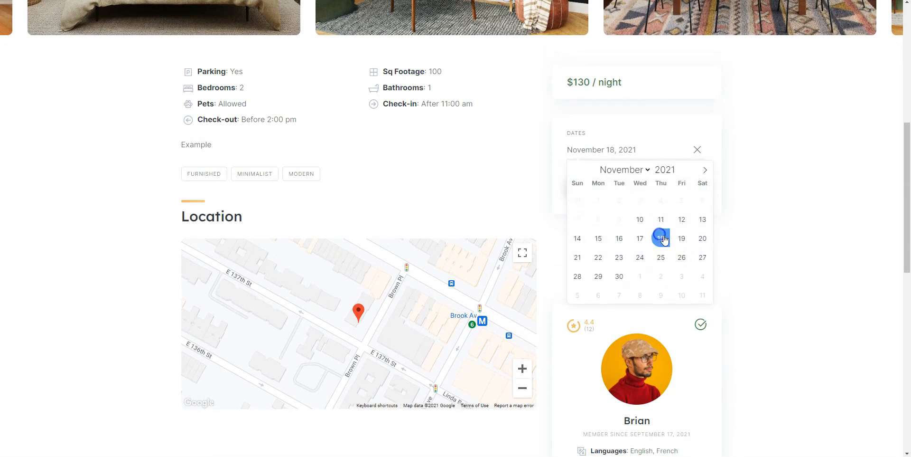
left_click(660, 257)
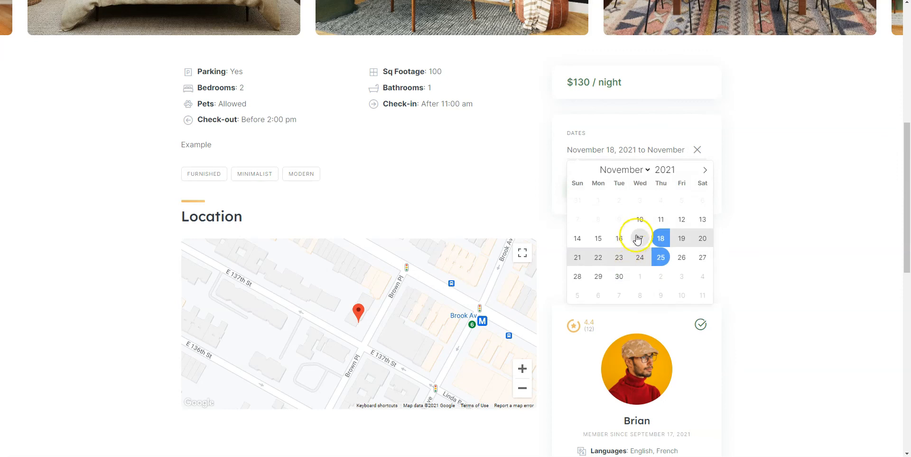
left_click(639, 219)
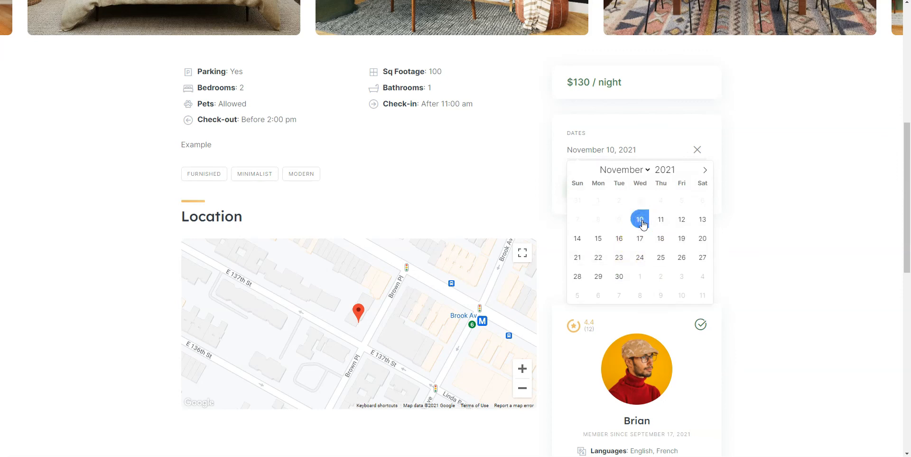
left_click(640, 219)
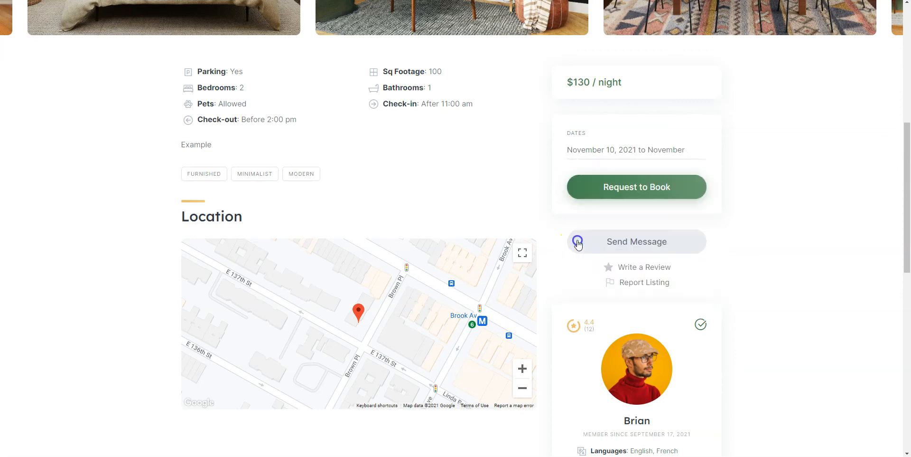
mouse_move(636, 186)
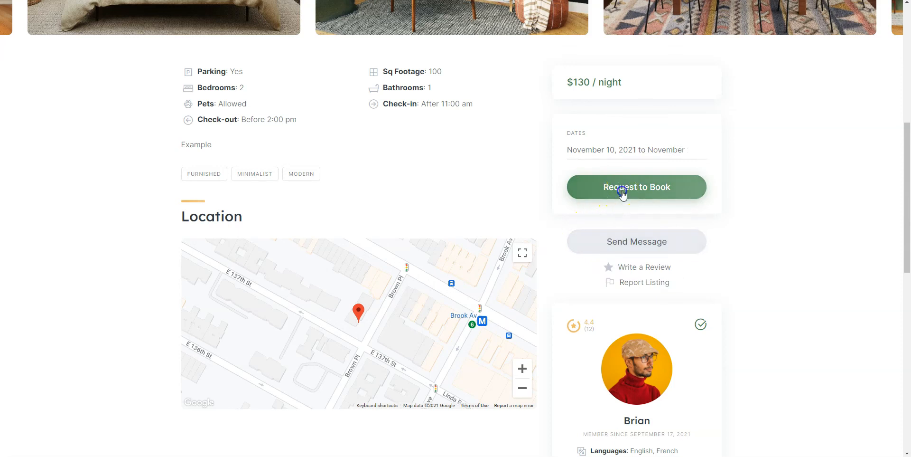
Send the November 10–14 booking request with note 'Example', view pending booking #339, then sign out.
left_click(636, 186)
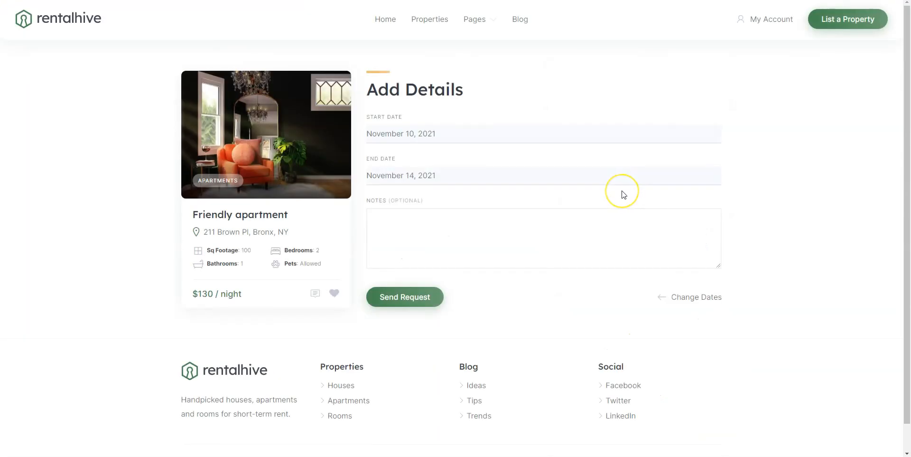
mouse_move(492, 221)
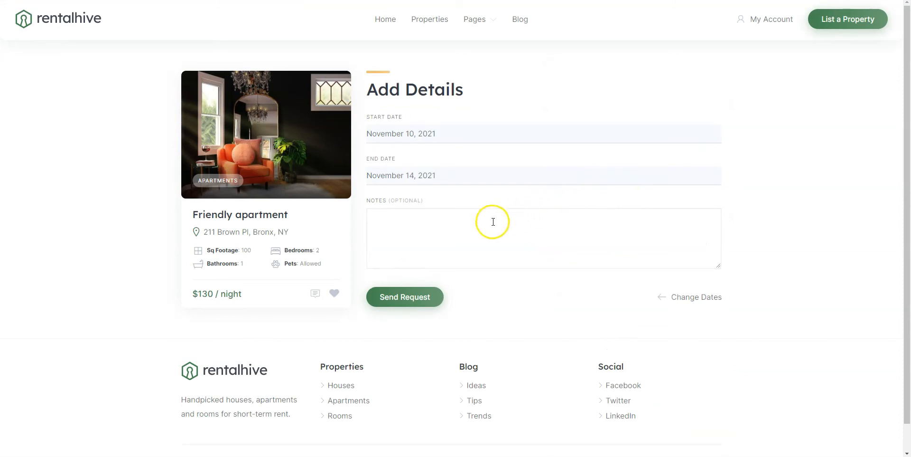
mouse_move(455, 227)
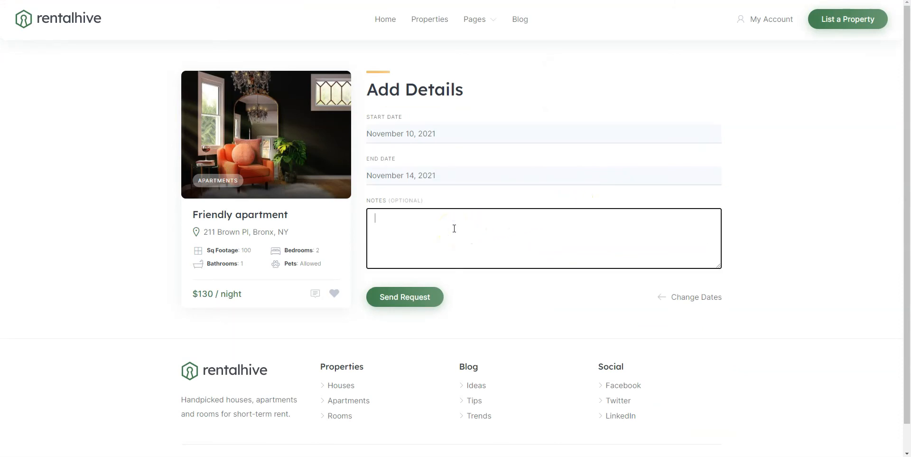
type("Exam")
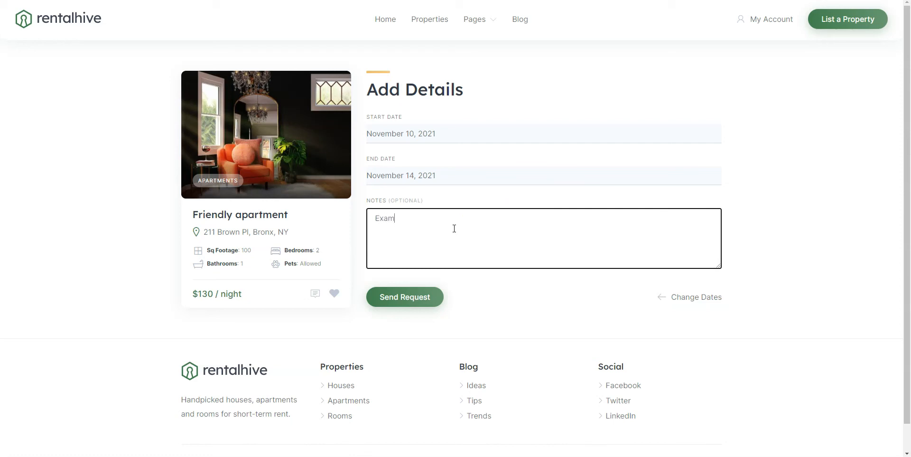
type("ple")
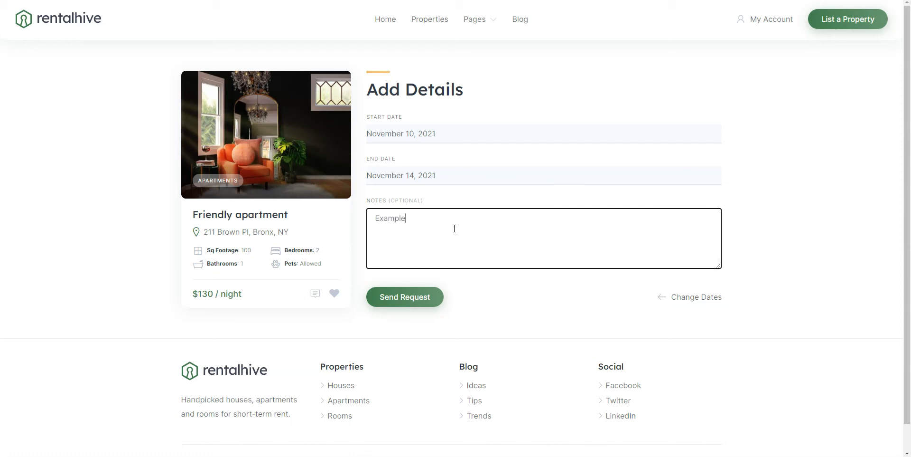
mouse_move(444, 250)
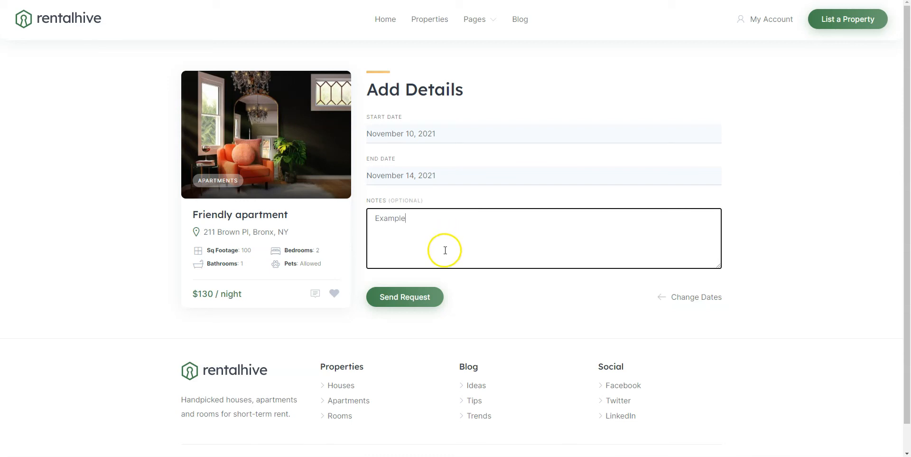
left_click(404, 297)
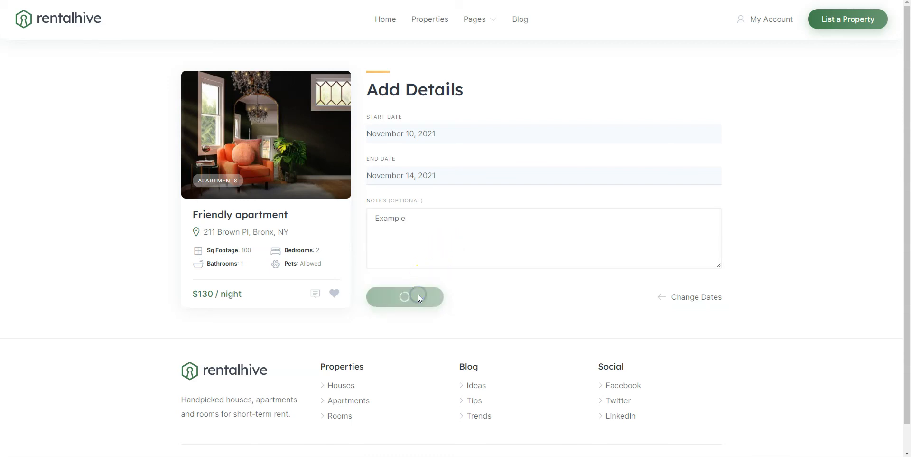
left_click(404, 297)
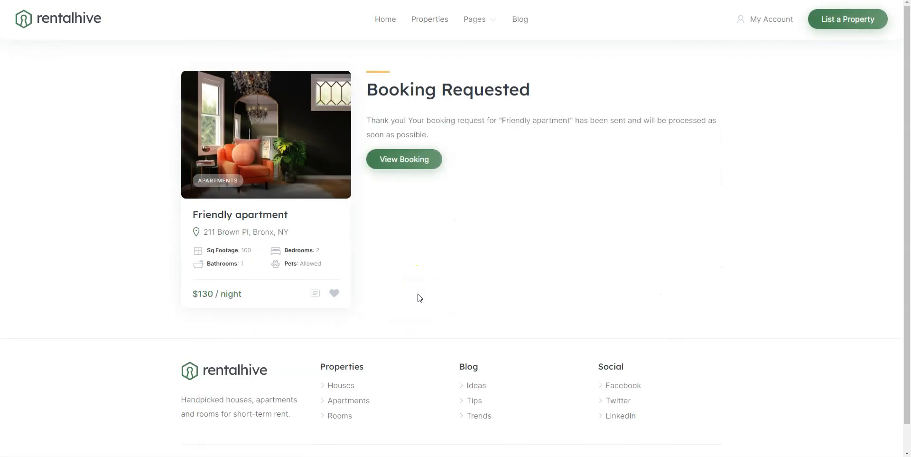
mouse_move(765, 19)
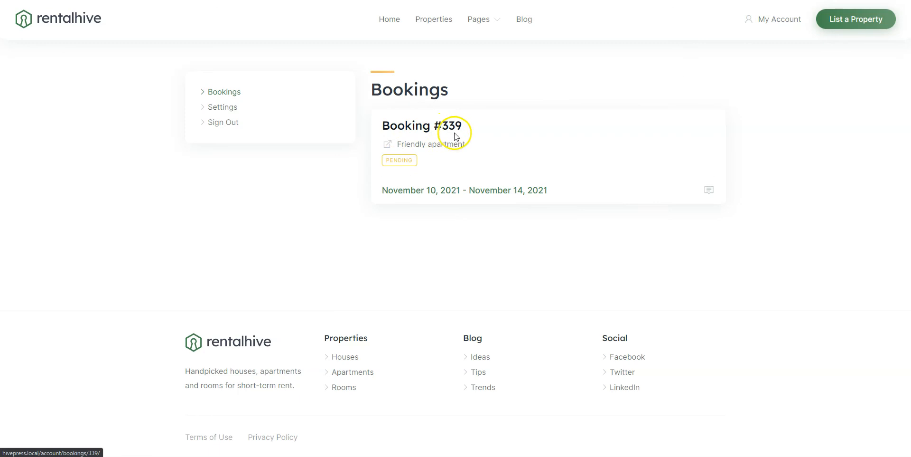
mouse_move(460, 192)
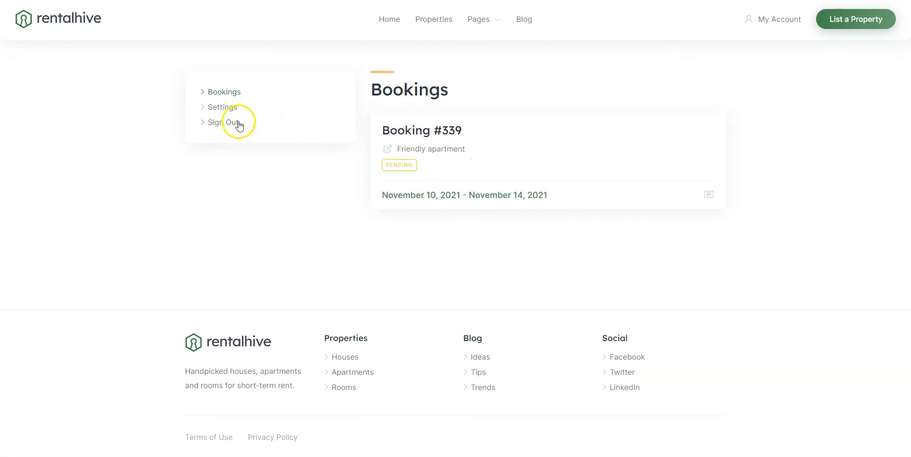
left_click(222, 123)
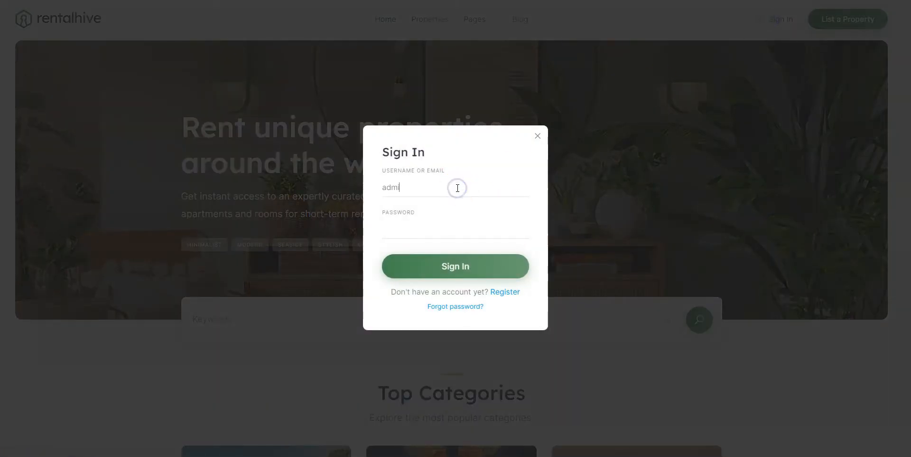
Sign in as the host and go to the account's incoming bookings.
left_click(455, 266)
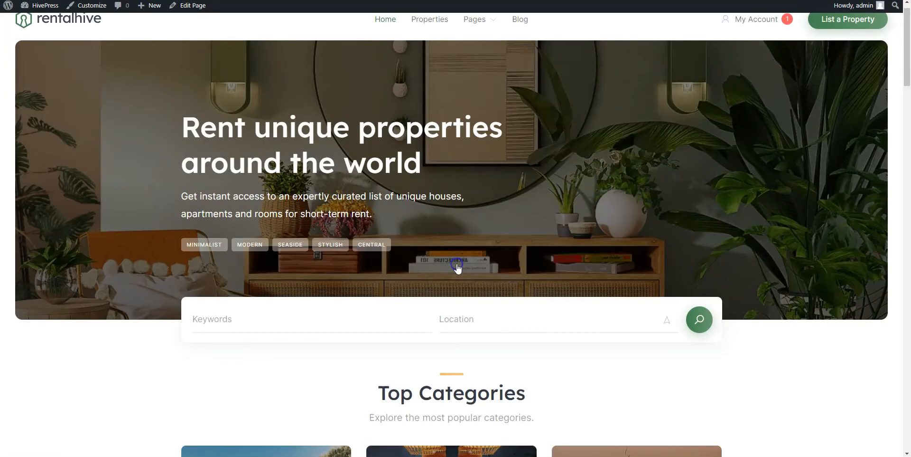
scroll("down", 3)
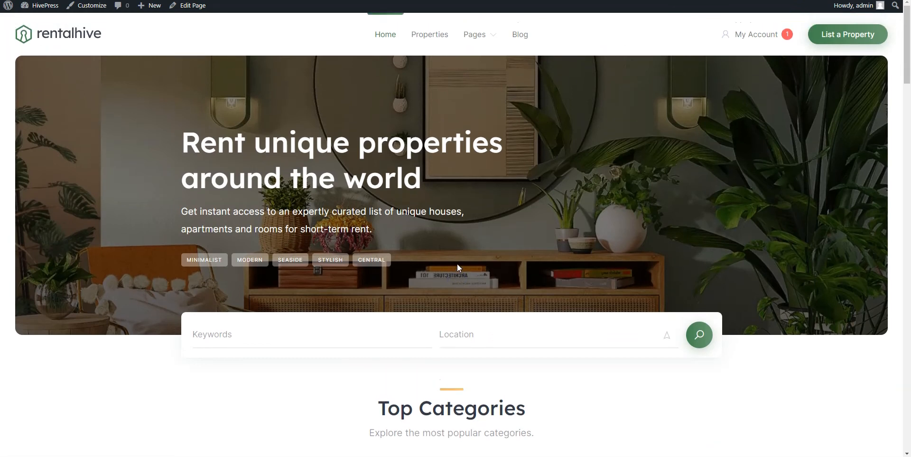
mouse_move(756, 34)
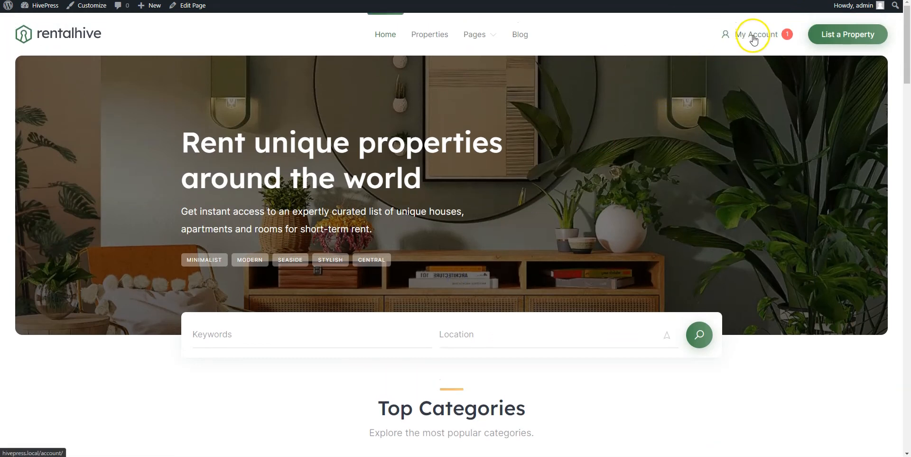
left_click(756, 34)
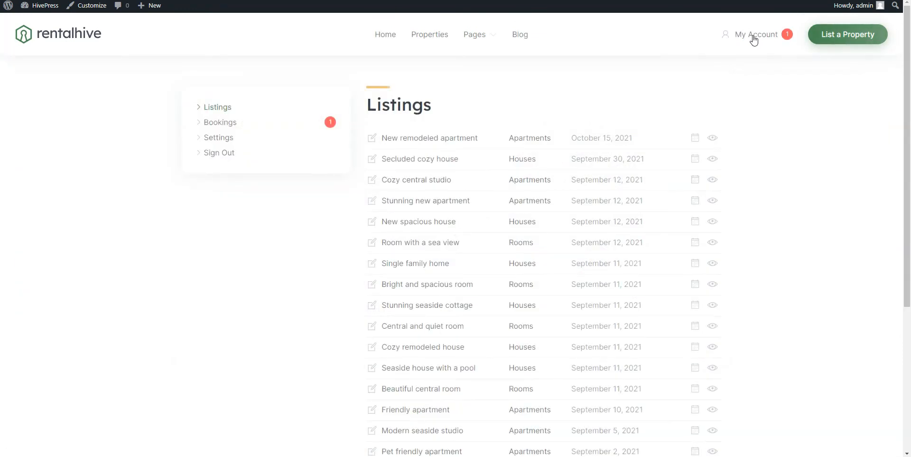
left_click(219, 123)
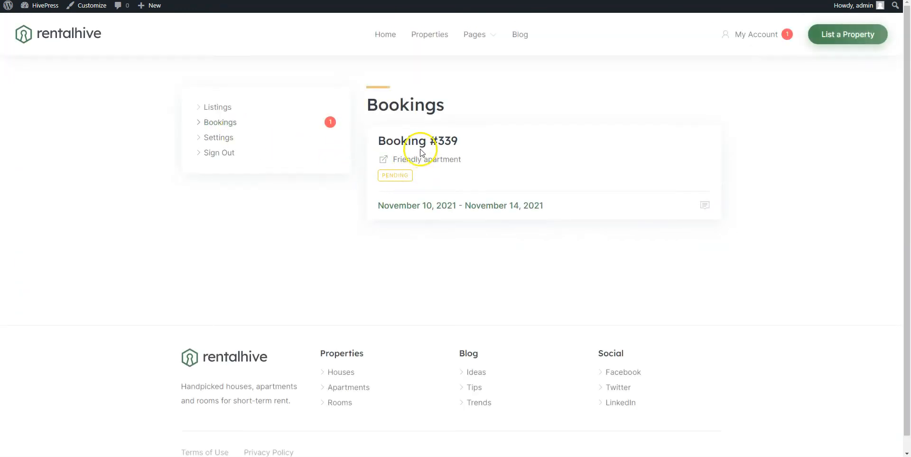
Accept booking #339 for Friendly apartment and confirm.
left_click(418, 140)
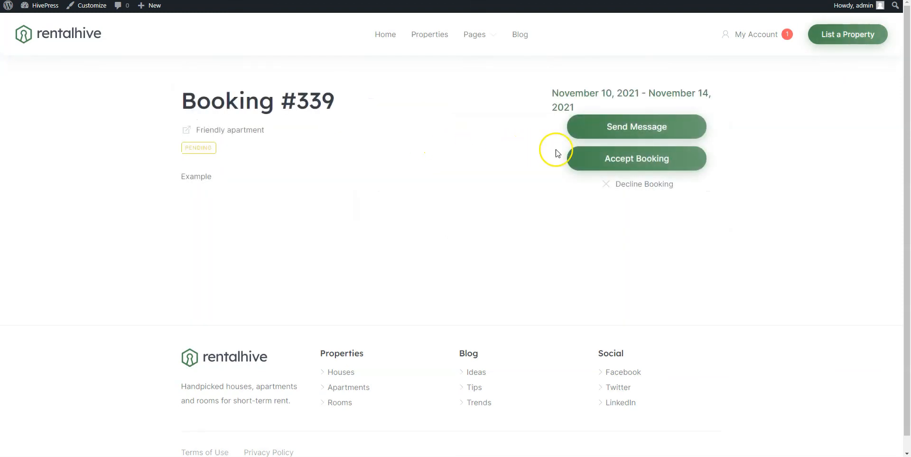
mouse_move(607, 183)
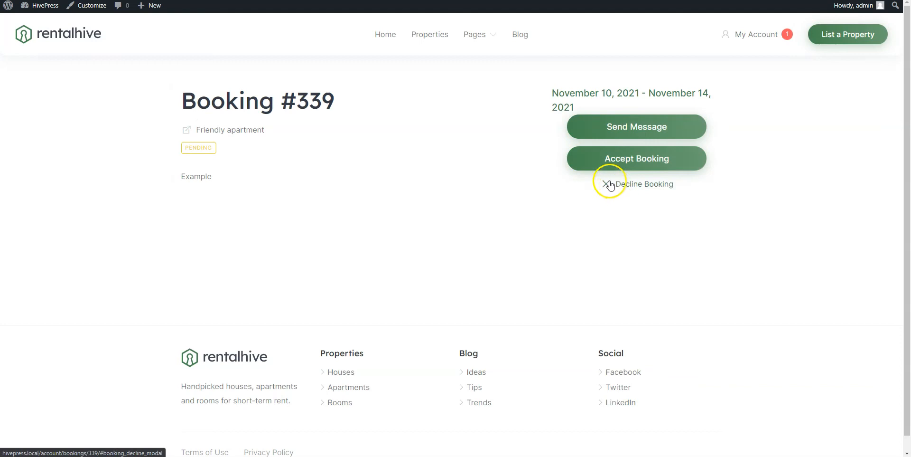
left_click(636, 158)
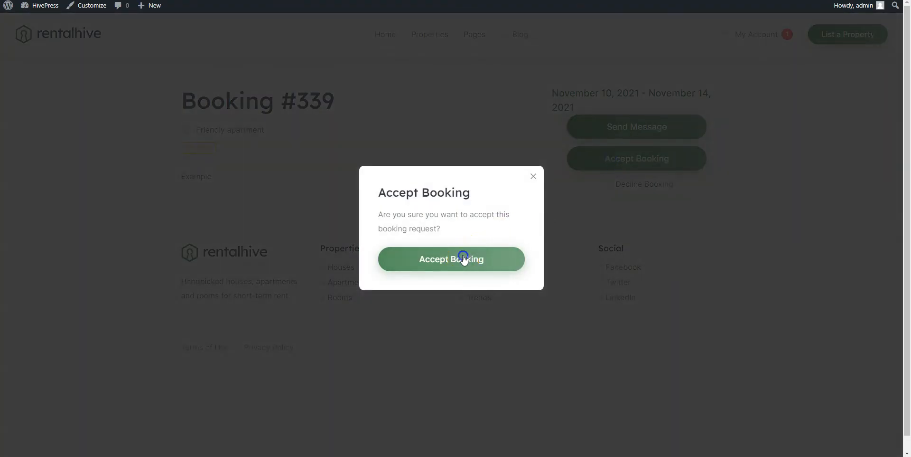
left_click(450, 258)
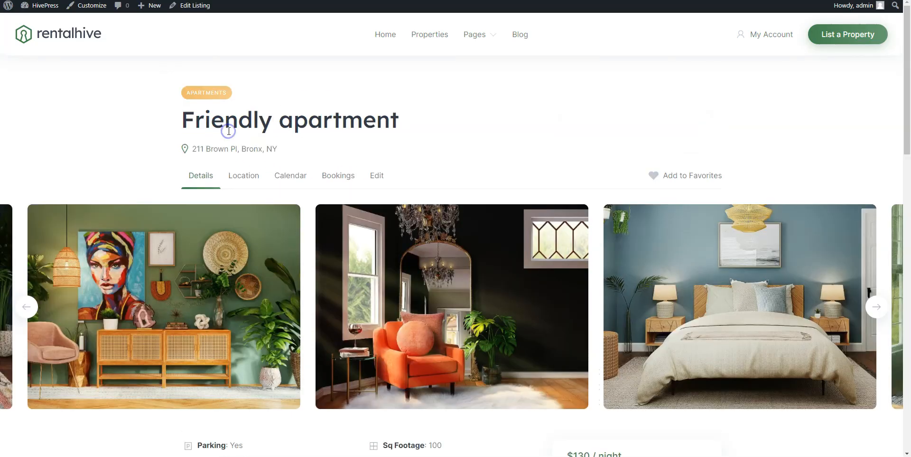
mouse_move(291, 176)
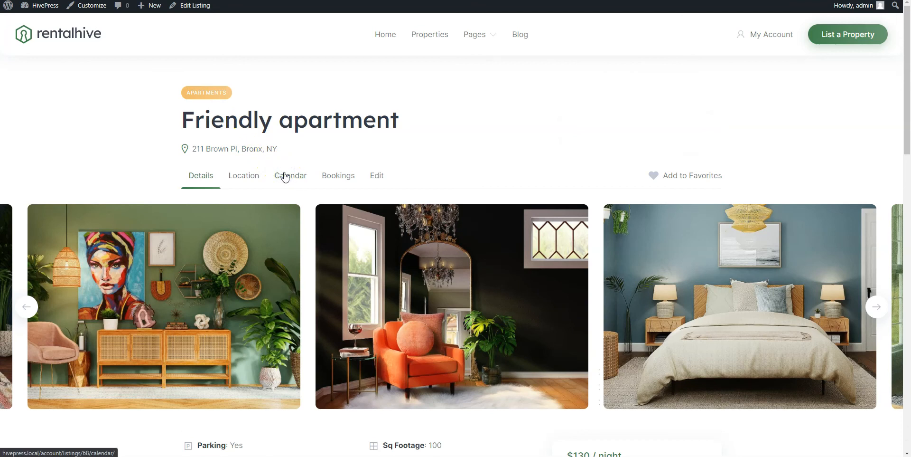
Review booking #339 on the November 2021 calendar, advance to December, then return to details.
left_click(290, 174)
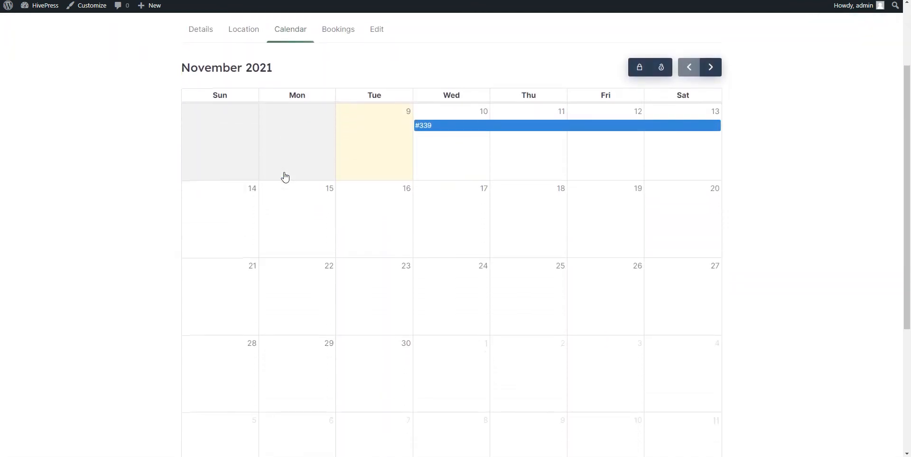
scroll("down", 3)
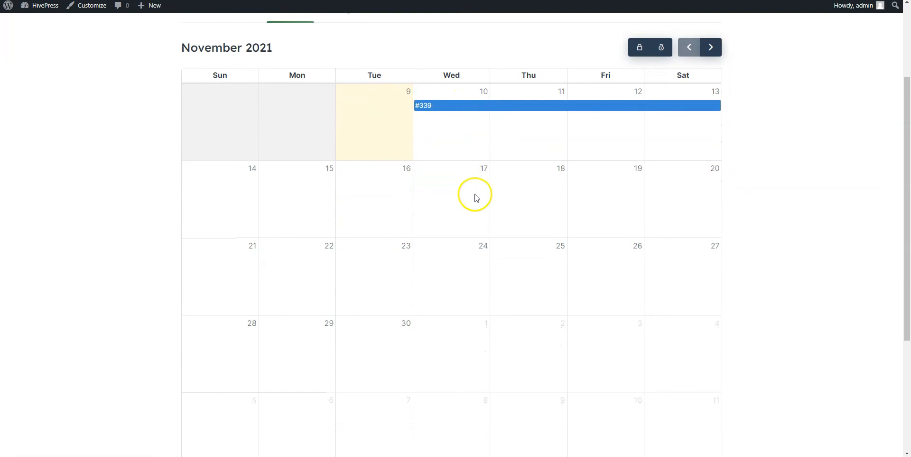
left_click(638, 47)
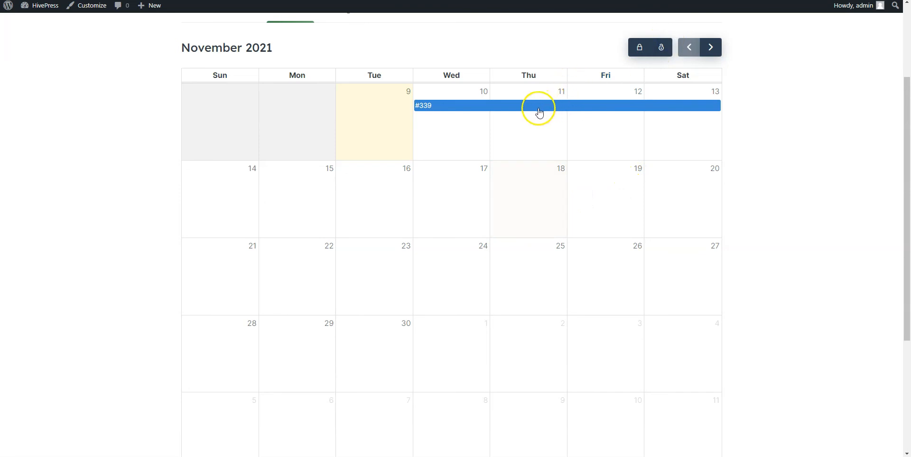
scroll("down", 3)
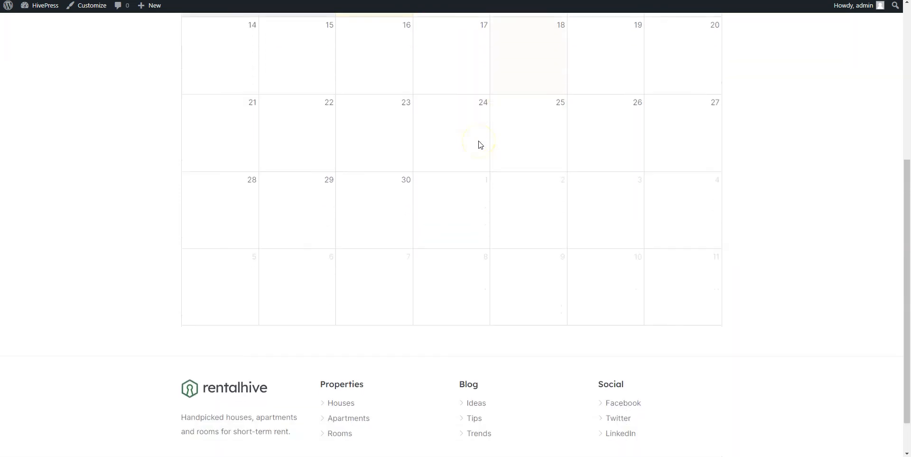
scroll("up", 3)
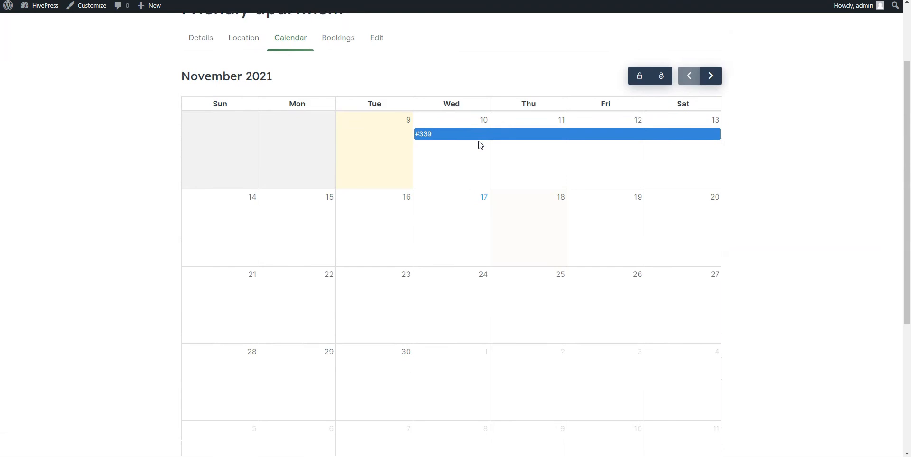
scroll("up", 3)
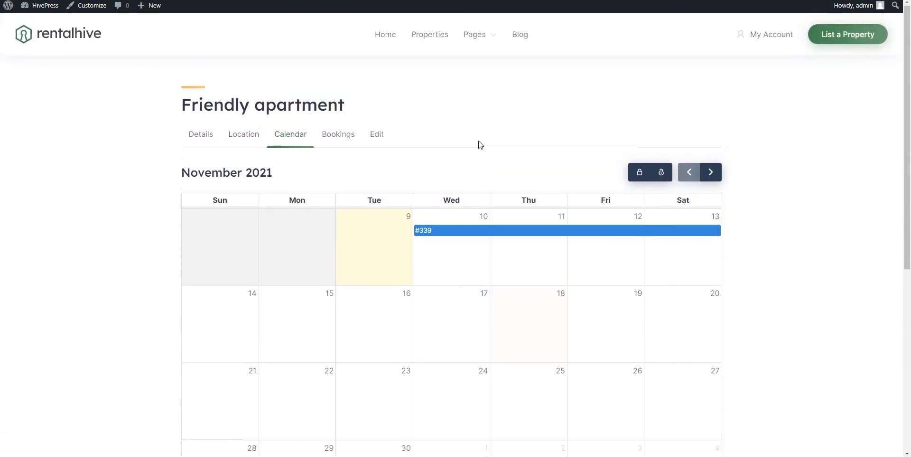
left_click(710, 171)
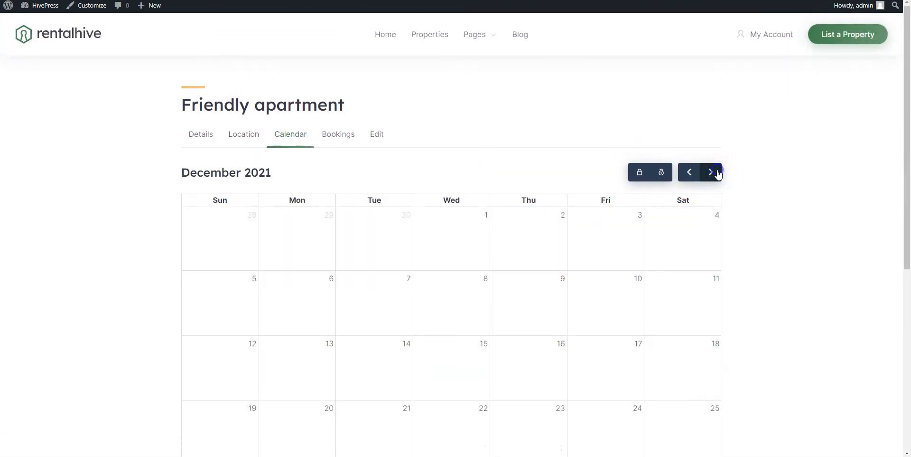
left_click(200, 133)
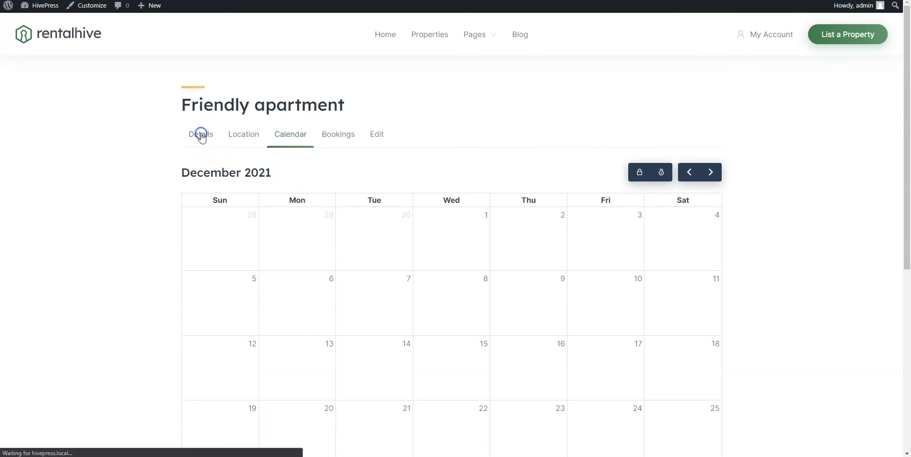
Look through the apartment's photo gallery, pan the location map around Brown Pl, and return to top.
left_click(201, 134)
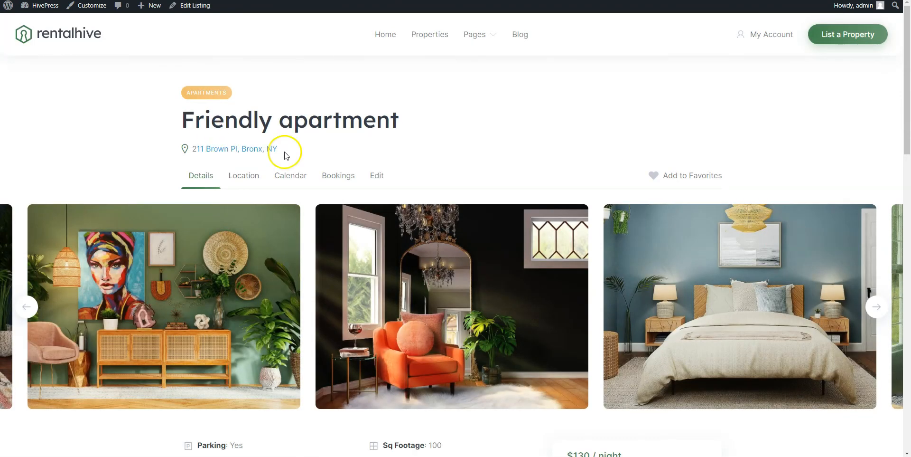
scroll("down", 3)
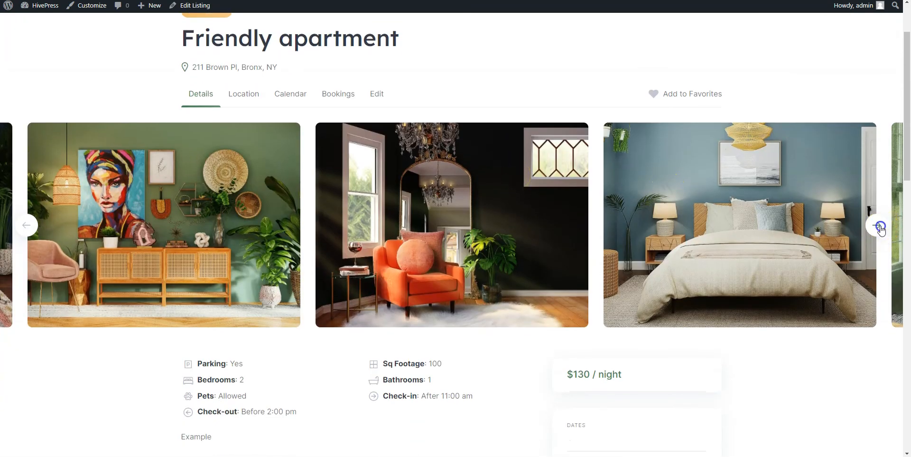
left_click(881, 225)
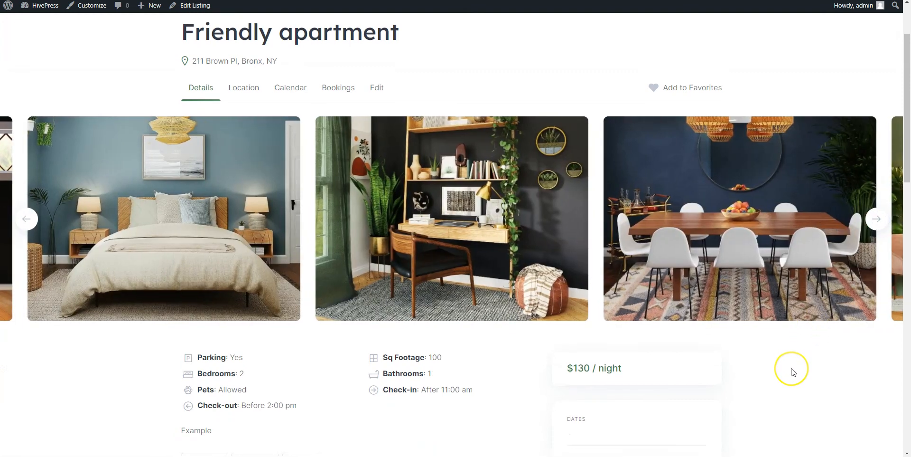
scroll("down", 3)
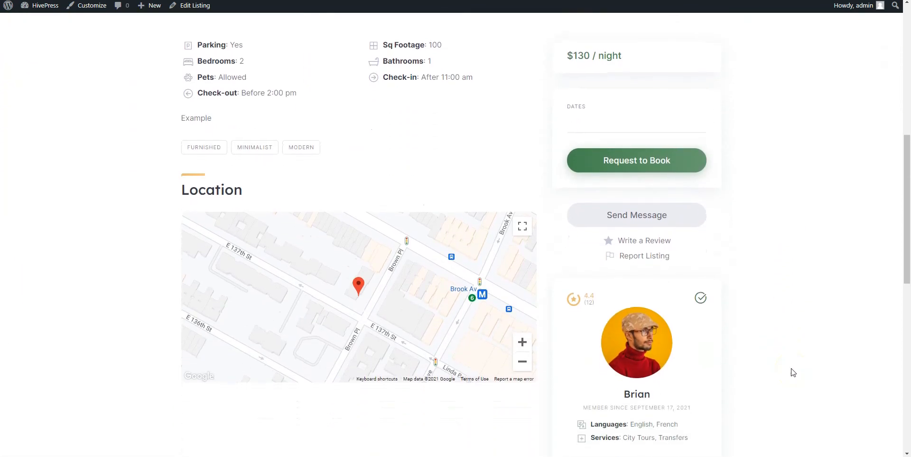
left_click_drag(359, 284, 379, 323)
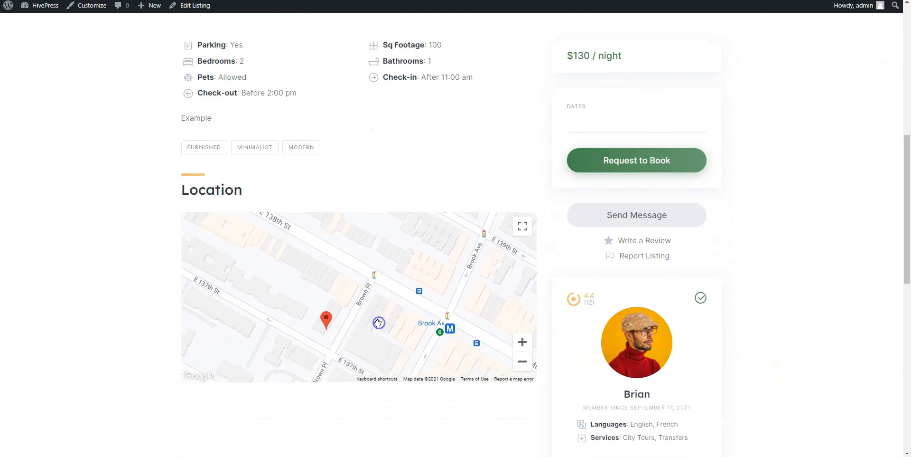
mouse_move(470, 198)
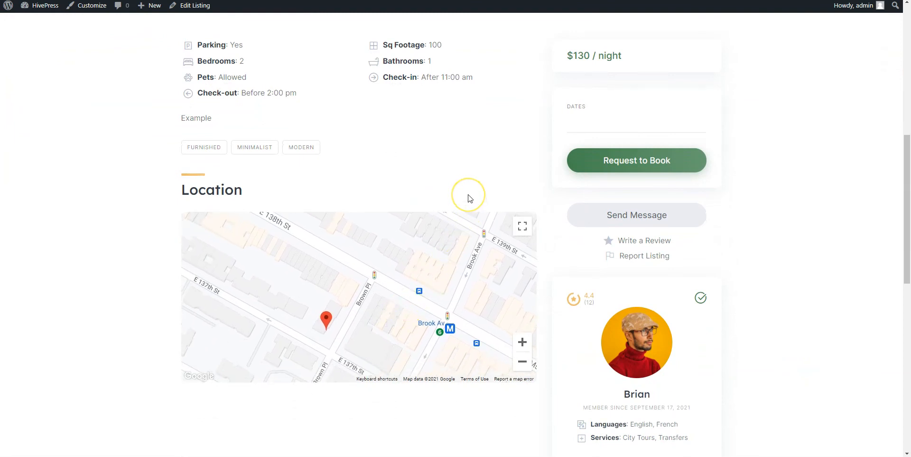
mouse_move(594, 220)
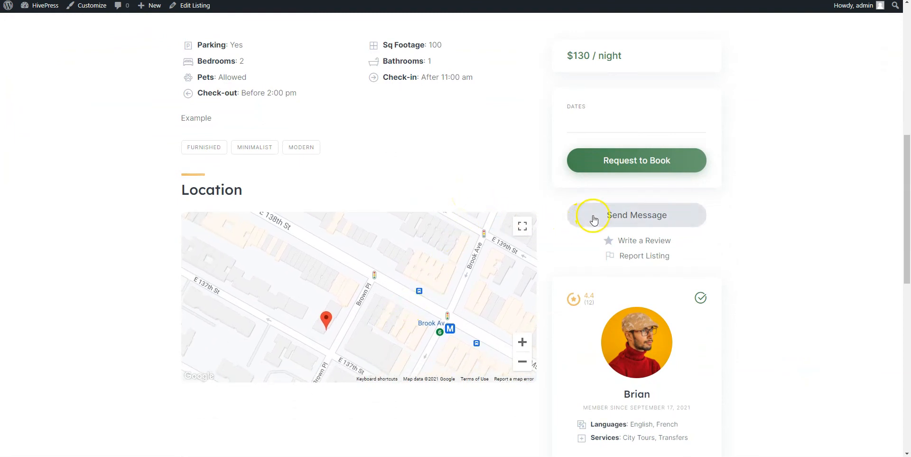
mouse_move(594, 231)
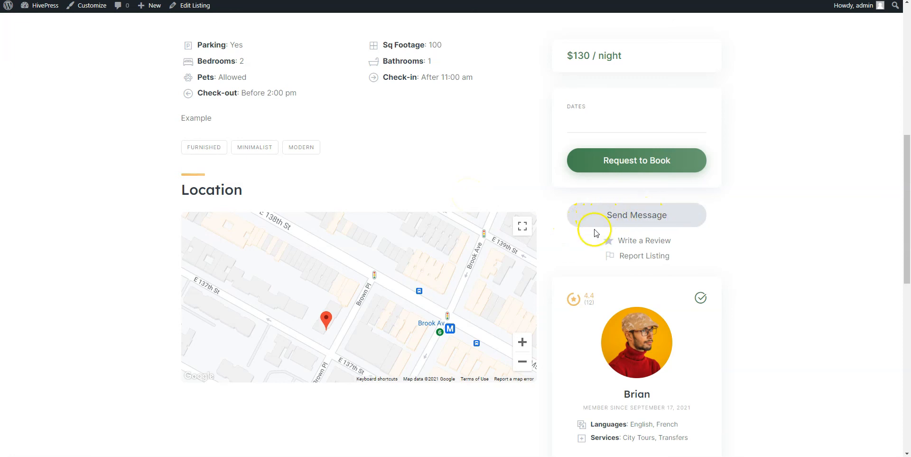
mouse_move(581, 254)
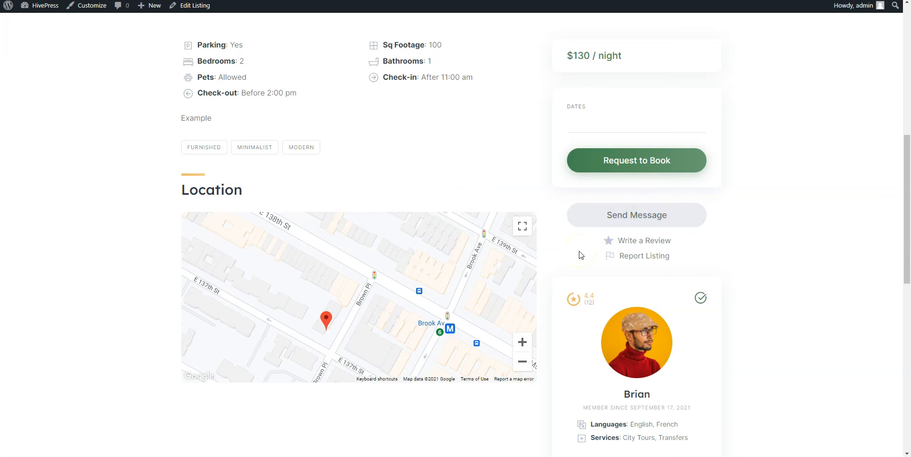
mouse_move(609, 241)
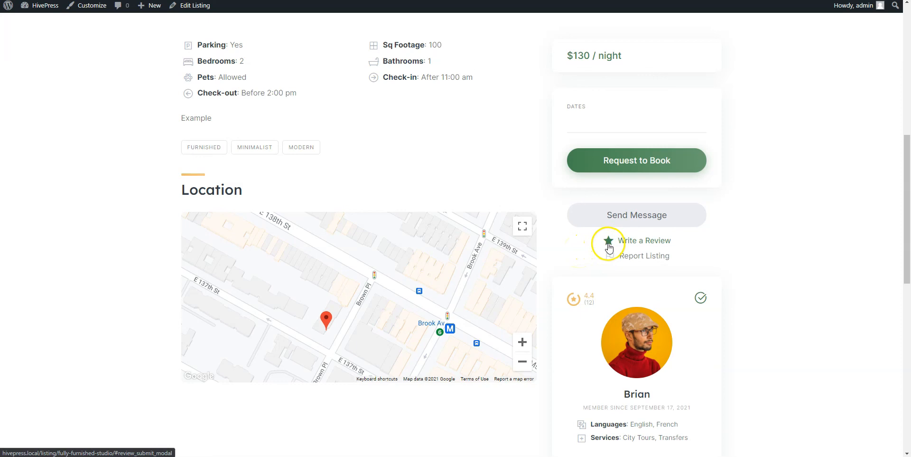
scroll("up", 3)
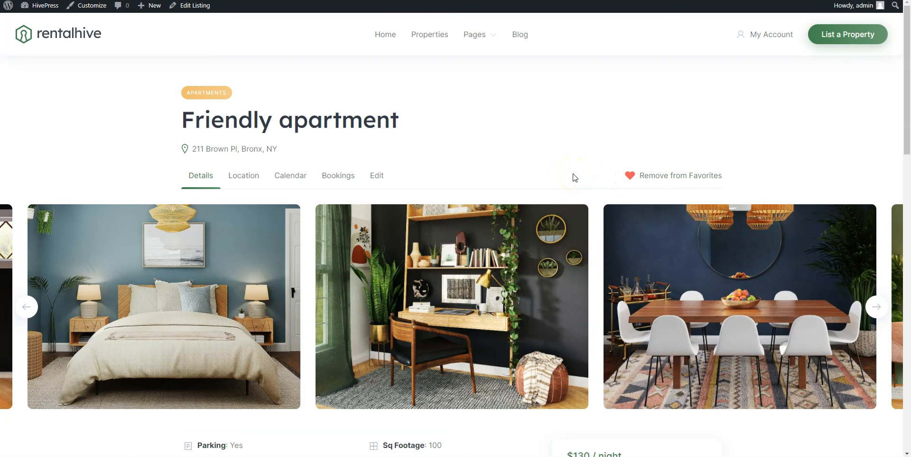
Return to the RentalHive home page and browse down to the Top Properties carousel, cycling to more properties.
left_click(62, 35)
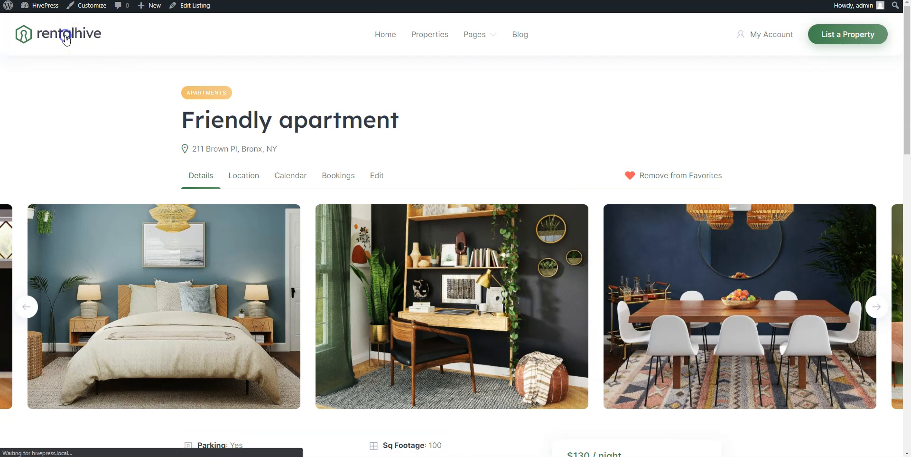
left_click(58, 33)
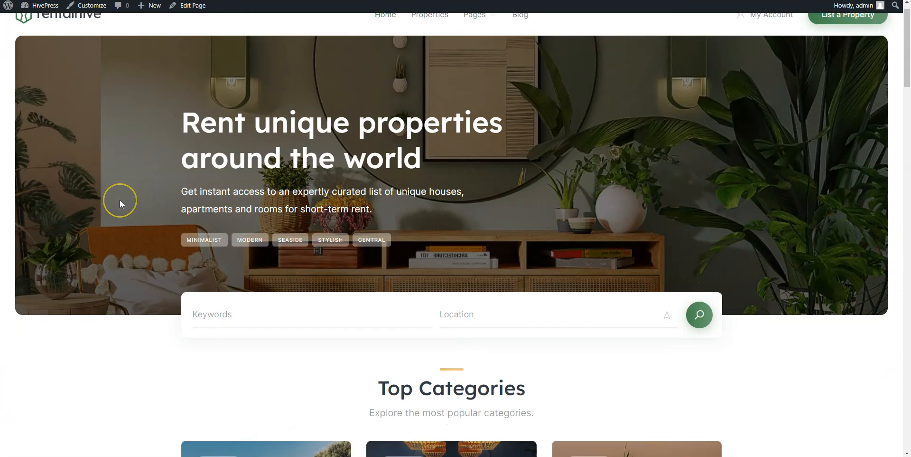
scroll("down", 3)
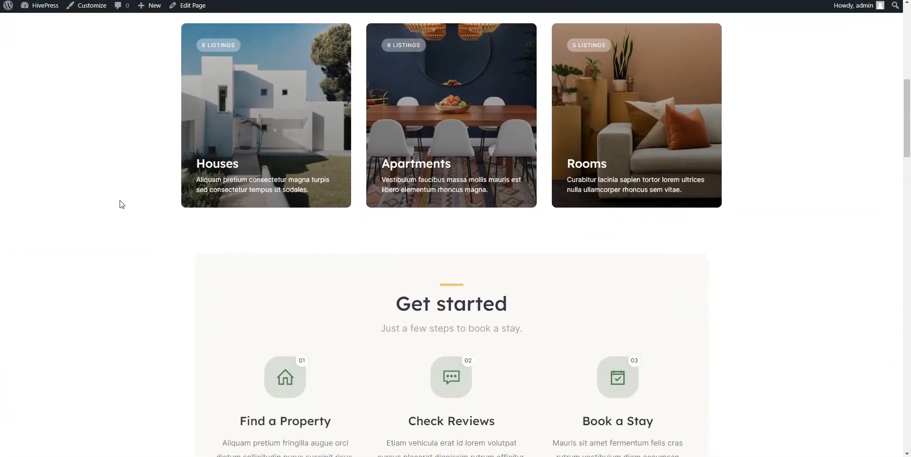
scroll("down", 3)
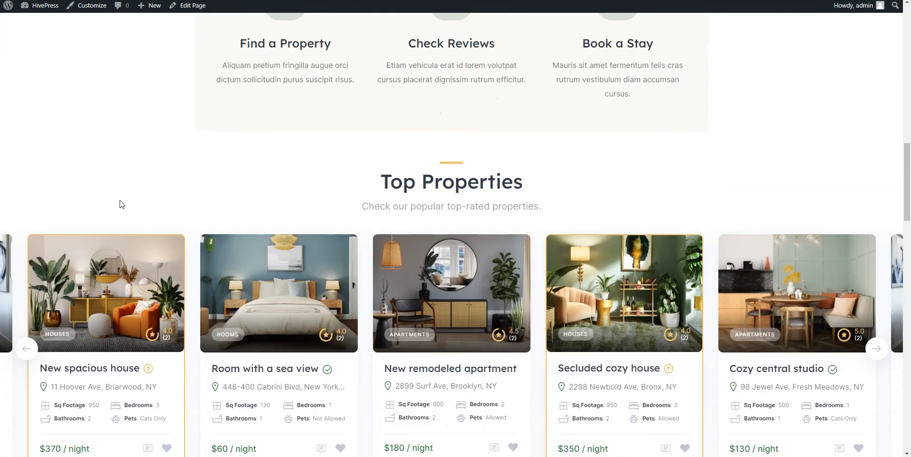
scroll("down", 3)
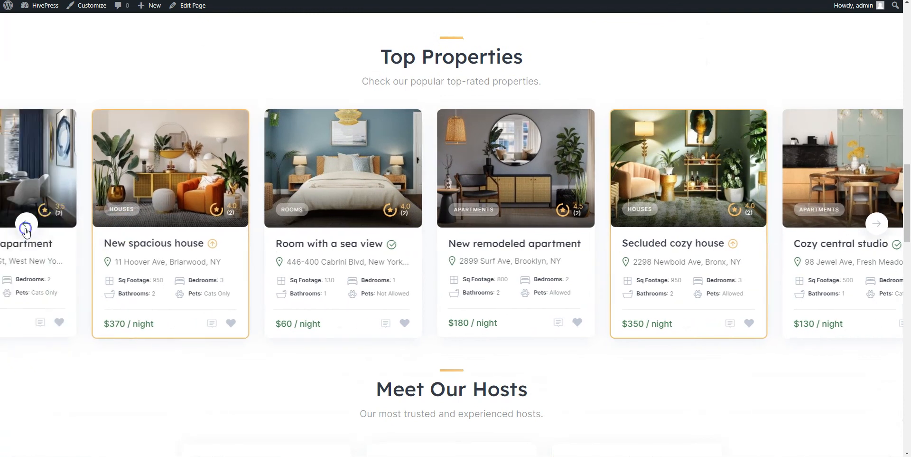
left_click(26, 223)
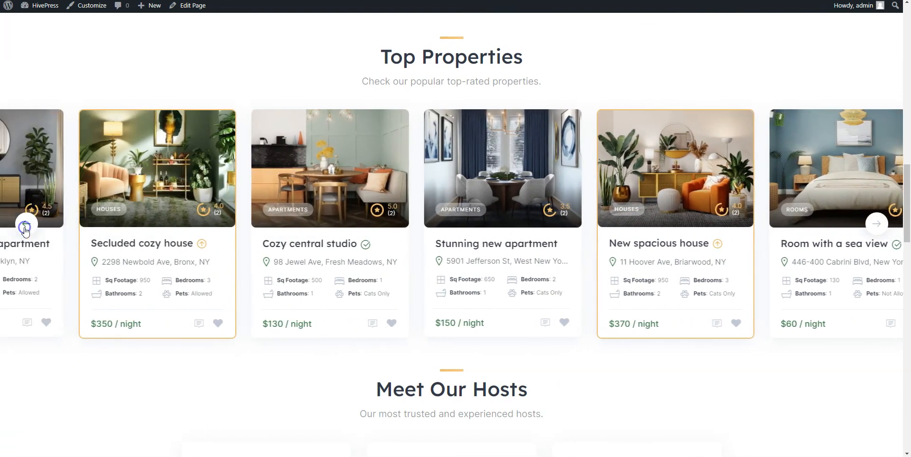
Review the hosts, testimonials and blog posts, then return to the hero banner at the top.
scroll("down", 3)
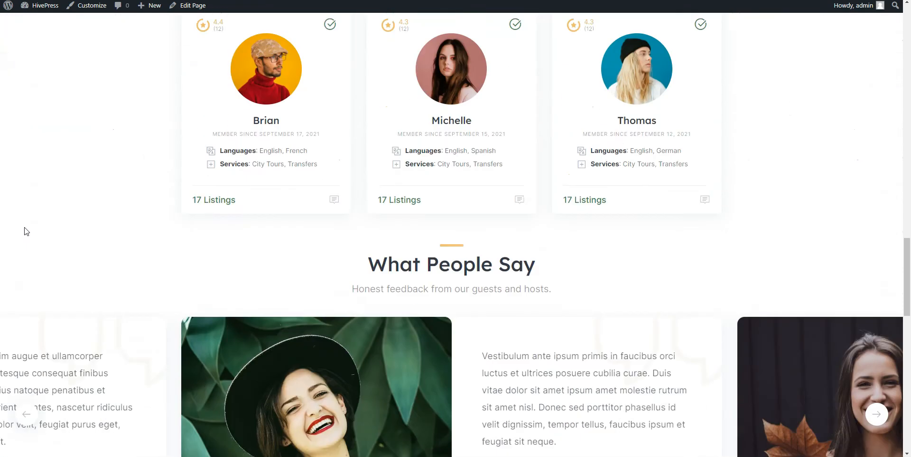
scroll("down", 3)
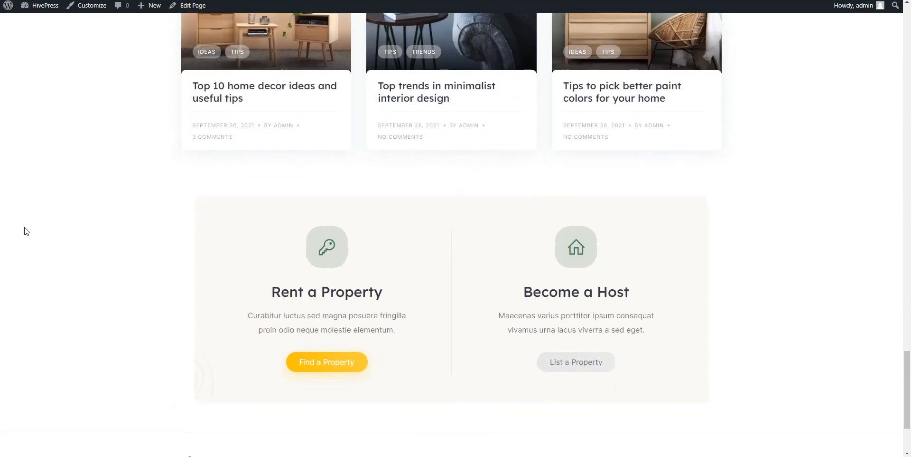
scroll("up", 3)
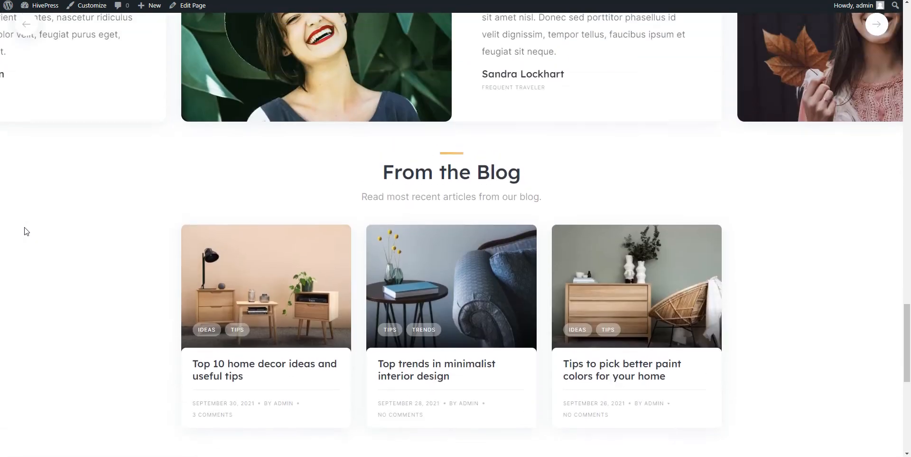
scroll("up", 3)
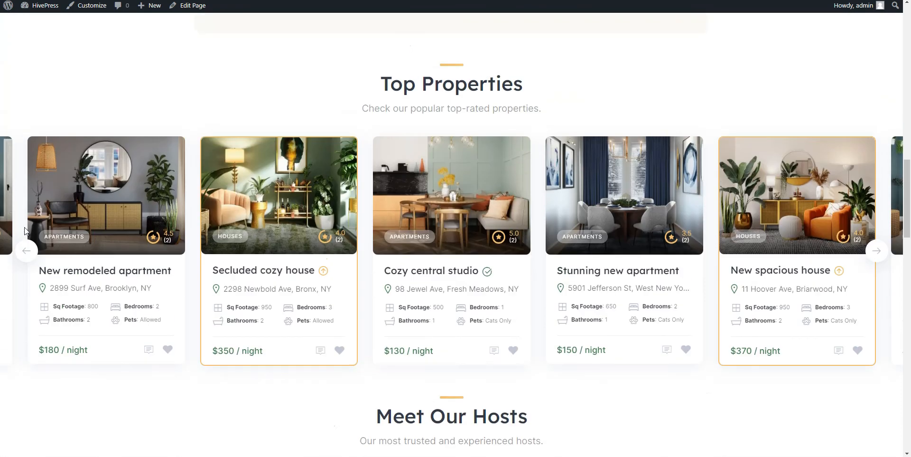
scroll("up", 3)
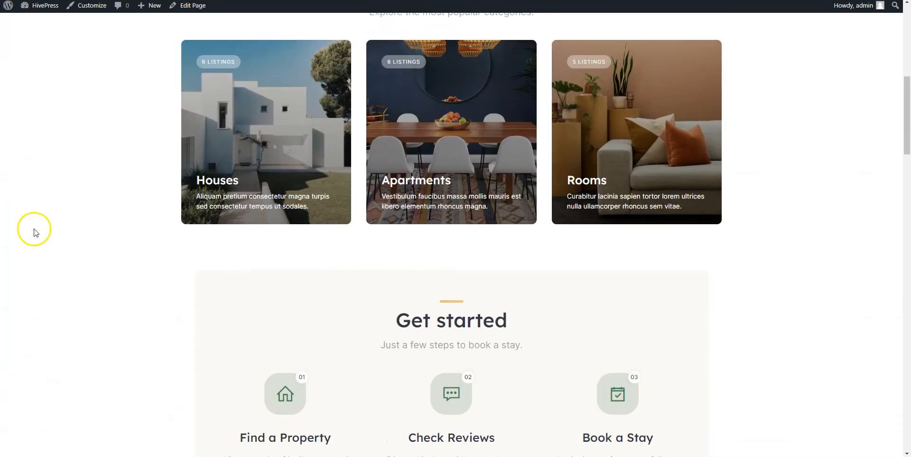
scroll("up", 3)
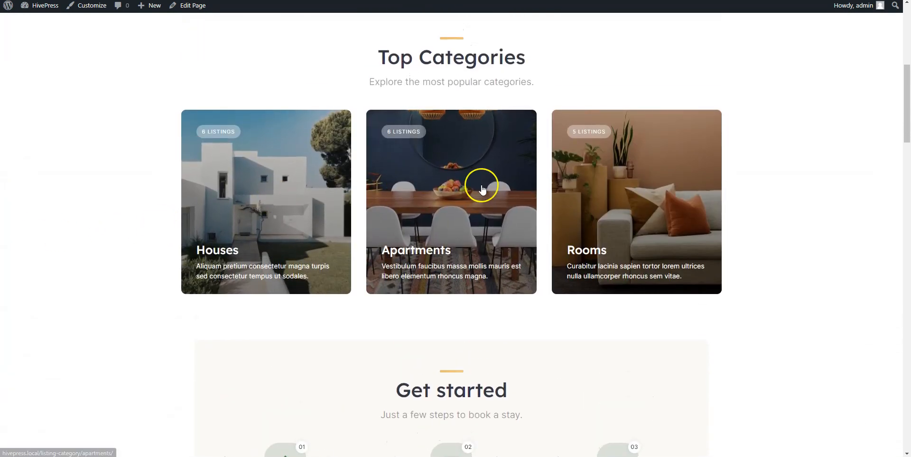
scroll("up", 3)
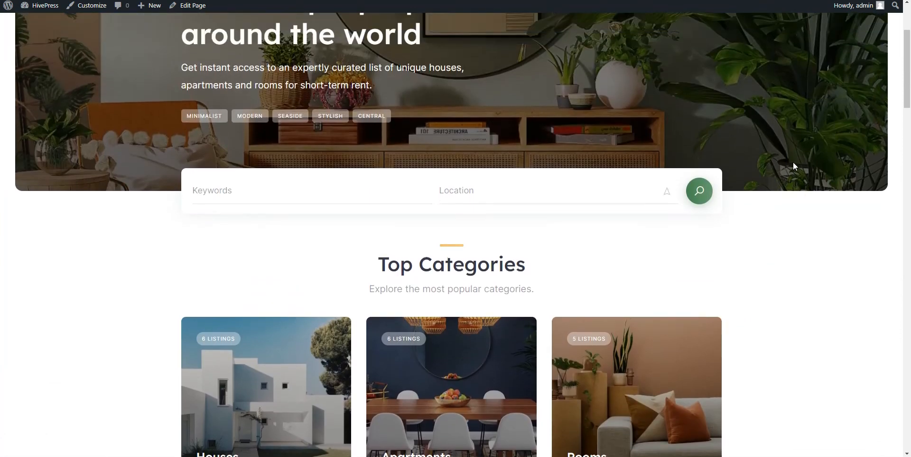
scroll("up", 3)
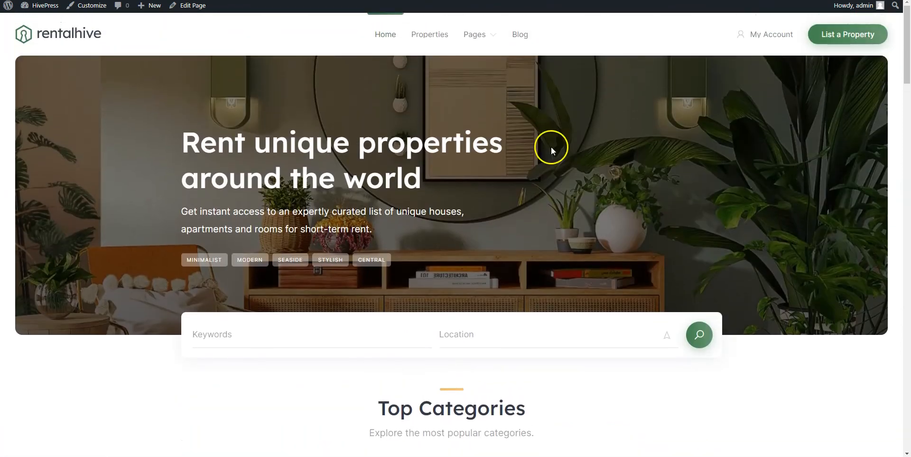
mouse_move(78, 35)
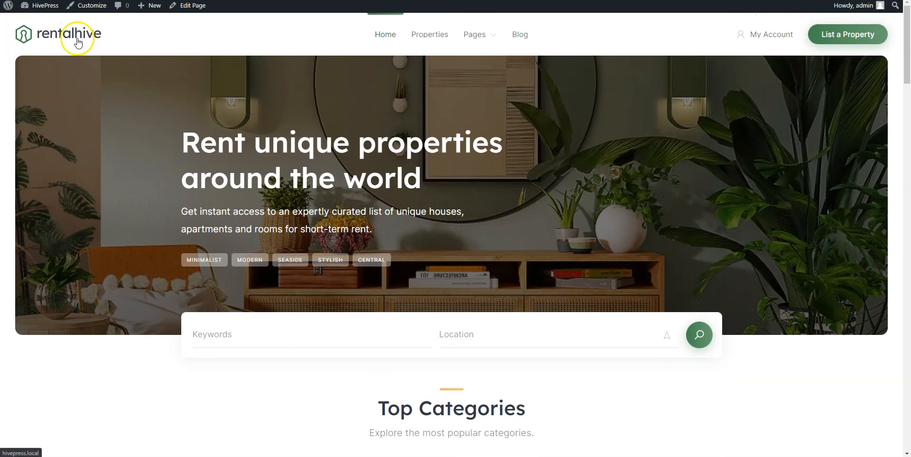